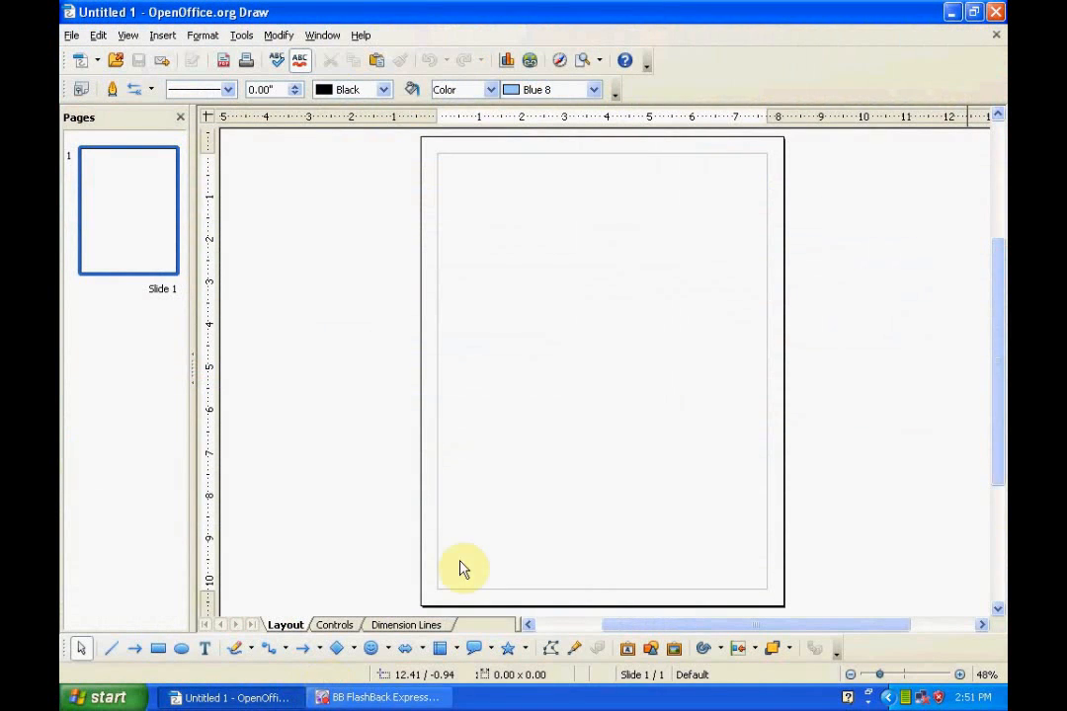
mouse_move(540, 335)
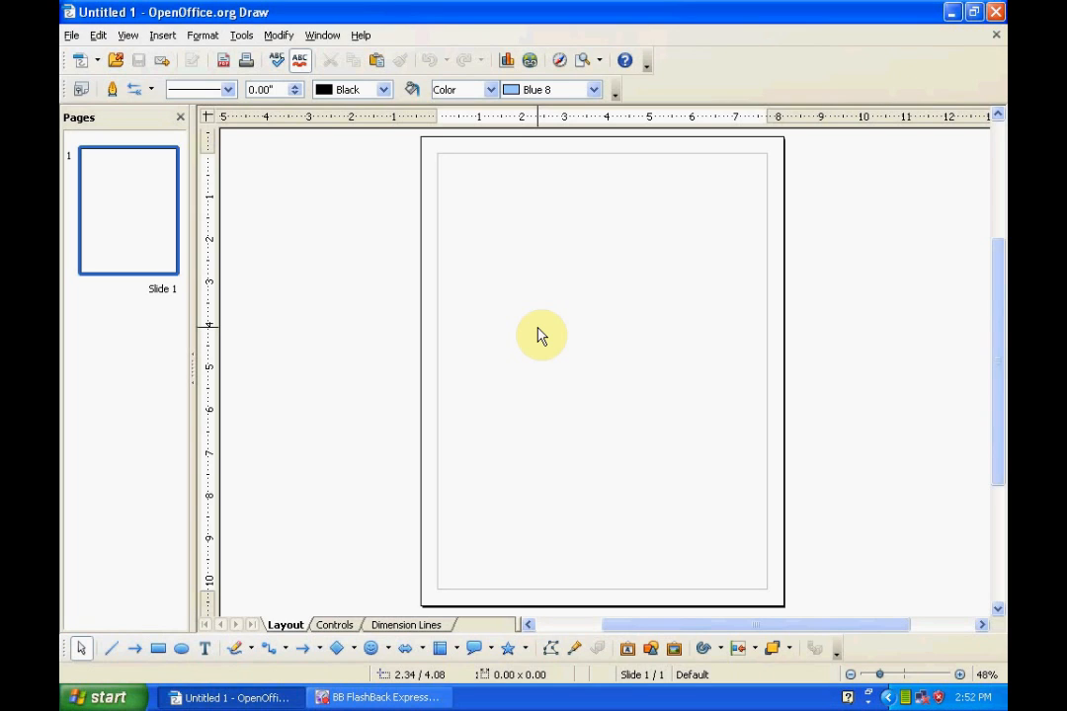
mouse_move(512, 513)
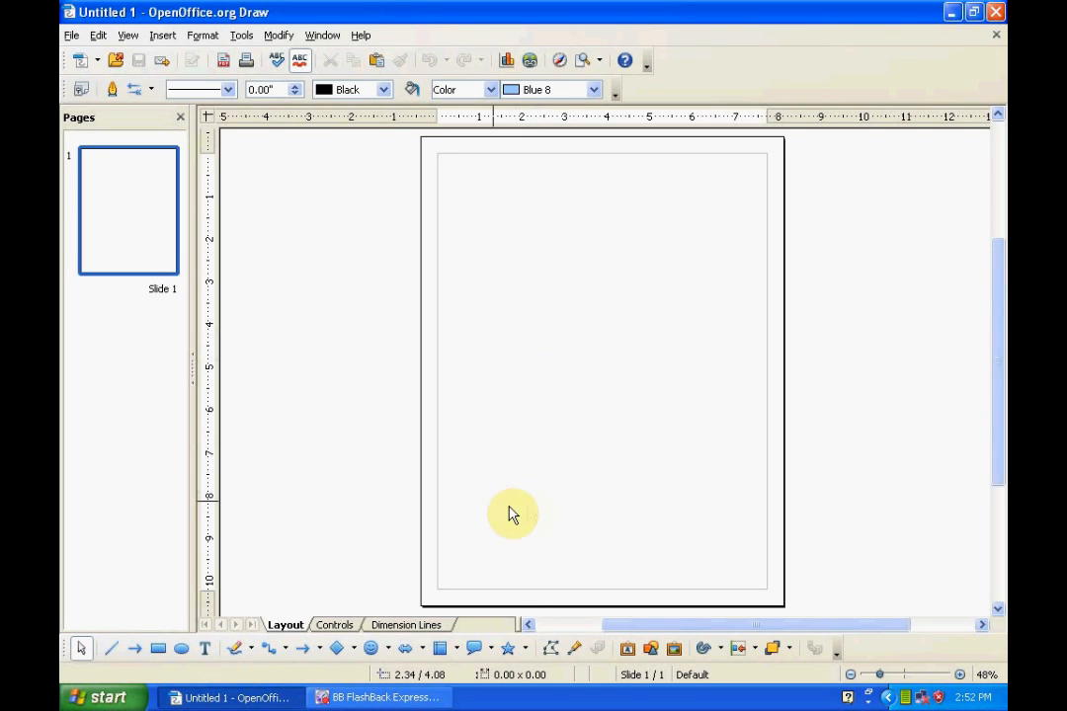
mouse_move(622, 509)
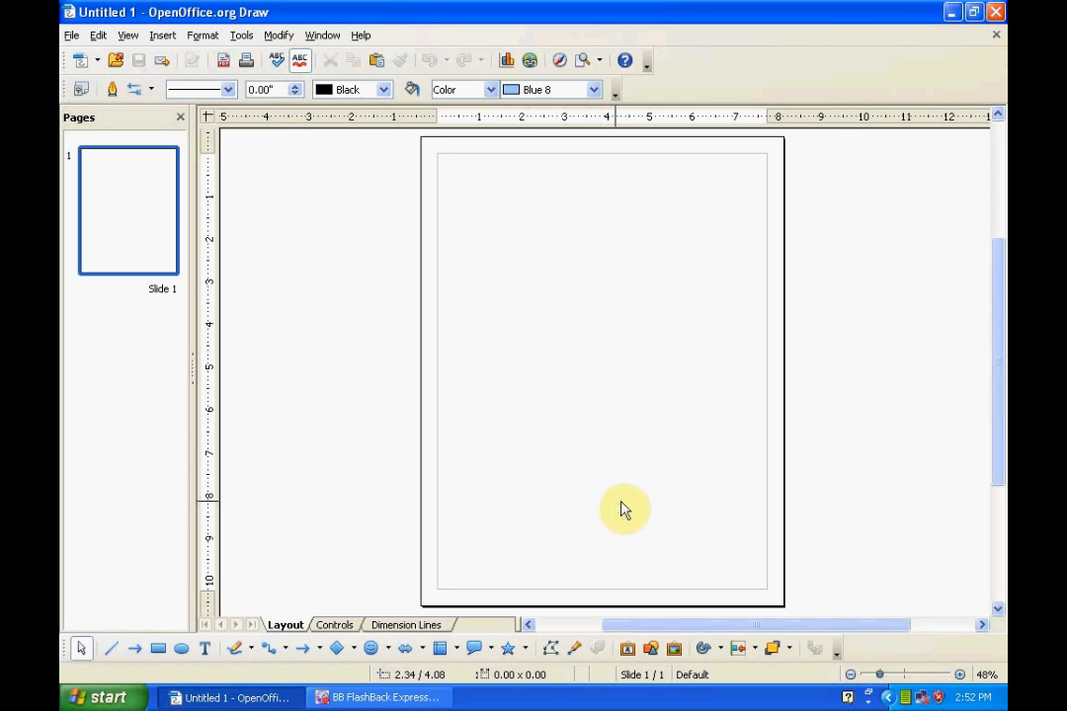
mouse_move(633, 492)
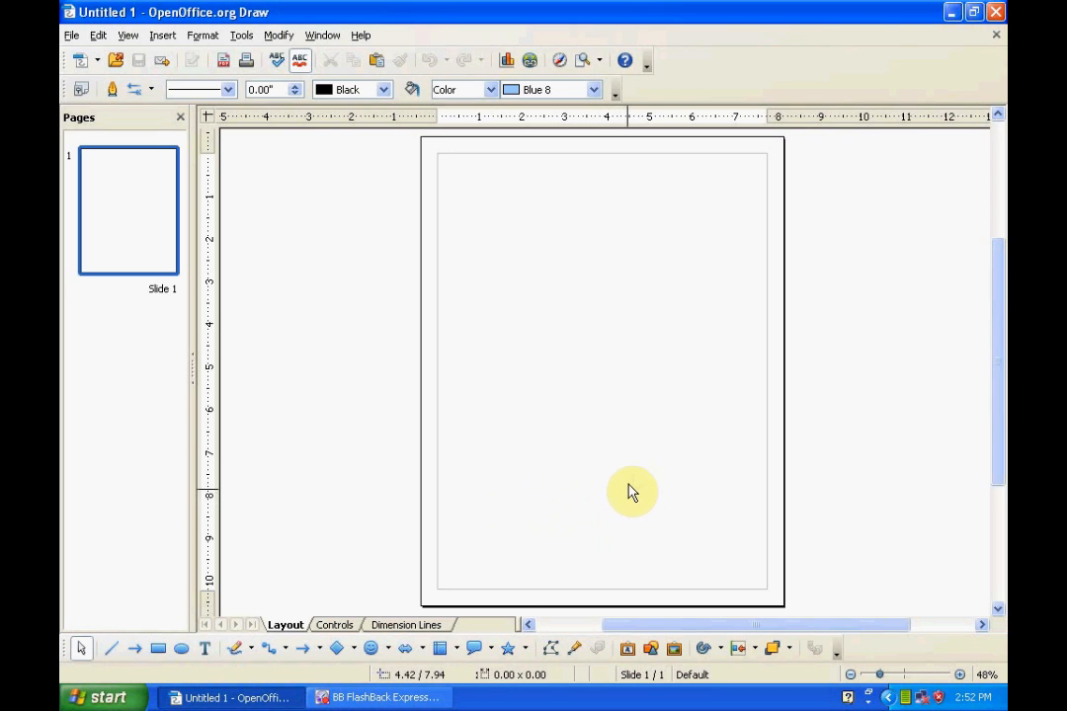
mouse_move(692, 396)
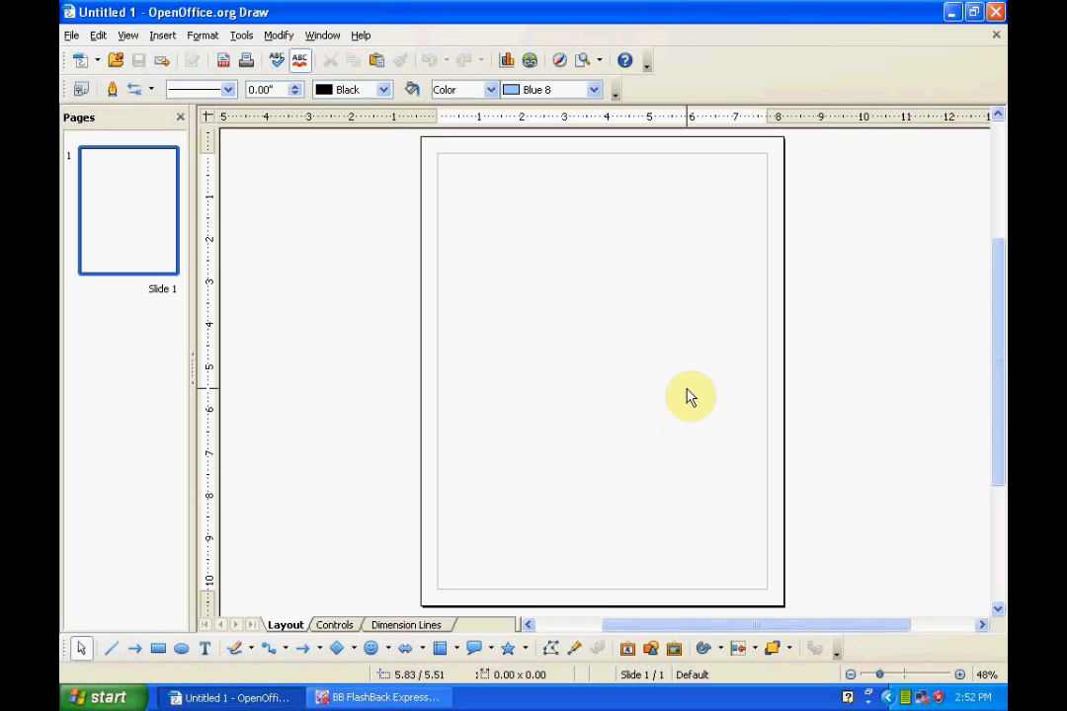
mouse_move(754, 324)
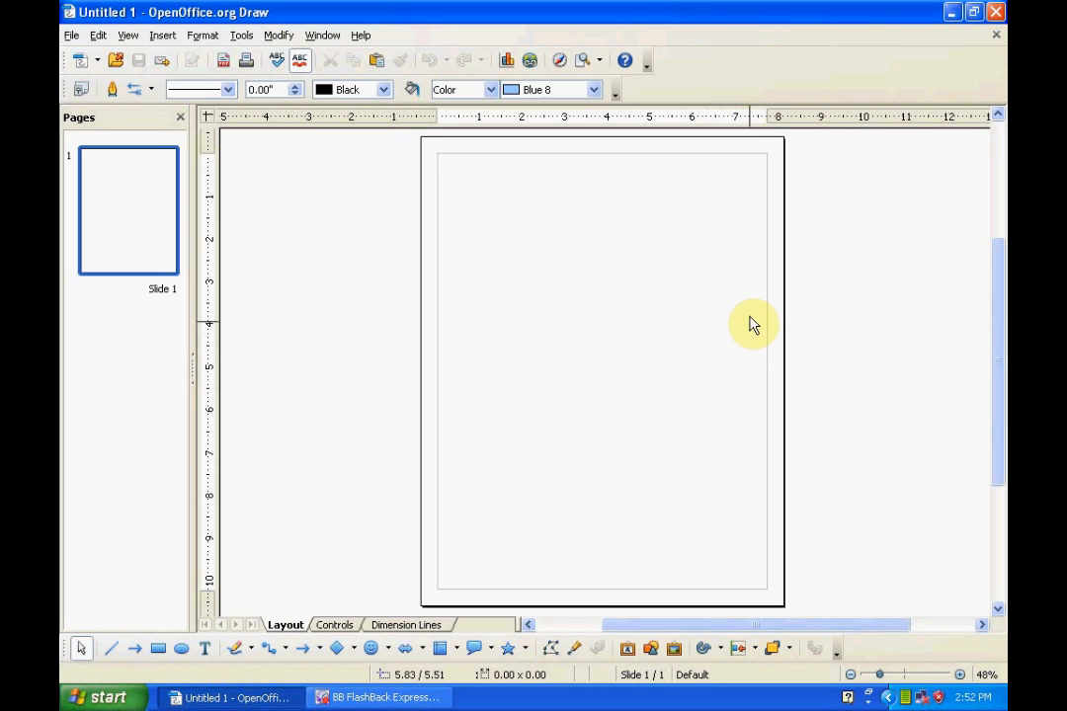
mouse_move(749, 319)
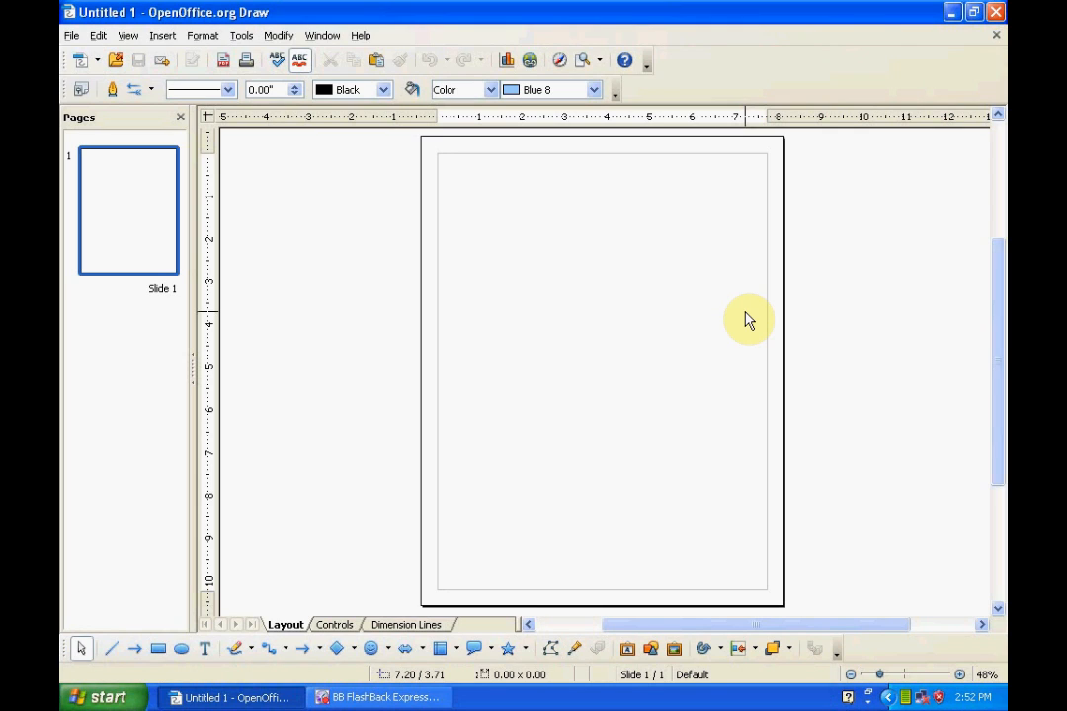
mouse_move(726, 315)
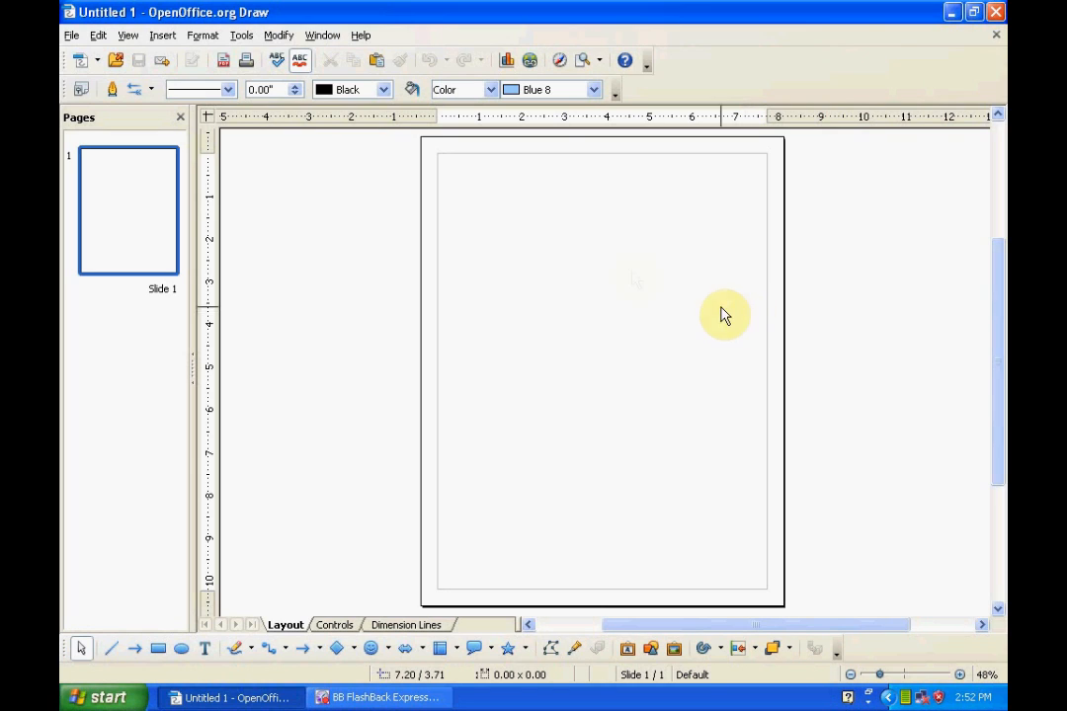
mouse_move(553, 161)
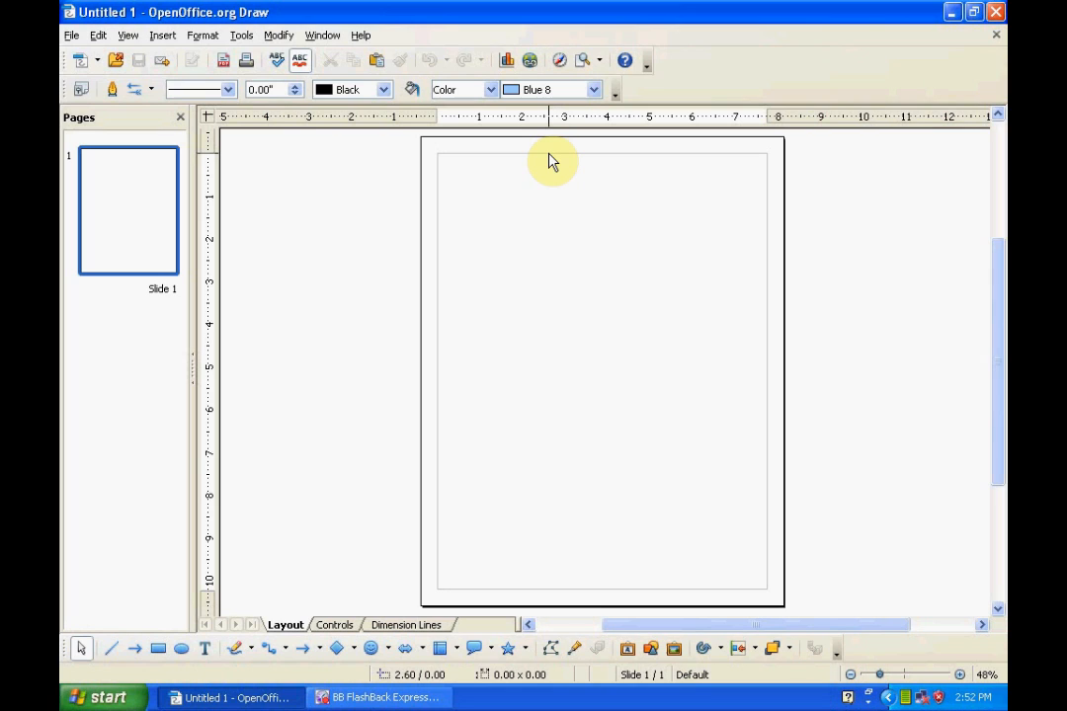
mouse_move(410, 176)
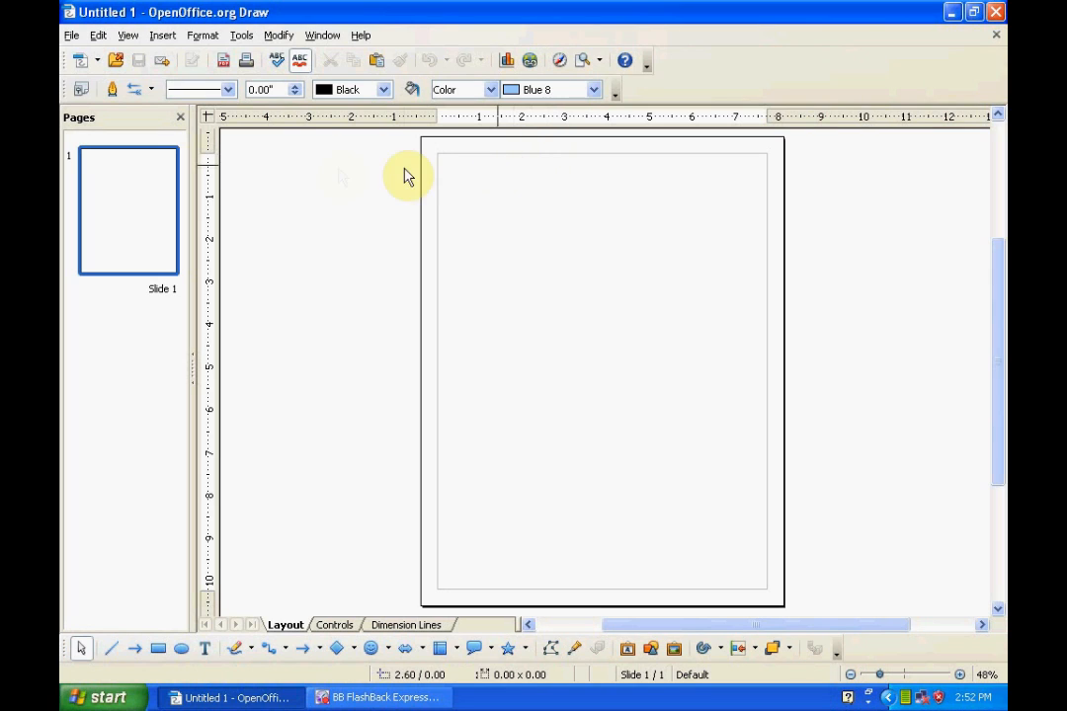
mouse_move(326, 194)
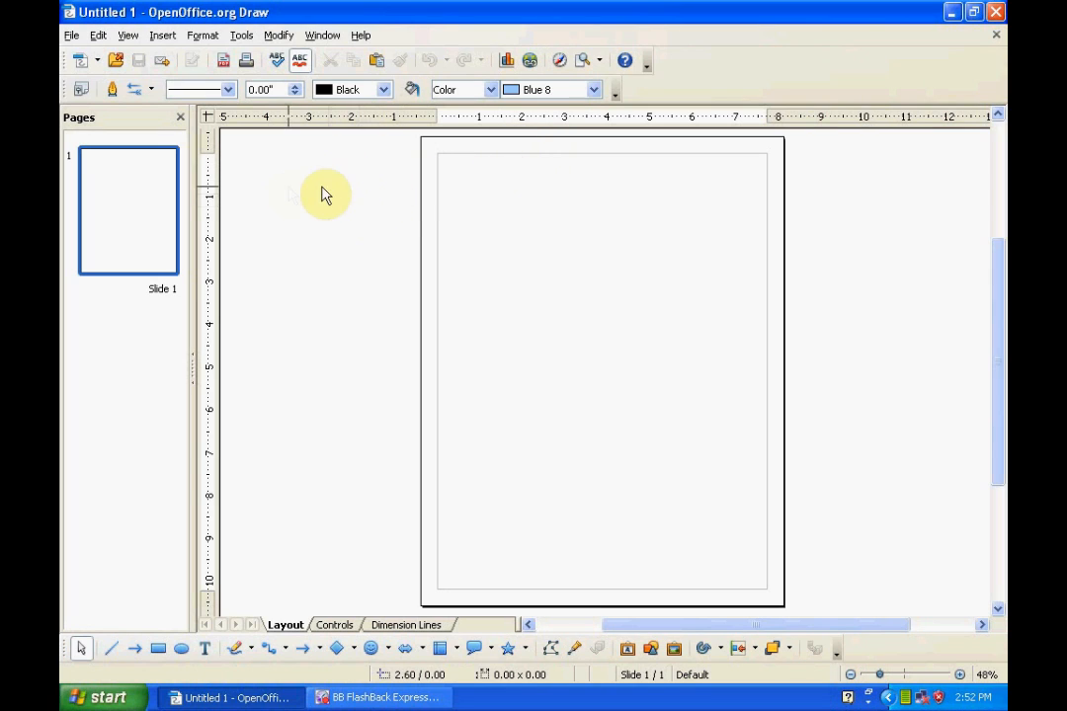
mouse_move(99, 108)
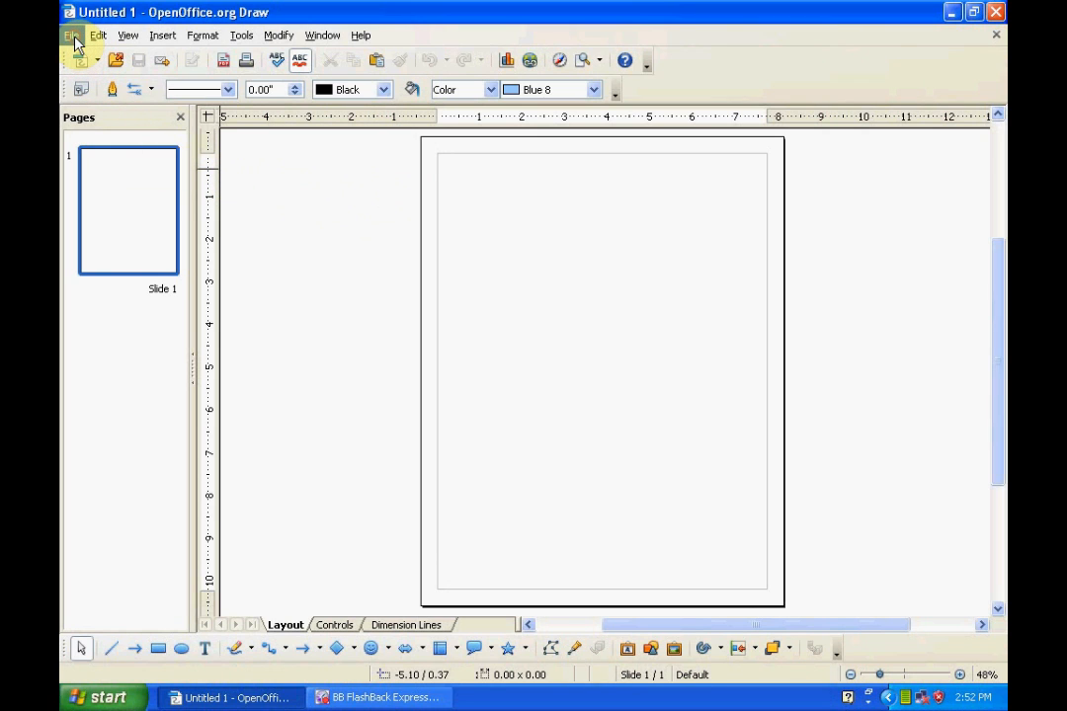
- Create a second blank drawing, Untitled 2, from File > New > Drawing
click(71, 35)
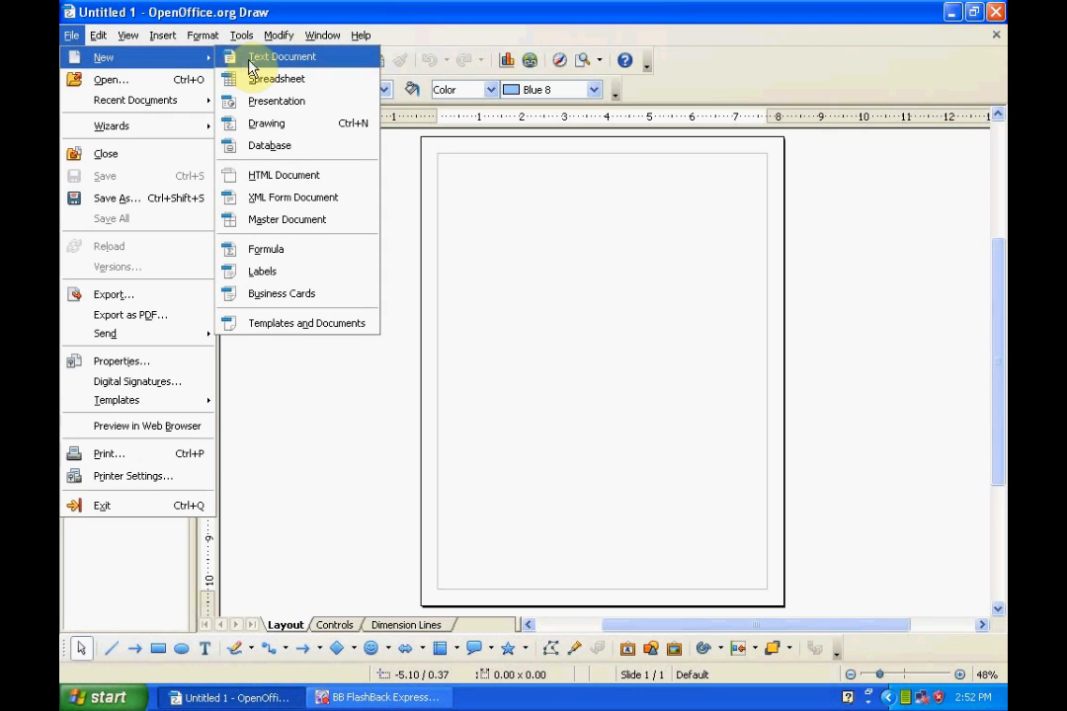
mouse_move(265, 122)
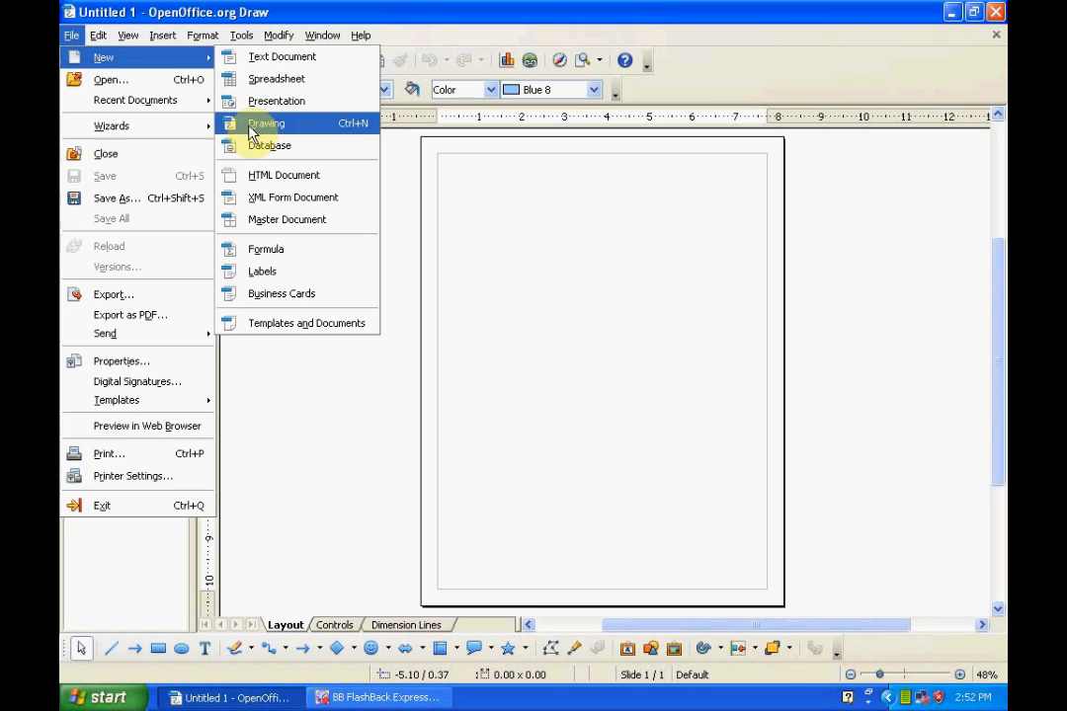
click(266, 122)
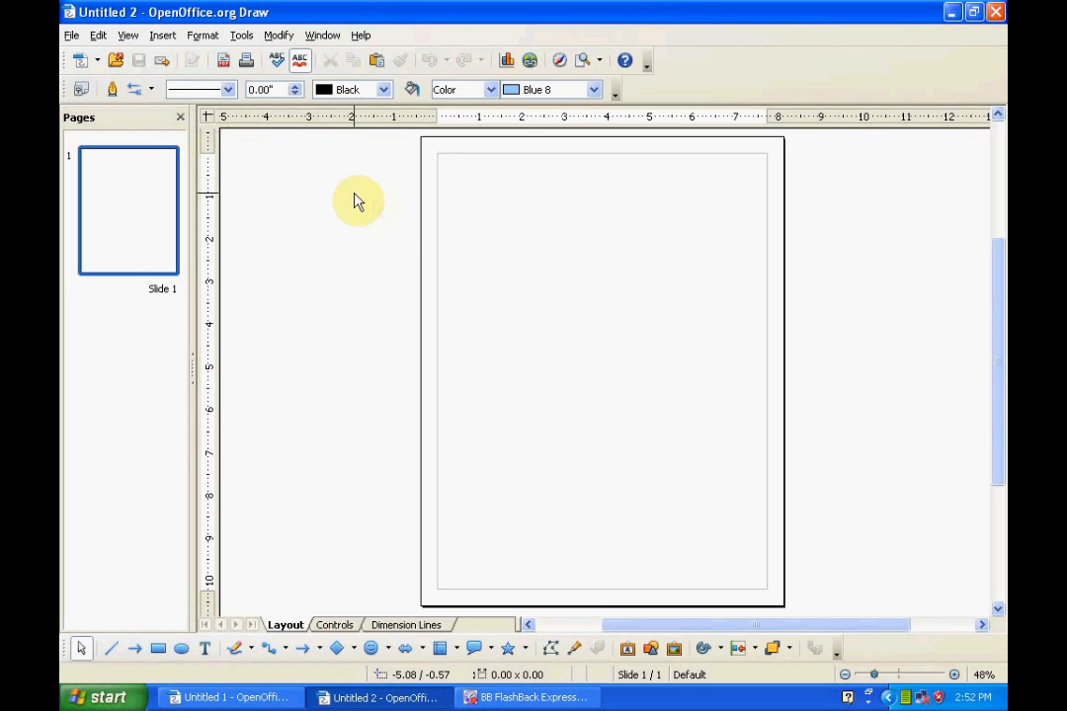
mouse_move(679, 237)
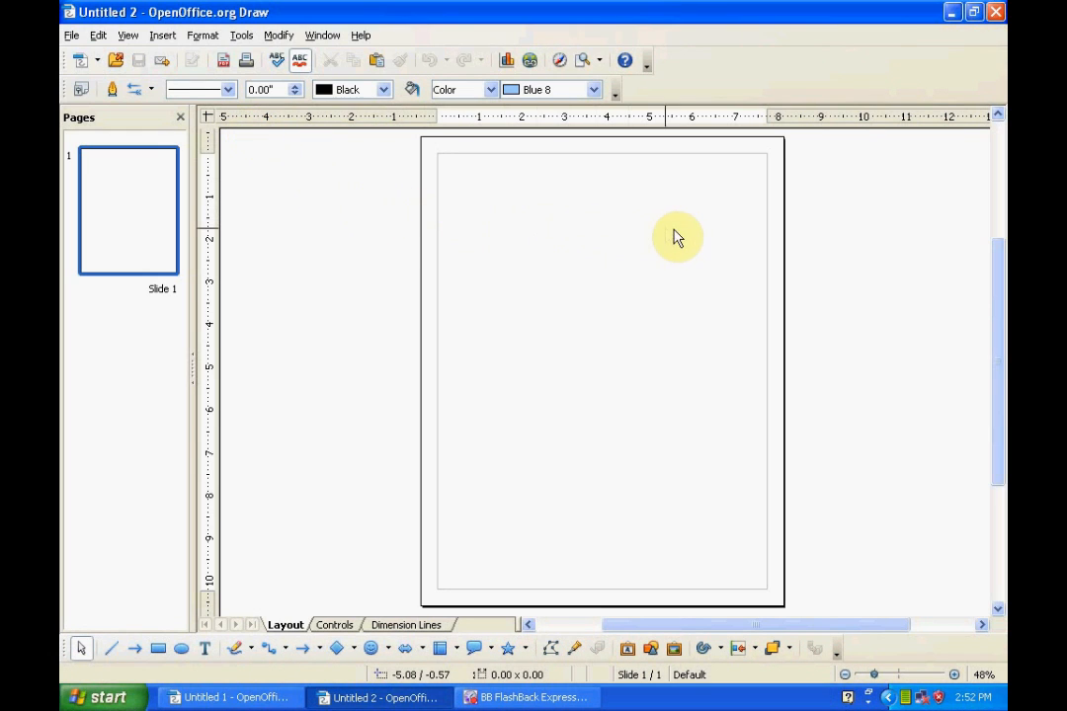
mouse_move(768, 271)
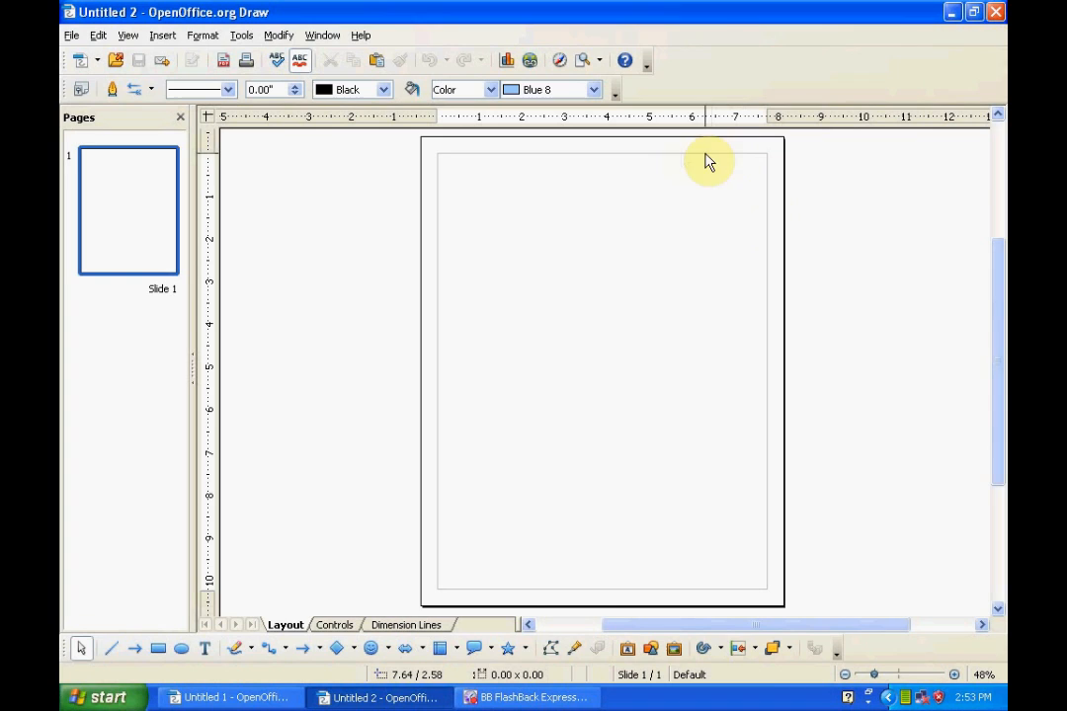
mouse_move(494, 133)
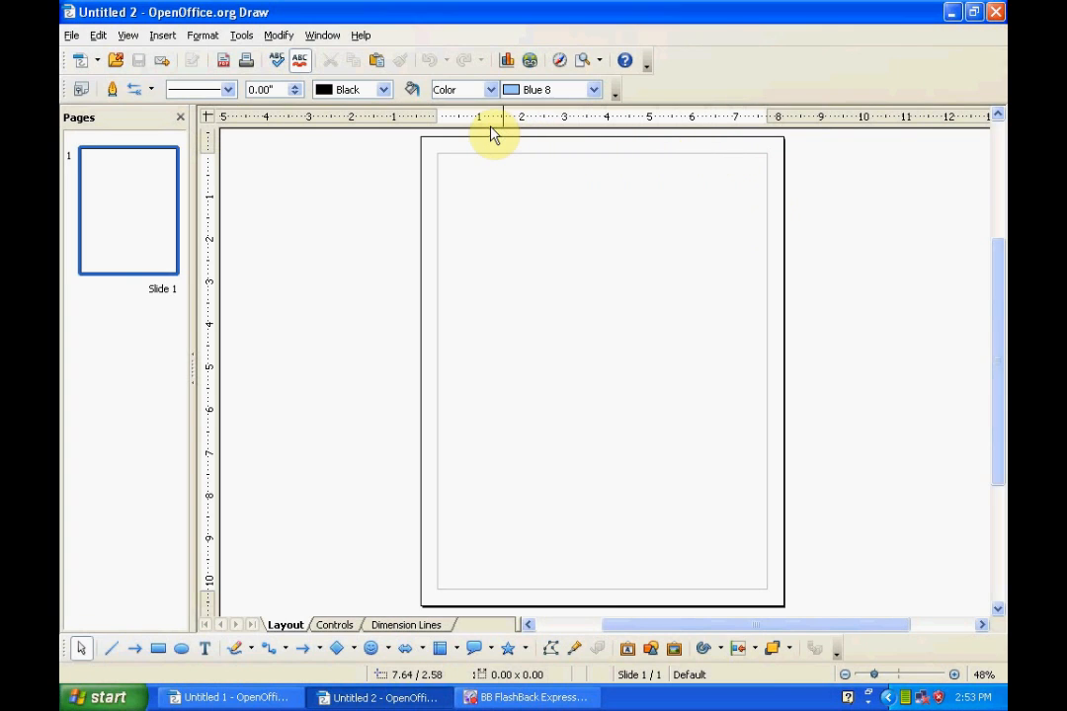
mouse_move(247, 403)
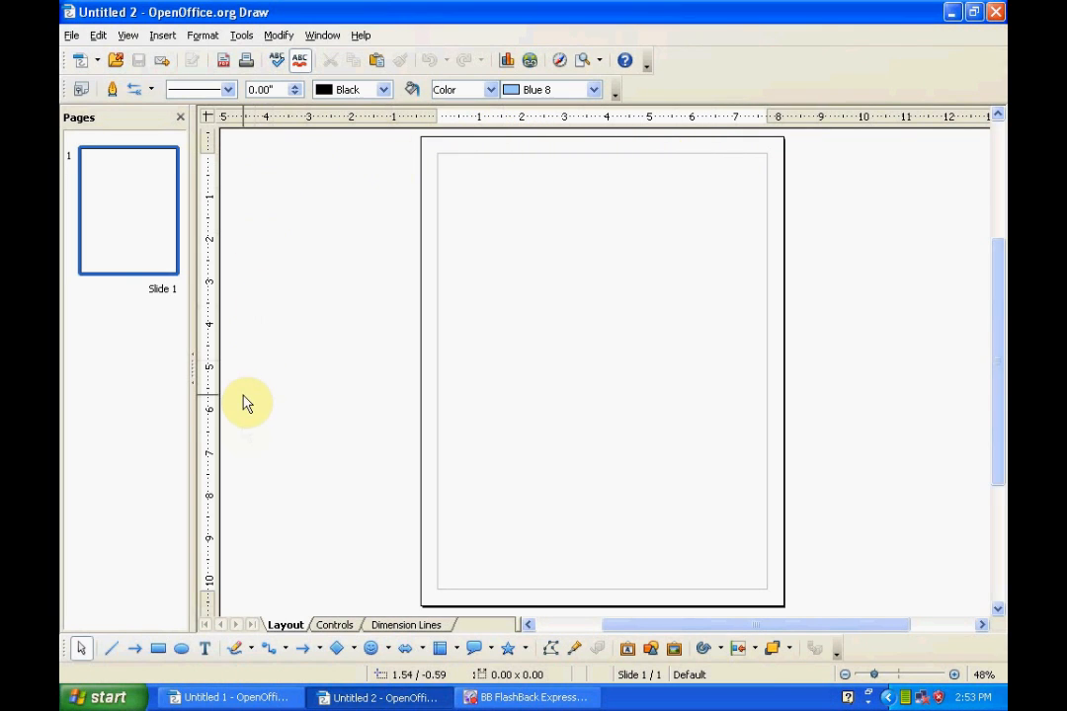
mouse_move(237, 600)
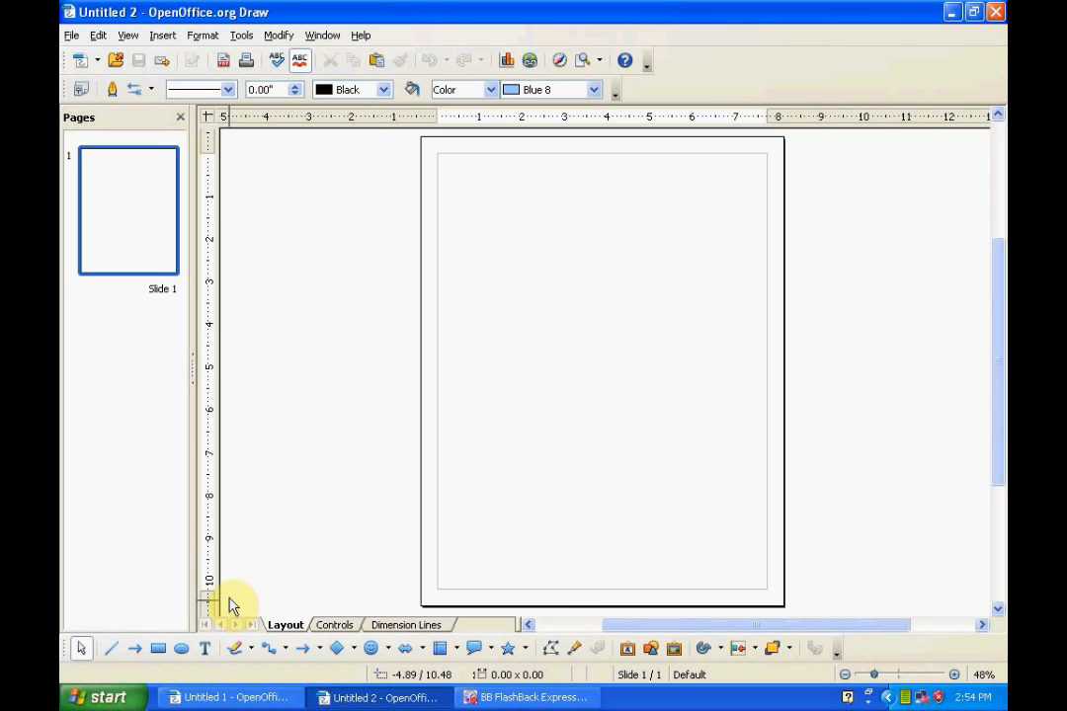
mouse_move(484, 525)
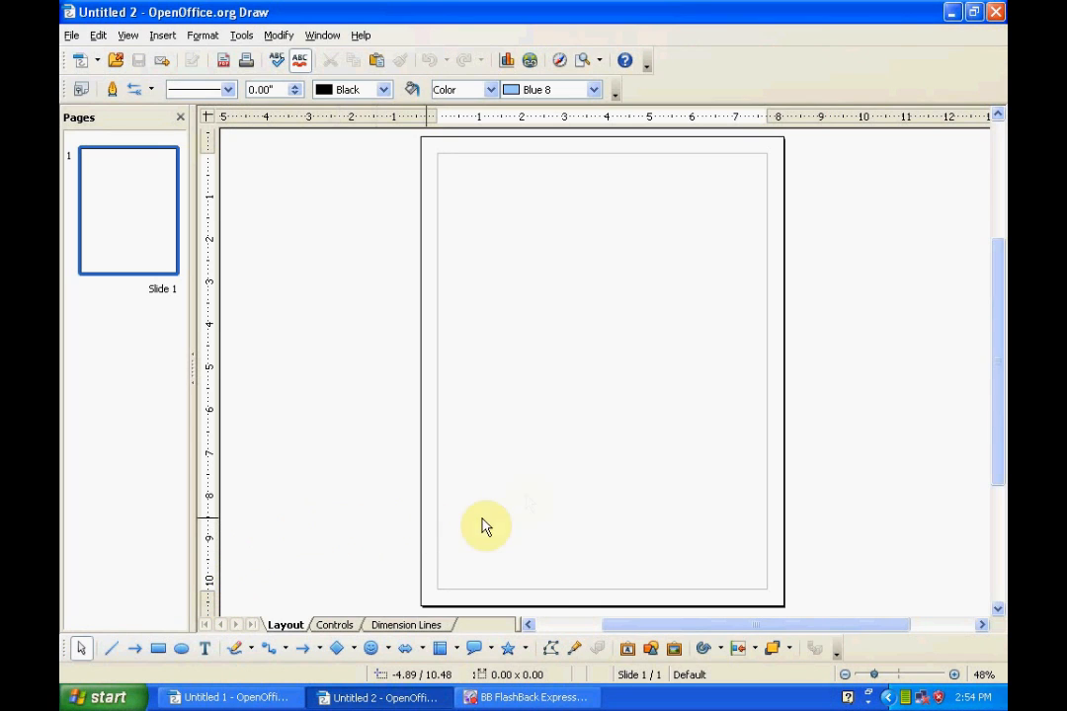
mouse_move(694, 254)
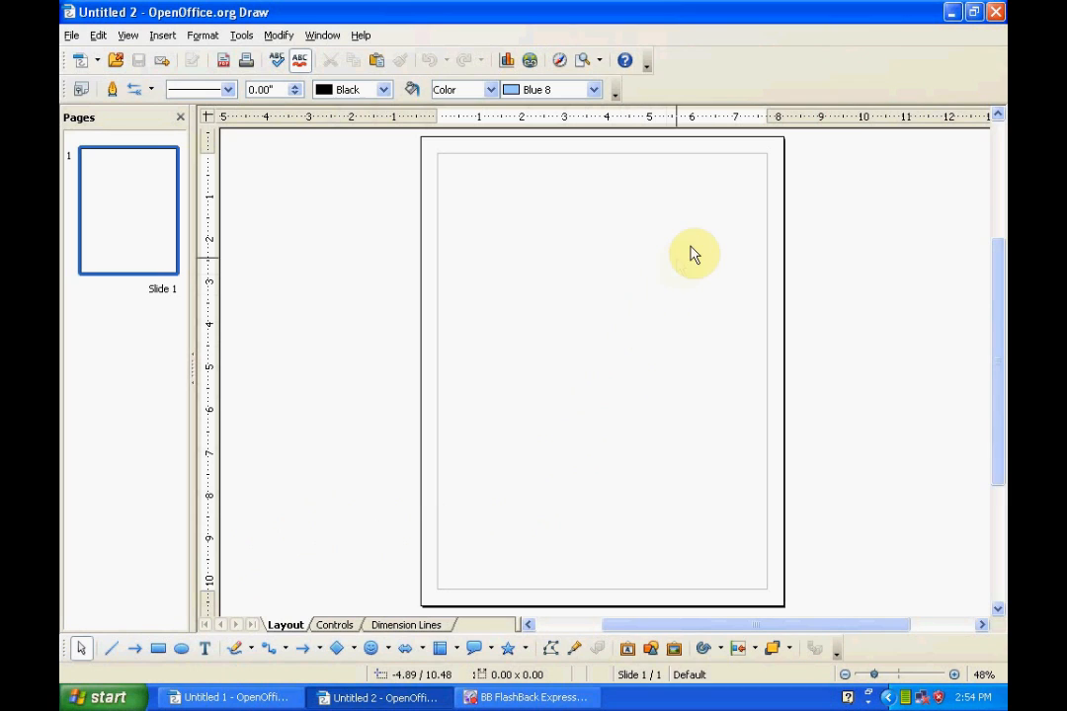
mouse_move(706, 194)
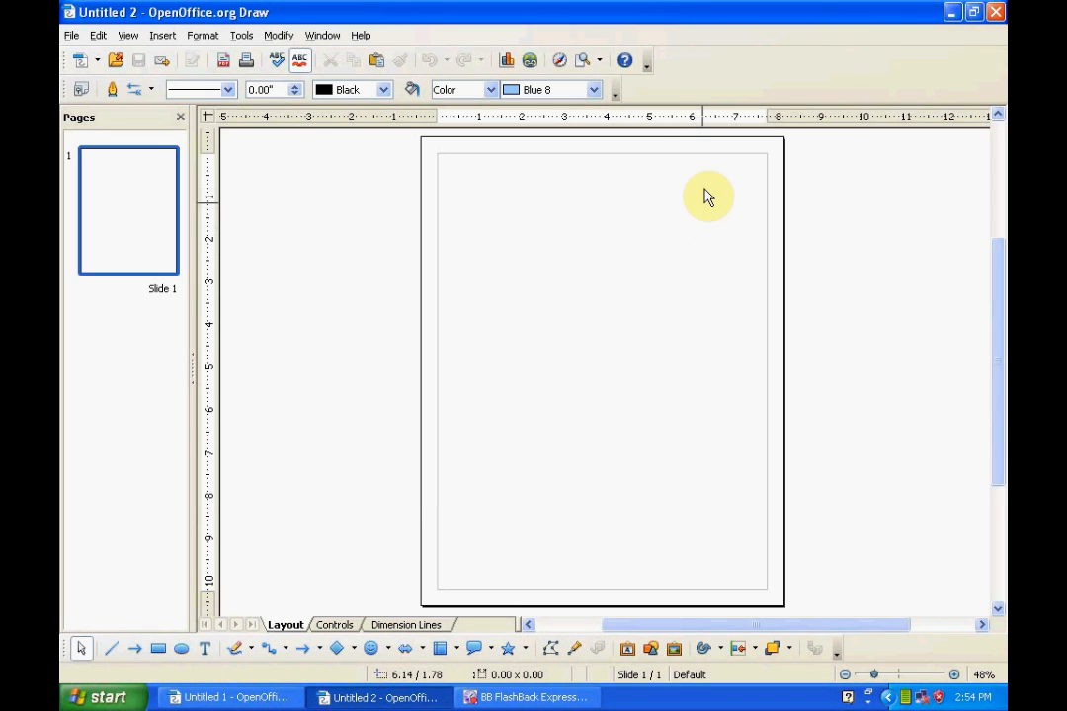
mouse_move(708, 193)
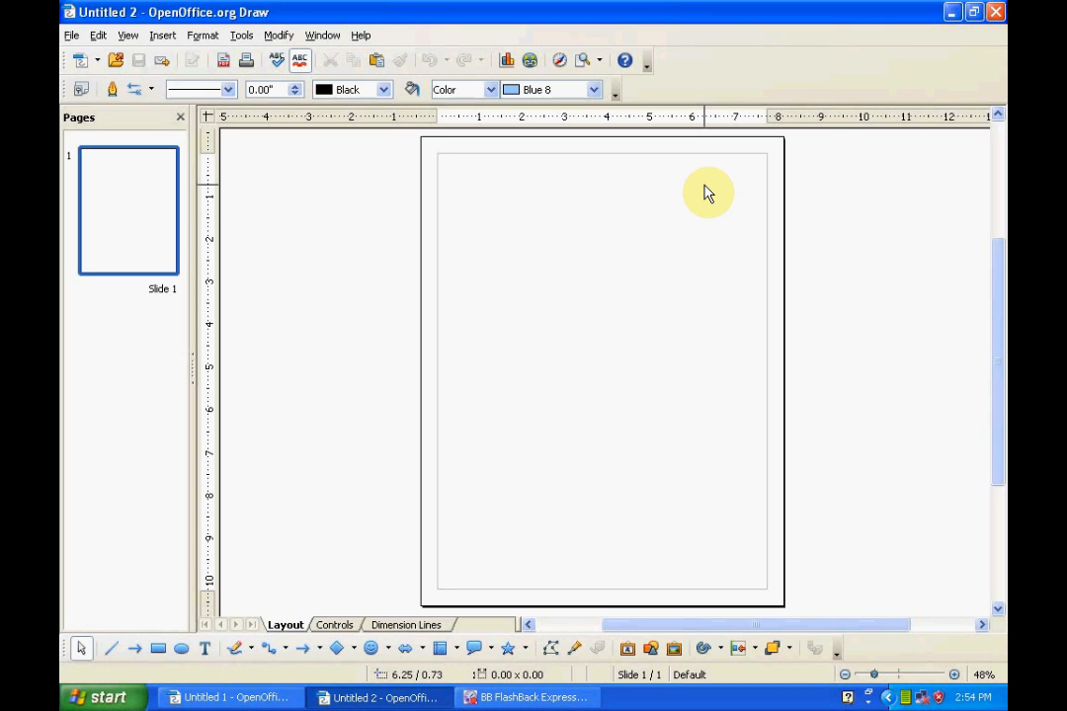
mouse_move(711, 178)
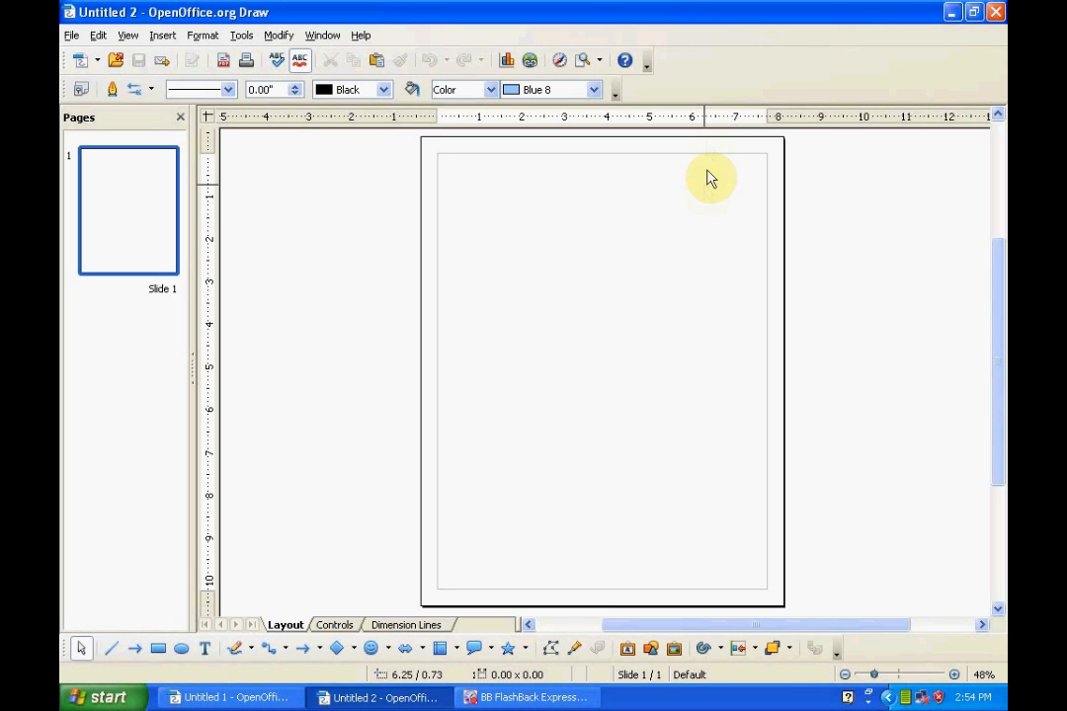
mouse_move(664, 124)
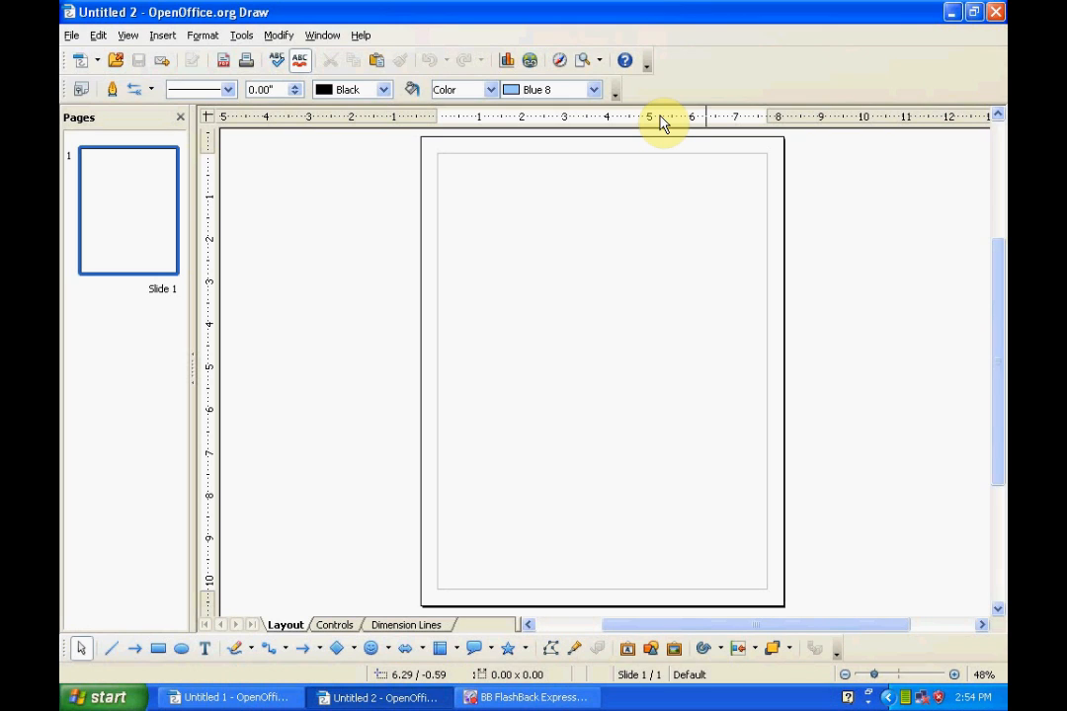
right_click(662, 124)
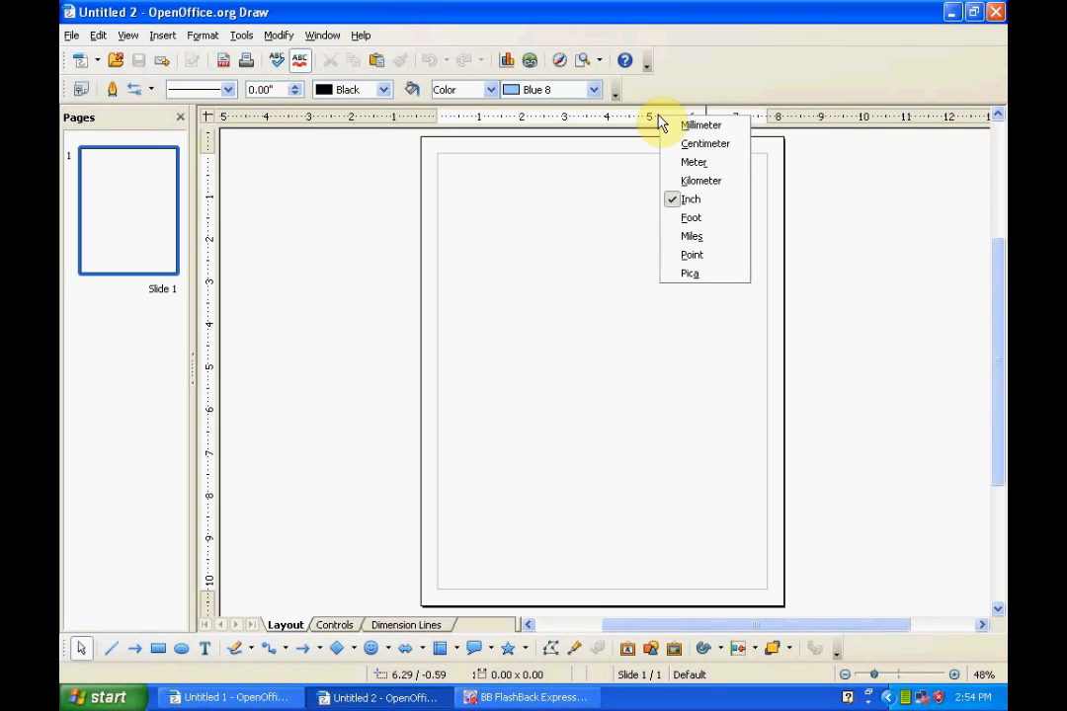
mouse_move(702, 125)
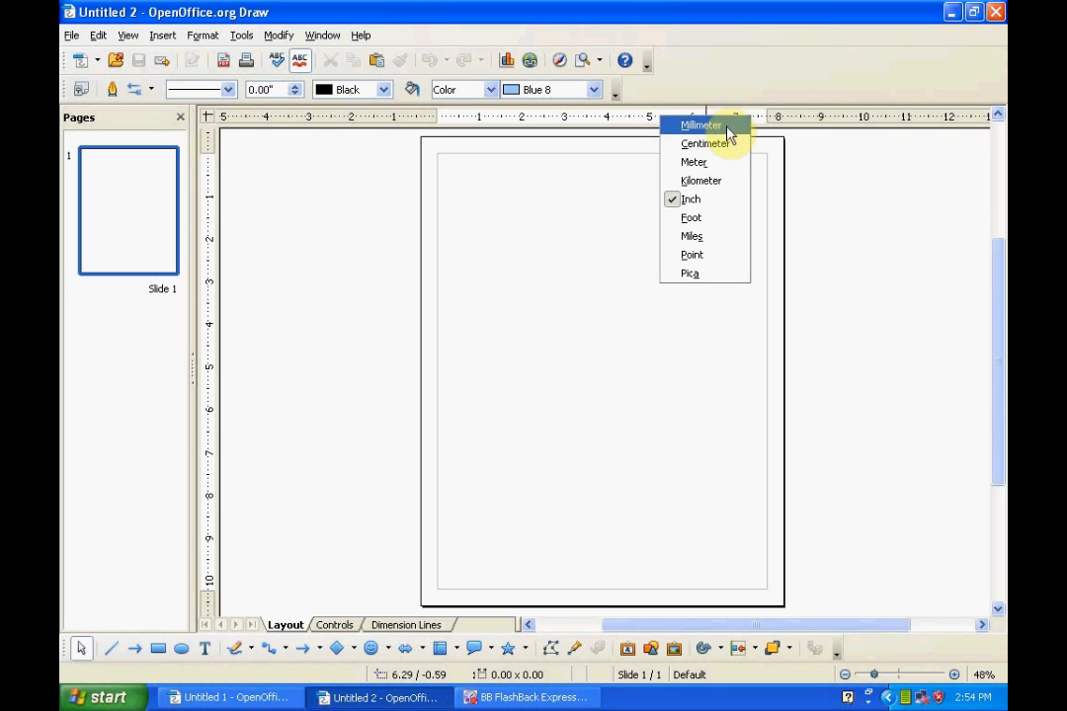
mouse_move(694, 162)
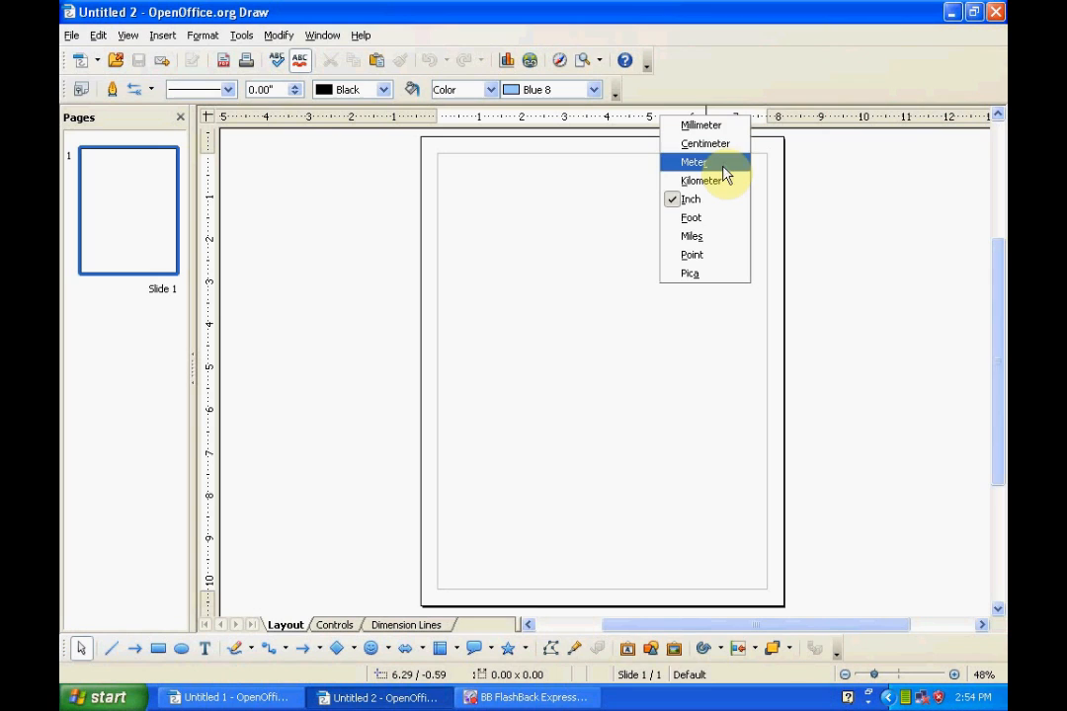
mouse_move(724, 202)
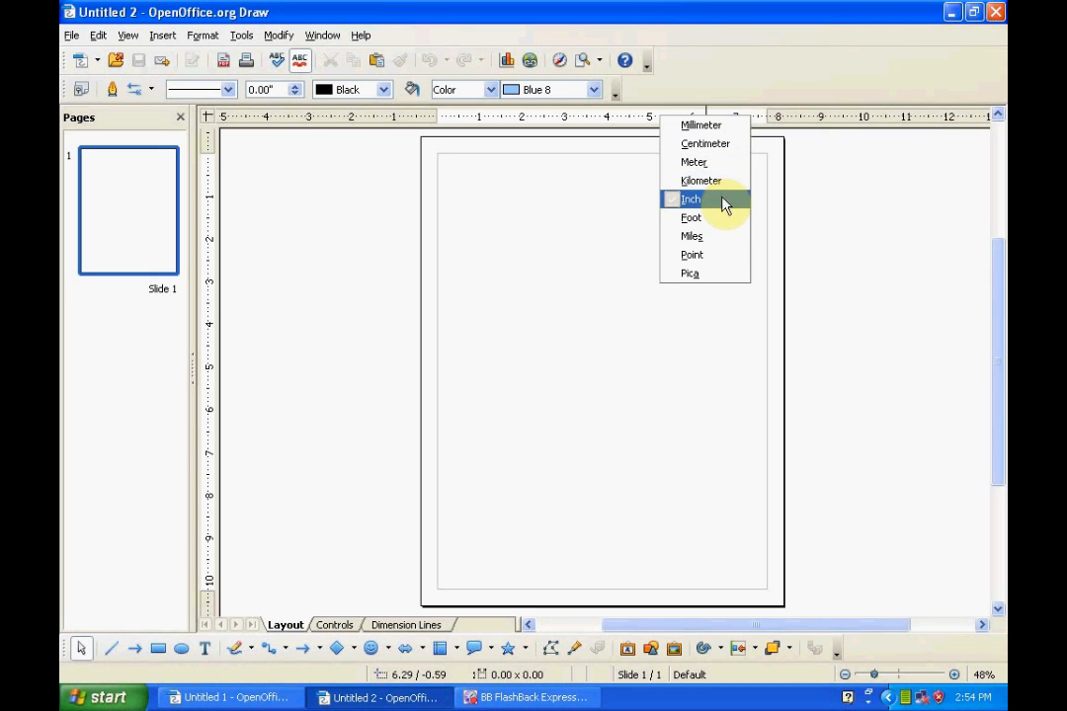
mouse_move(692, 236)
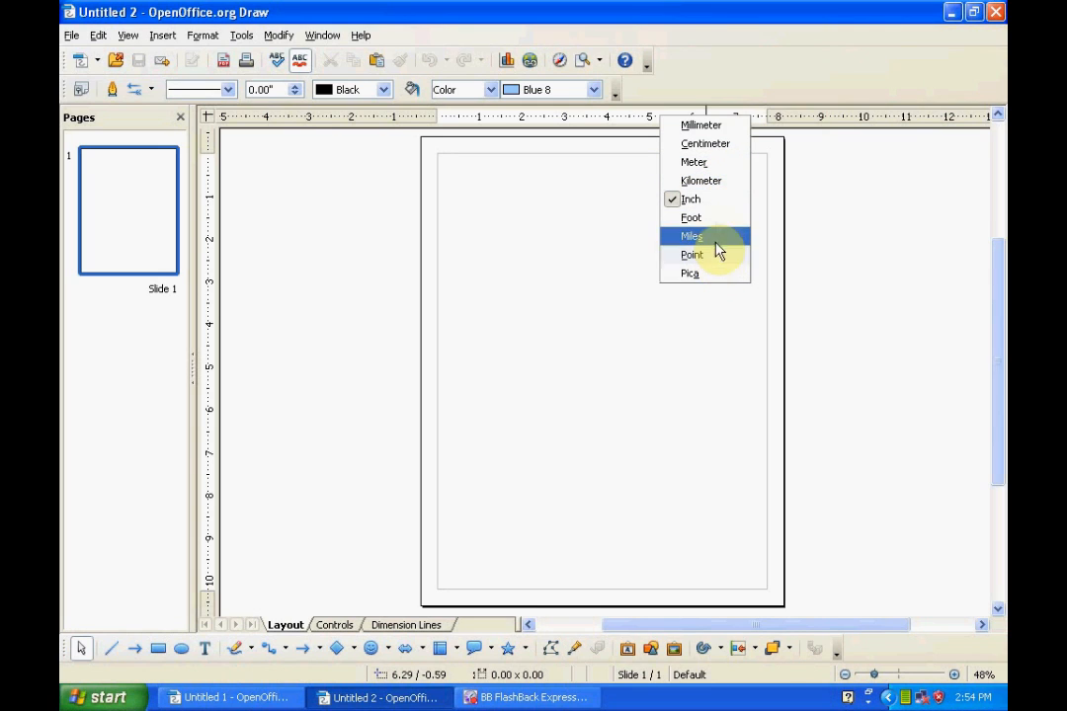
mouse_move(719, 149)
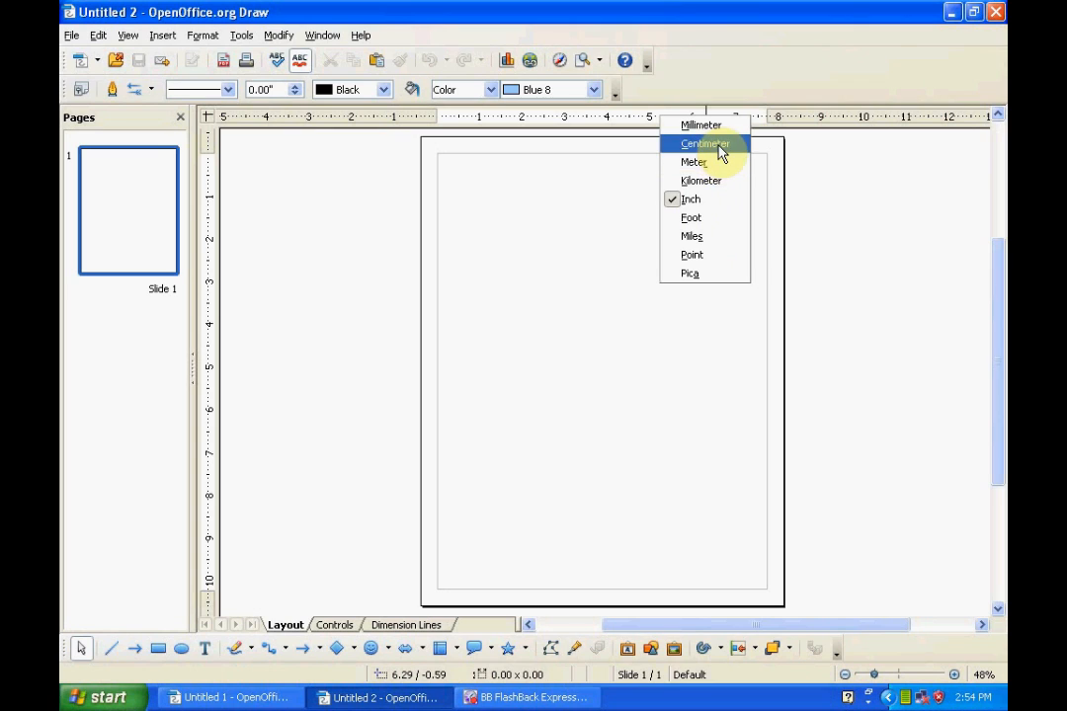
click(705, 143)
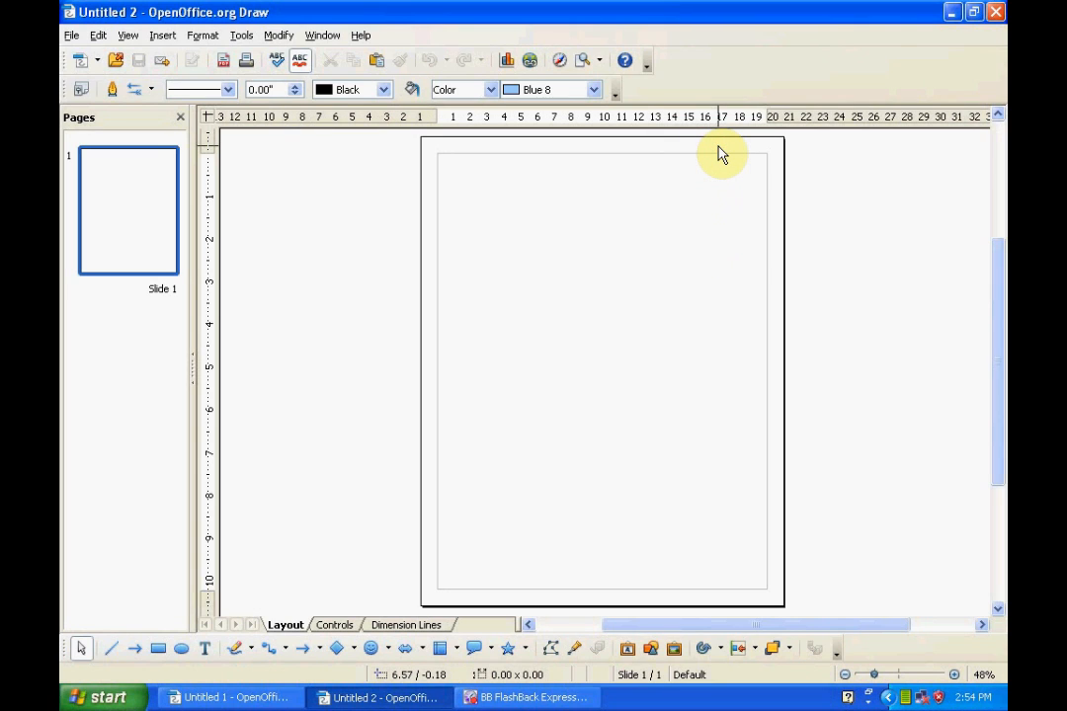
right_click(722, 129)
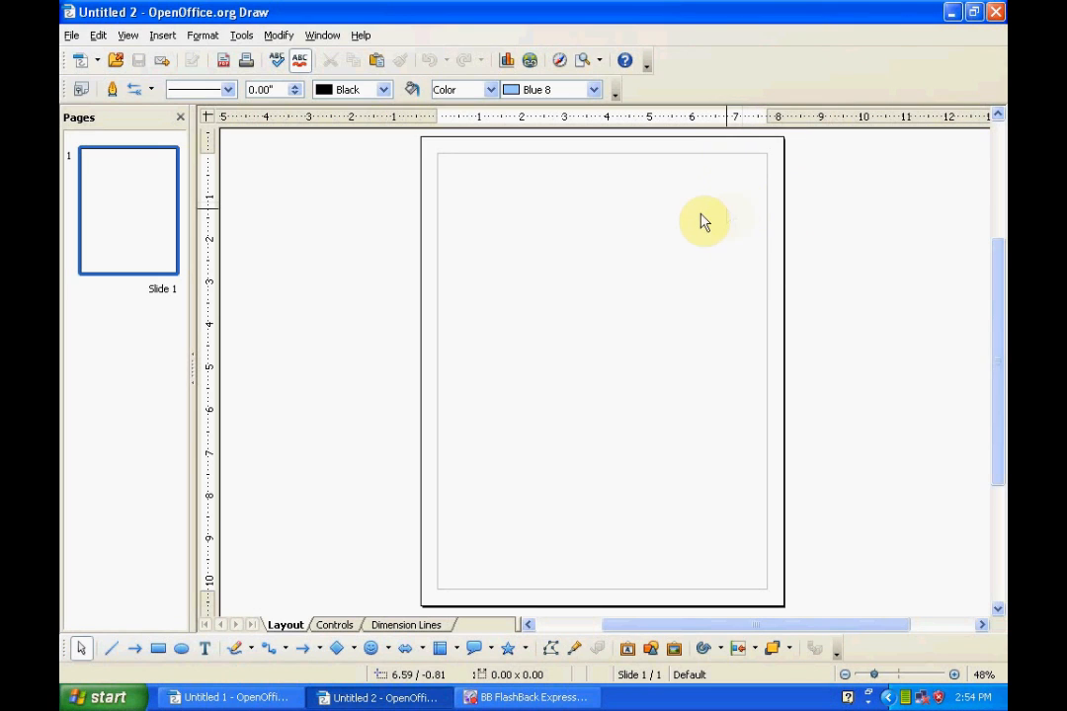
mouse_move(660, 219)
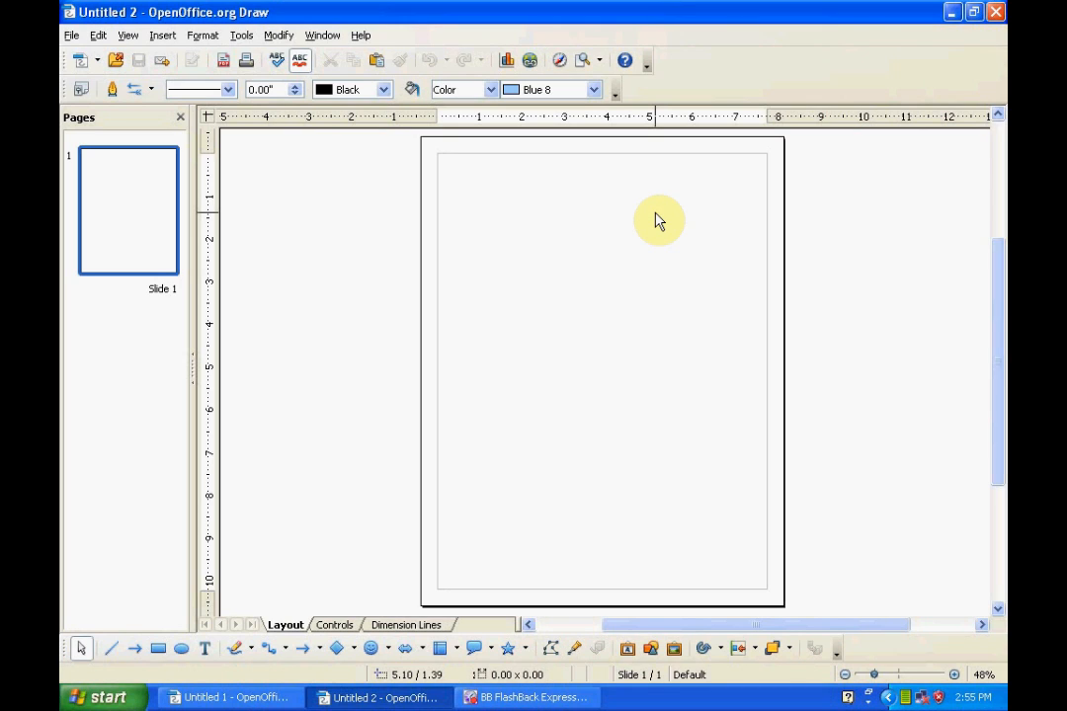
mouse_move(402, 150)
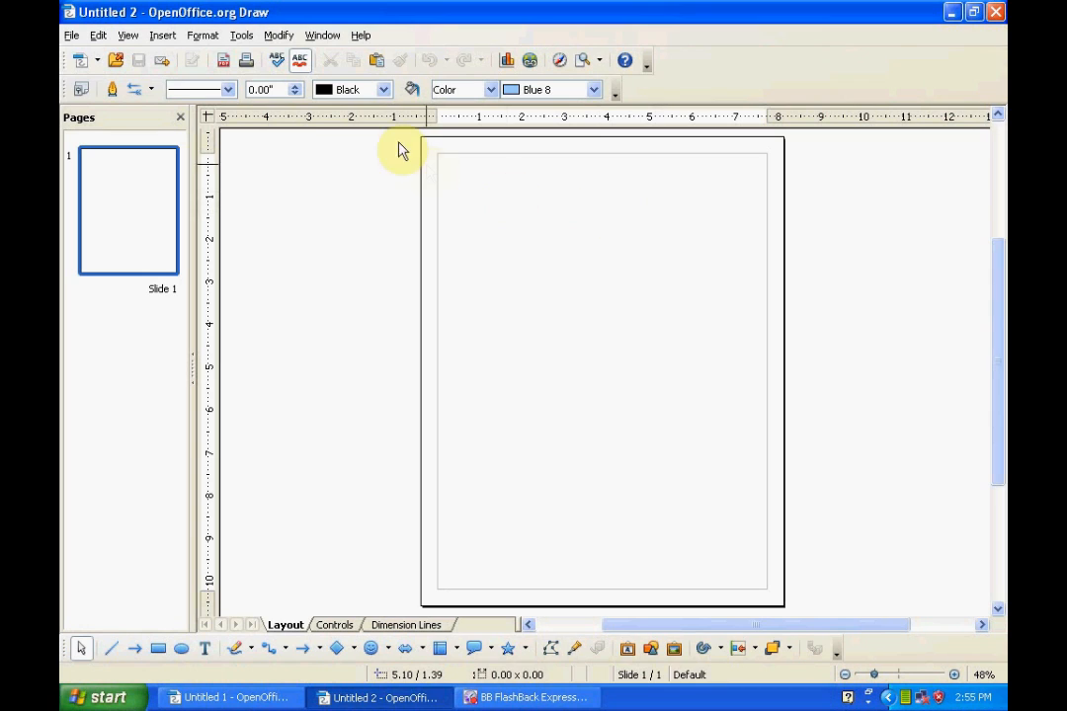
mouse_move(241, 35)
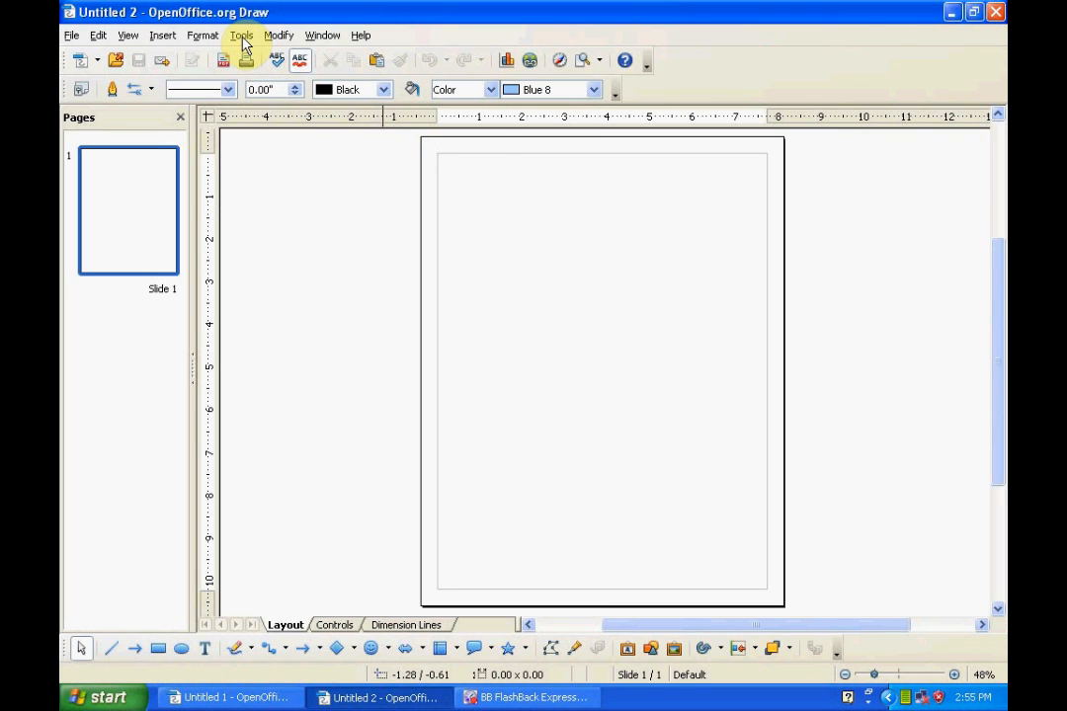
- Open Tools > Options to reach the general settings dialog
click(242, 34)
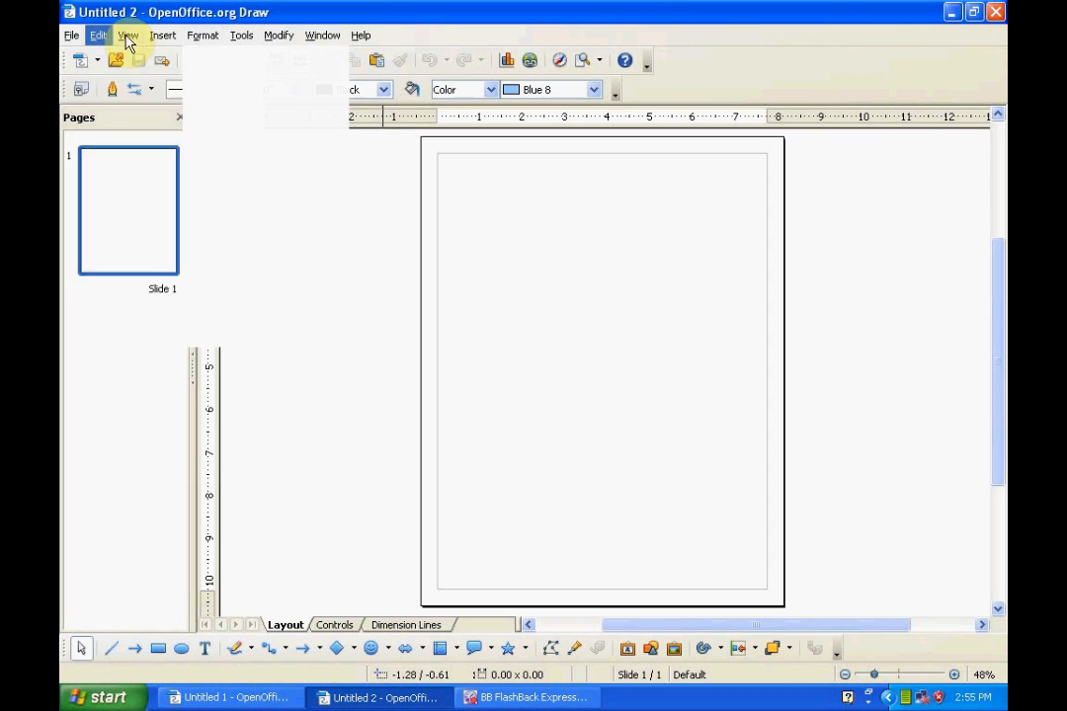
click(241, 35)
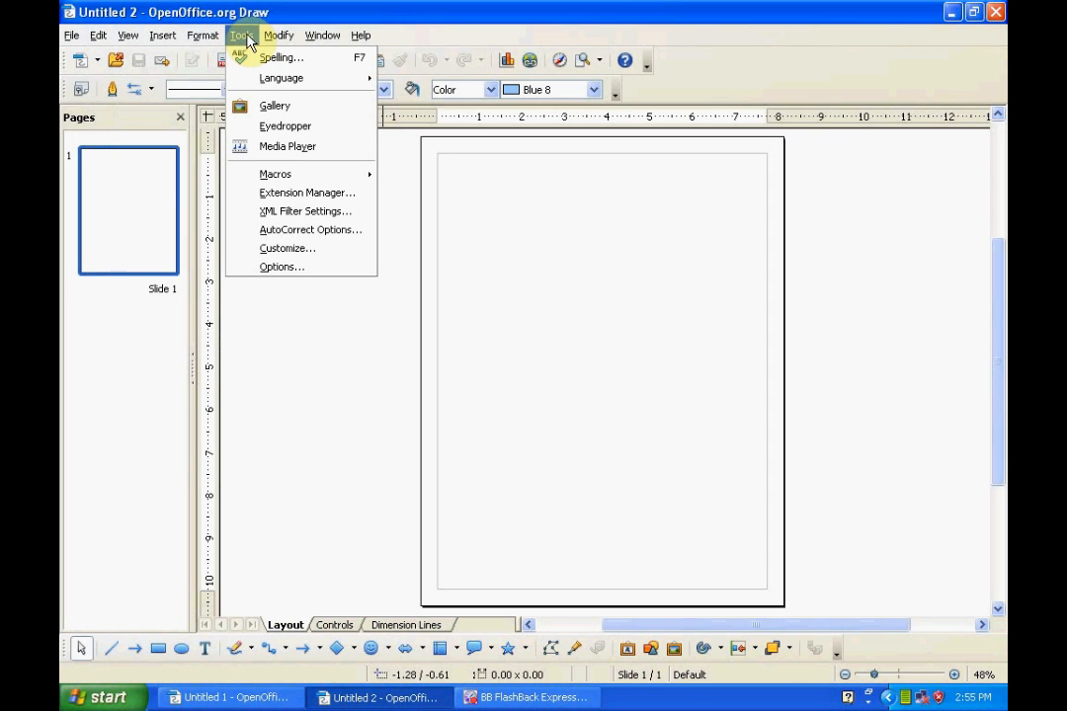
mouse_move(286, 248)
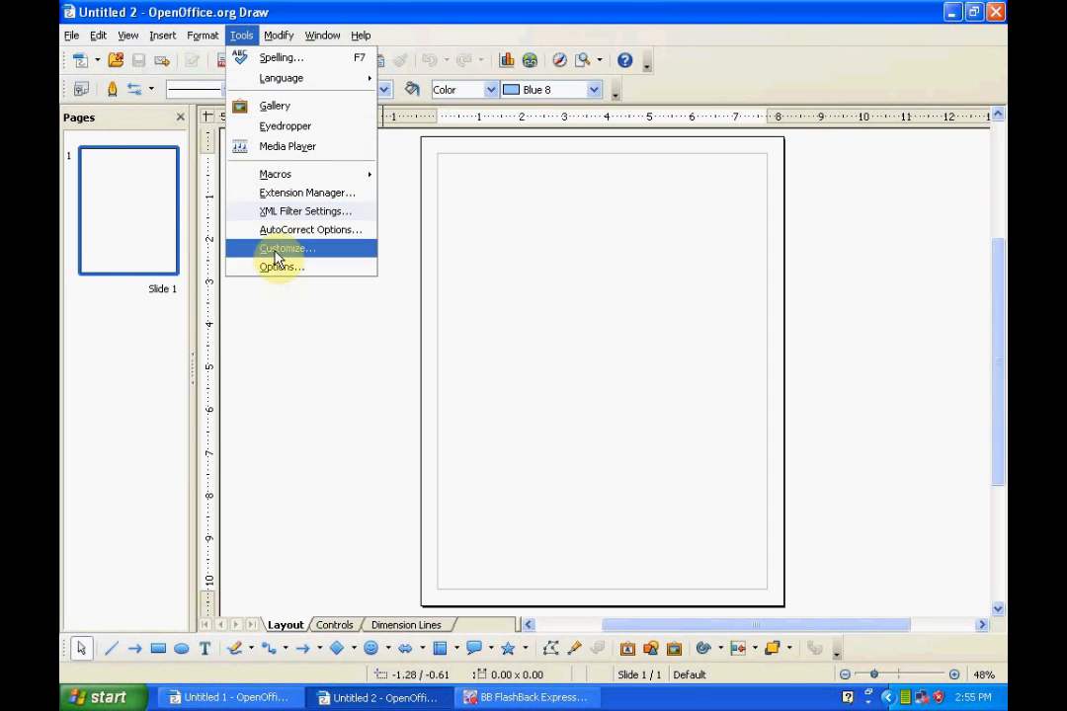
mouse_move(282, 267)
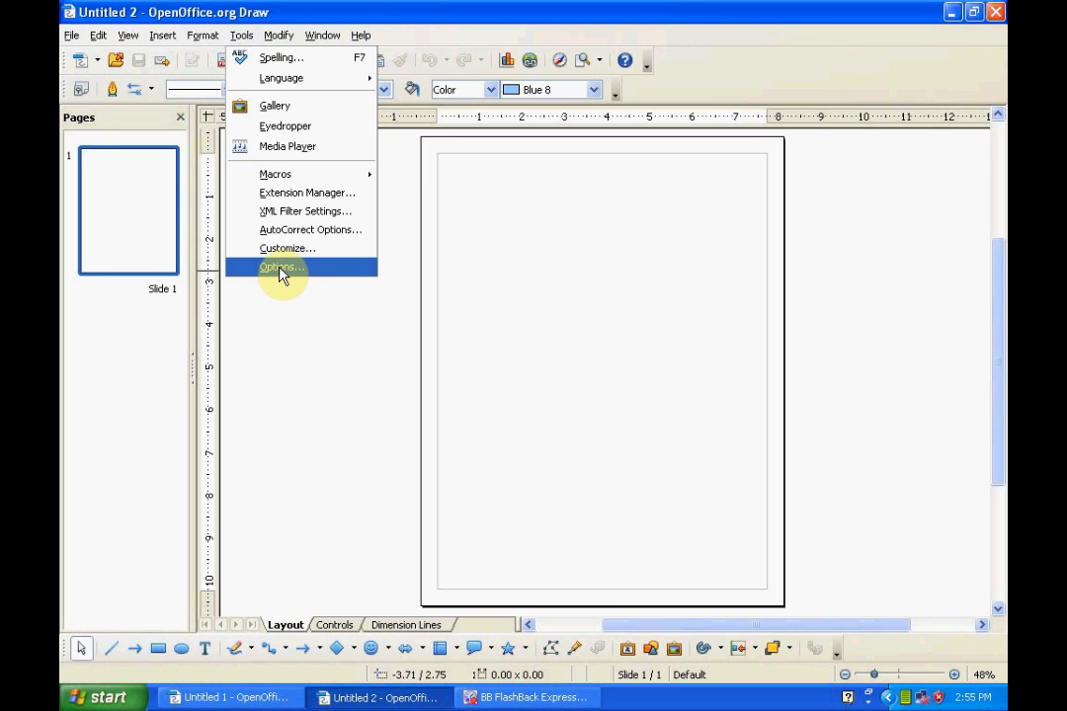
click(279, 267)
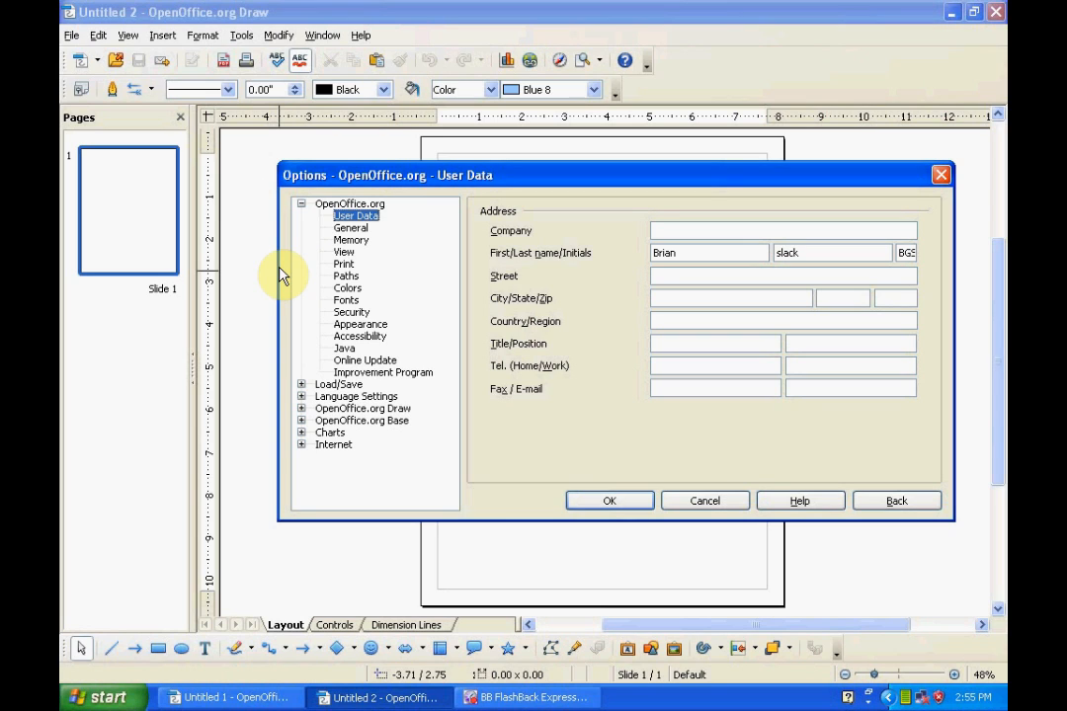
mouse_move(331, 374)
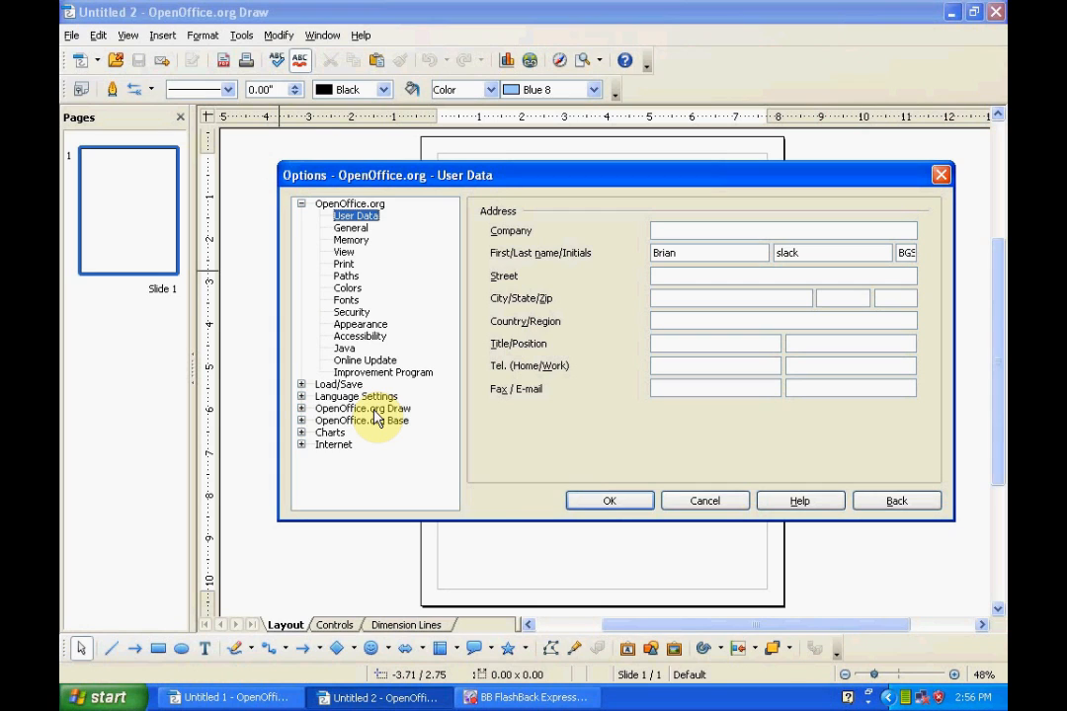
- Expand OpenOffice.org Draw in the Options tree and show the Grid page
click(362, 408)
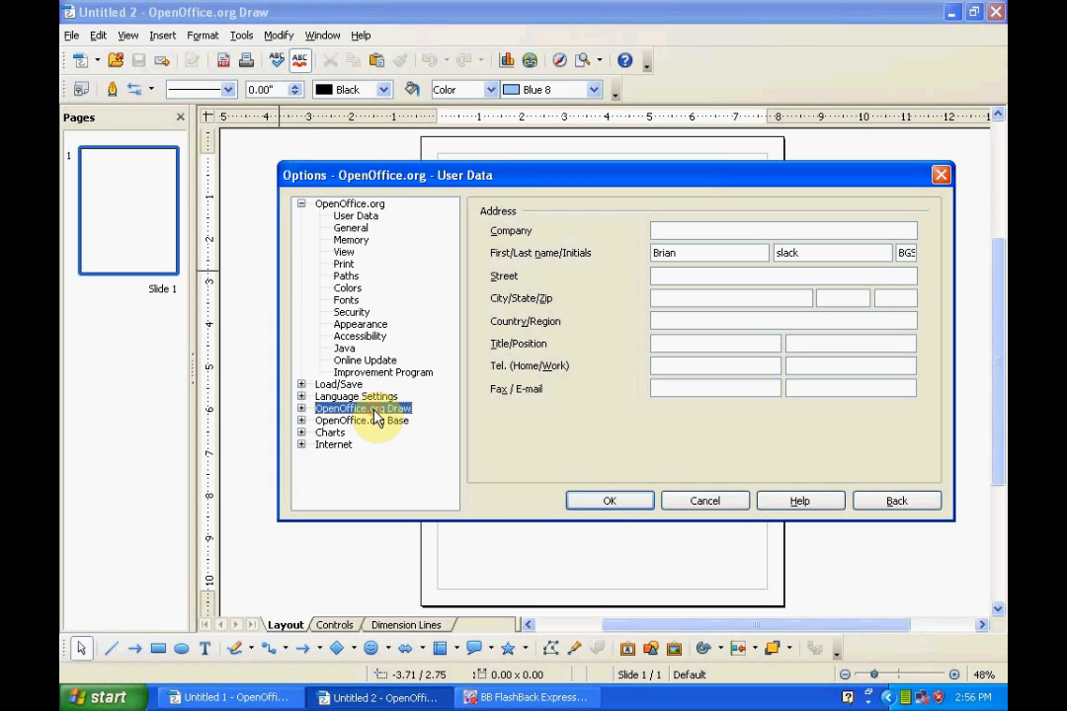
click(362, 408)
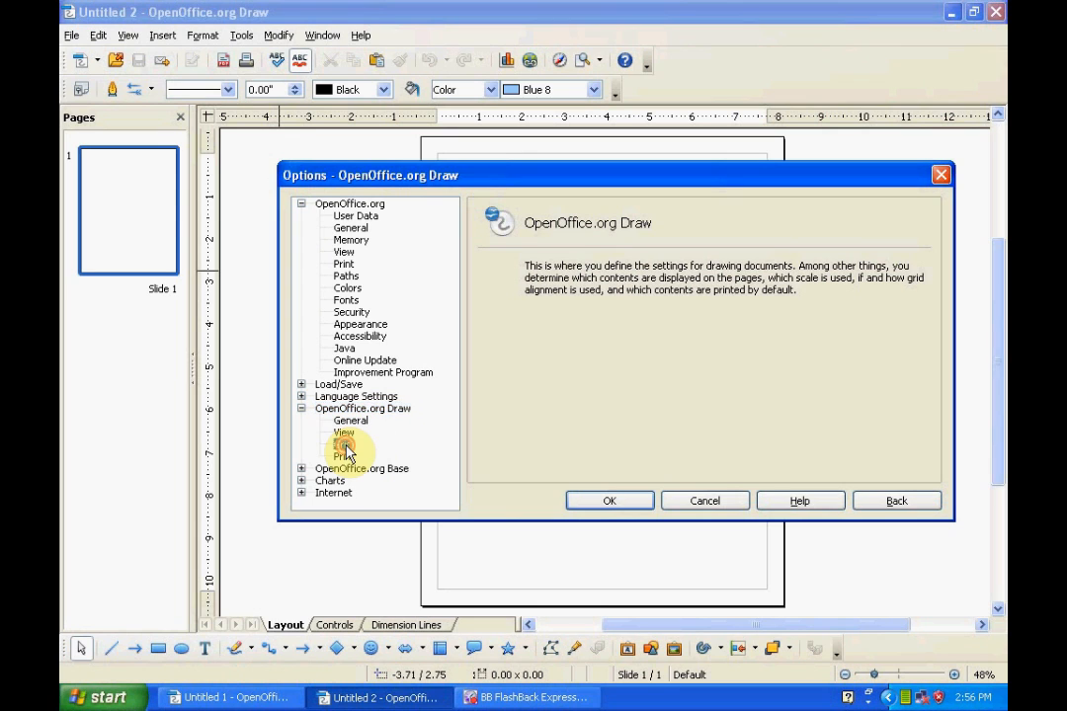
click(343, 444)
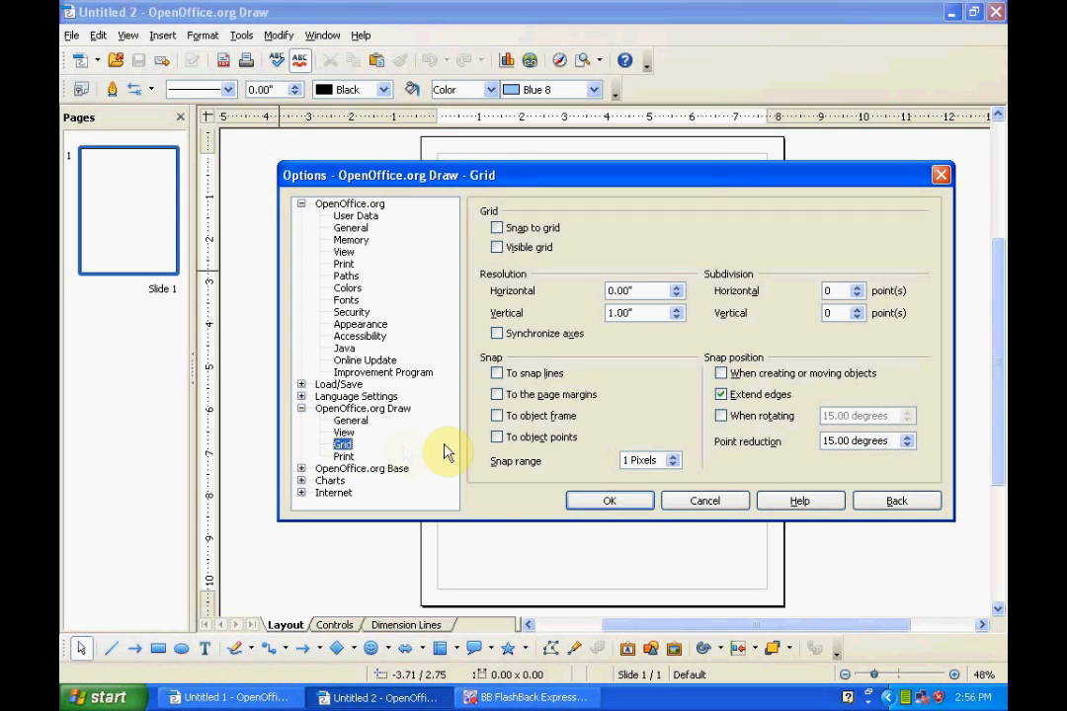
mouse_move(667, 370)
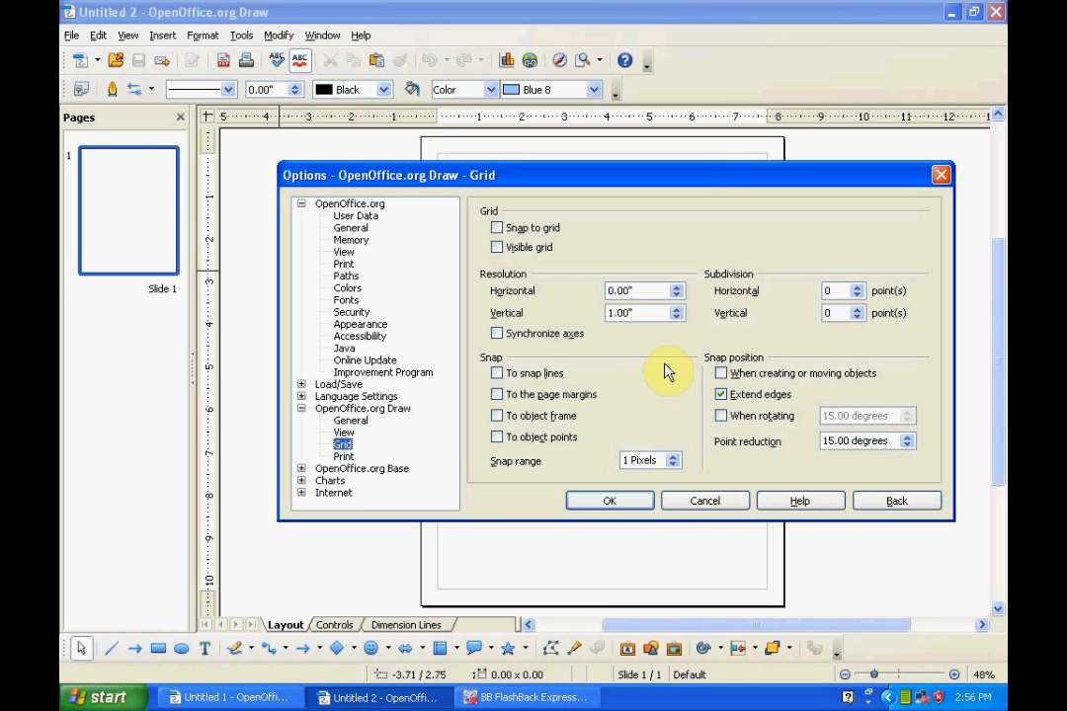
mouse_move(601, 242)
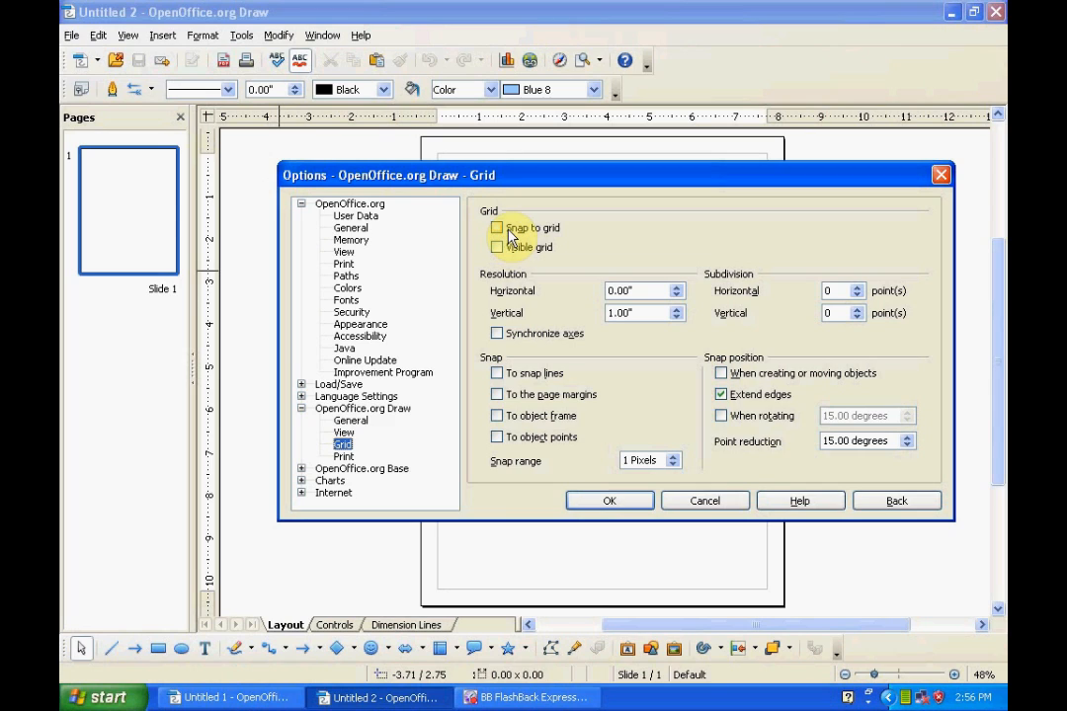
mouse_move(534, 241)
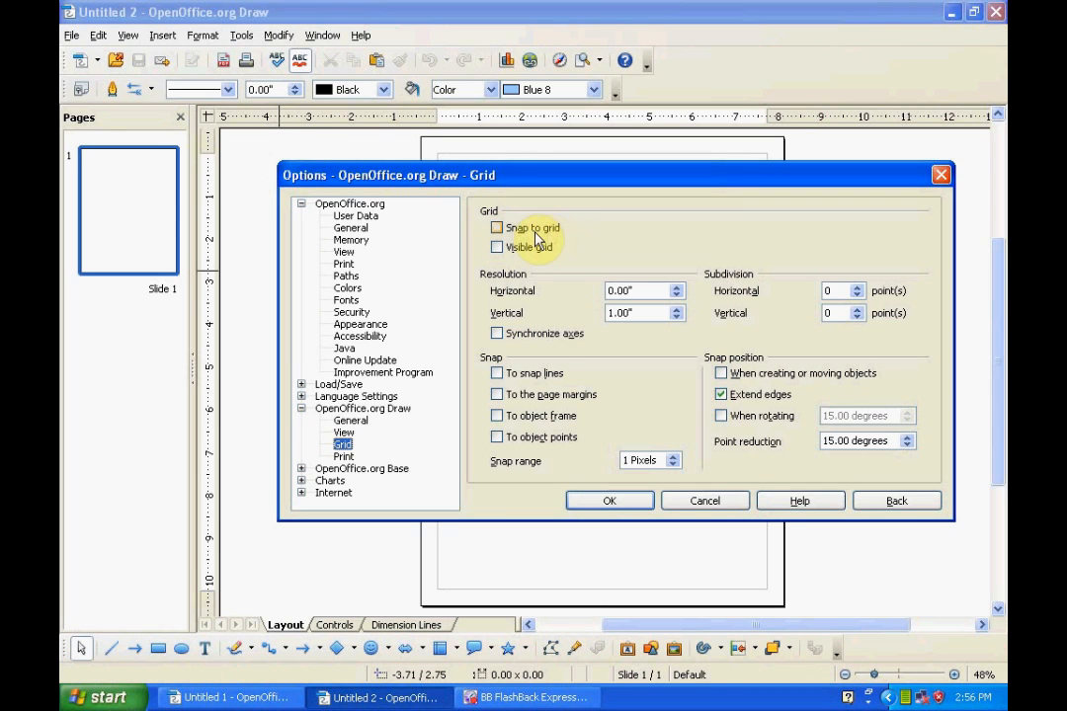
- Lower the vertical grid resolution to 0.00", leave snapping off, and confirm with OK
click(497, 228)
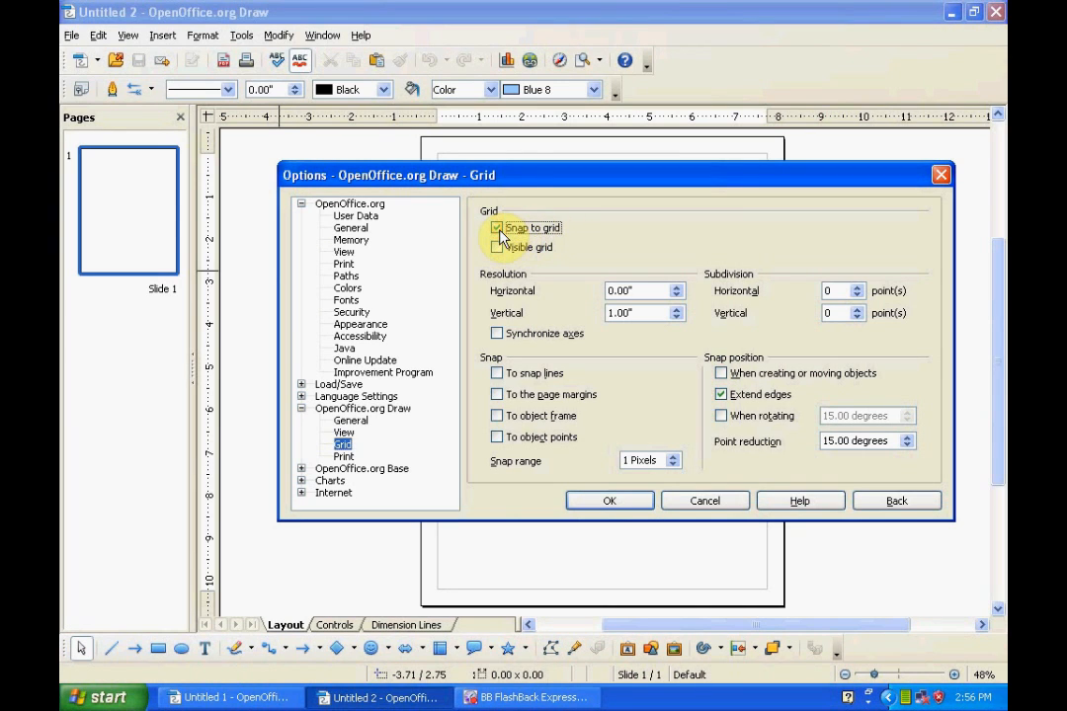
click(497, 227)
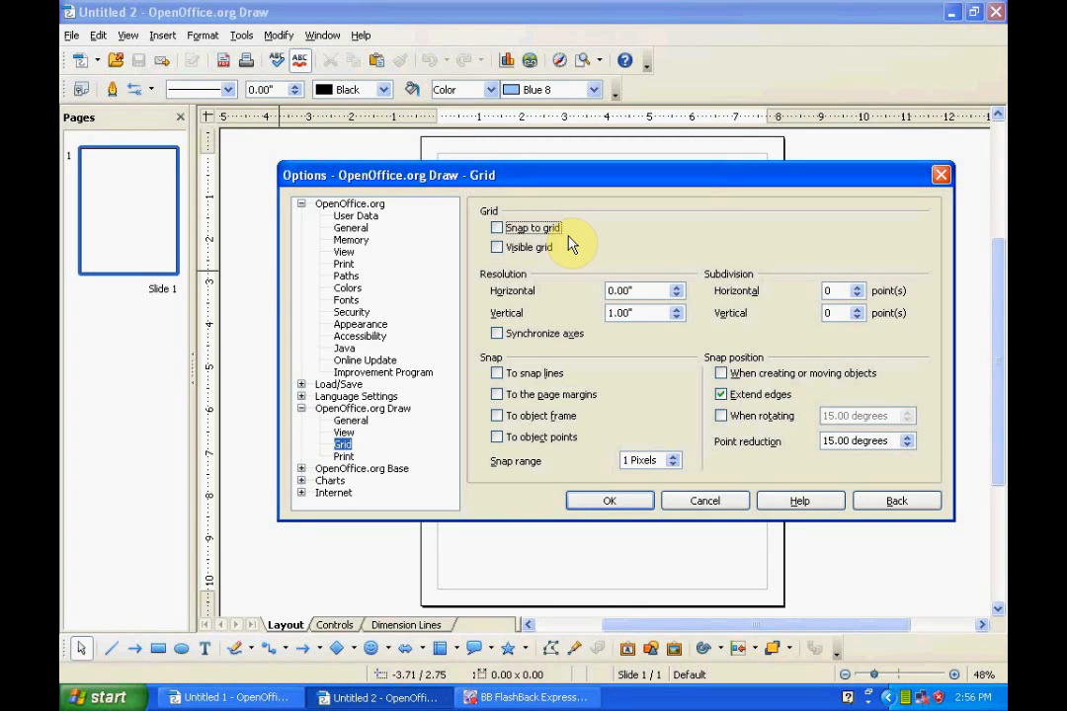
mouse_move(581, 270)
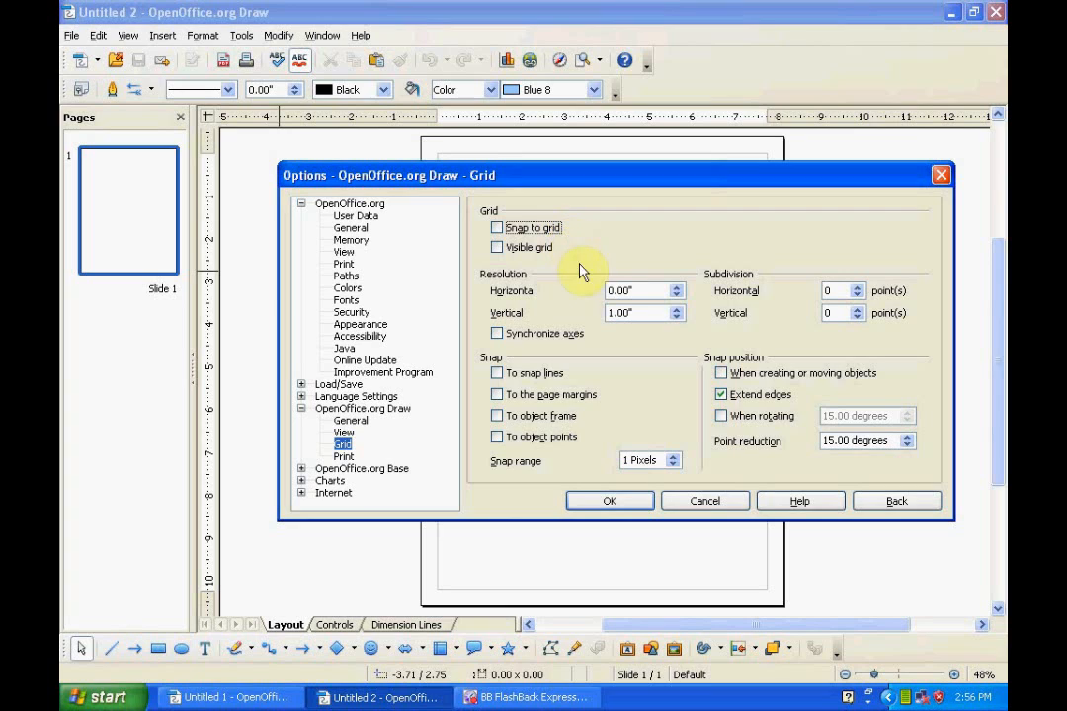
mouse_move(679, 316)
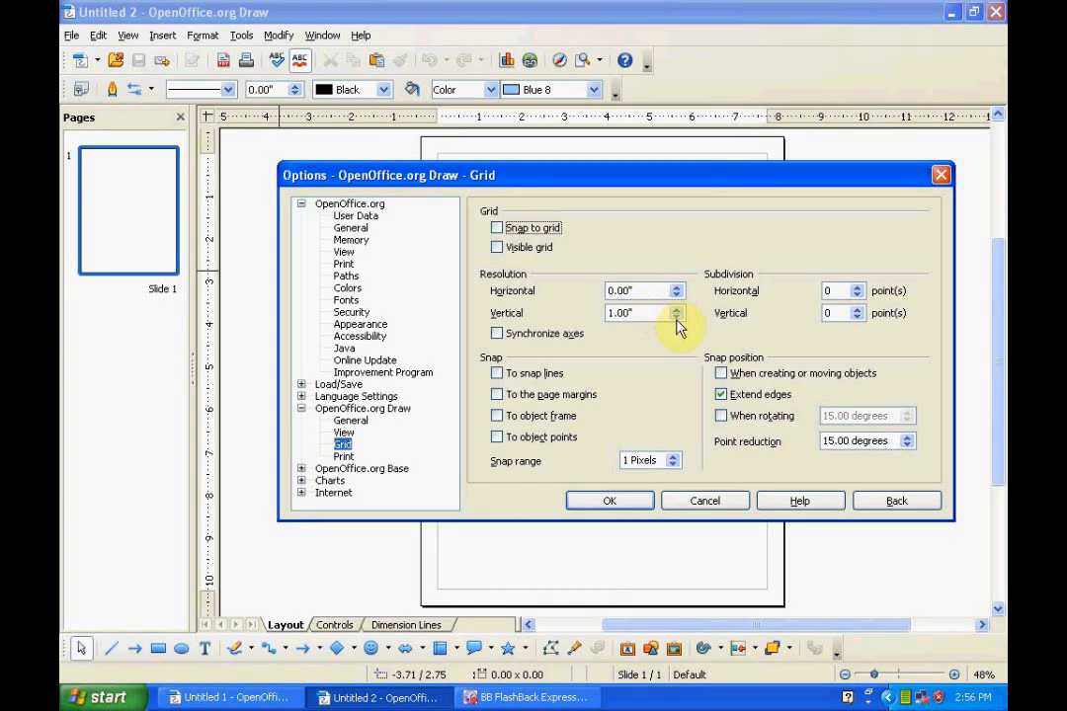
click(677, 317)
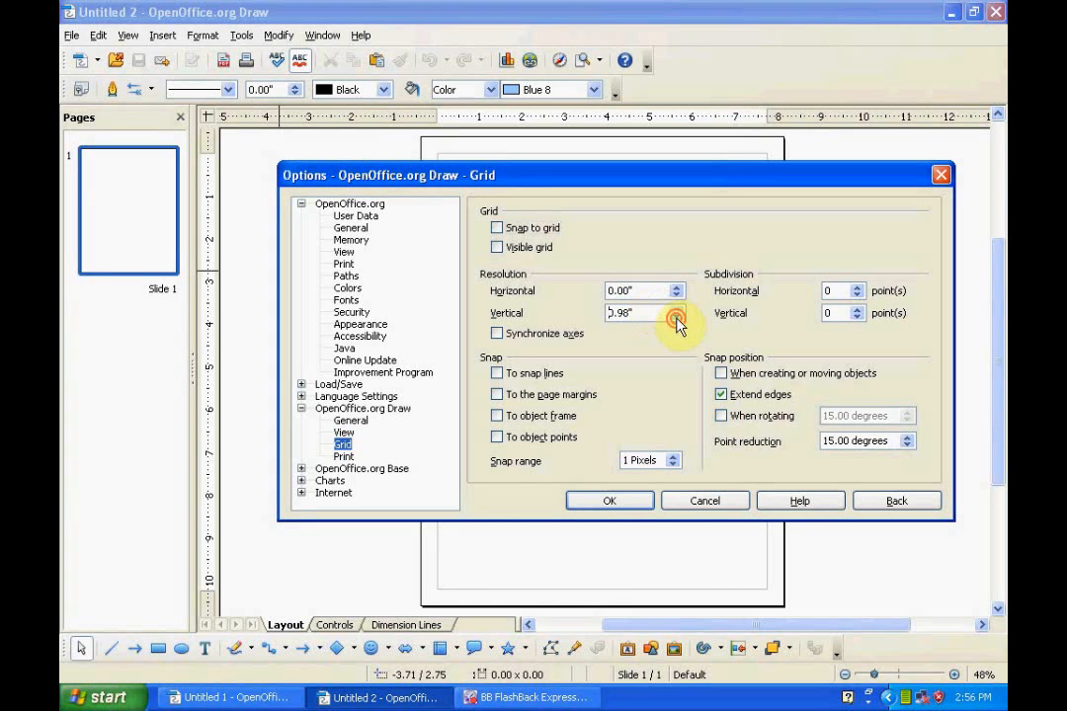
click(676, 317)
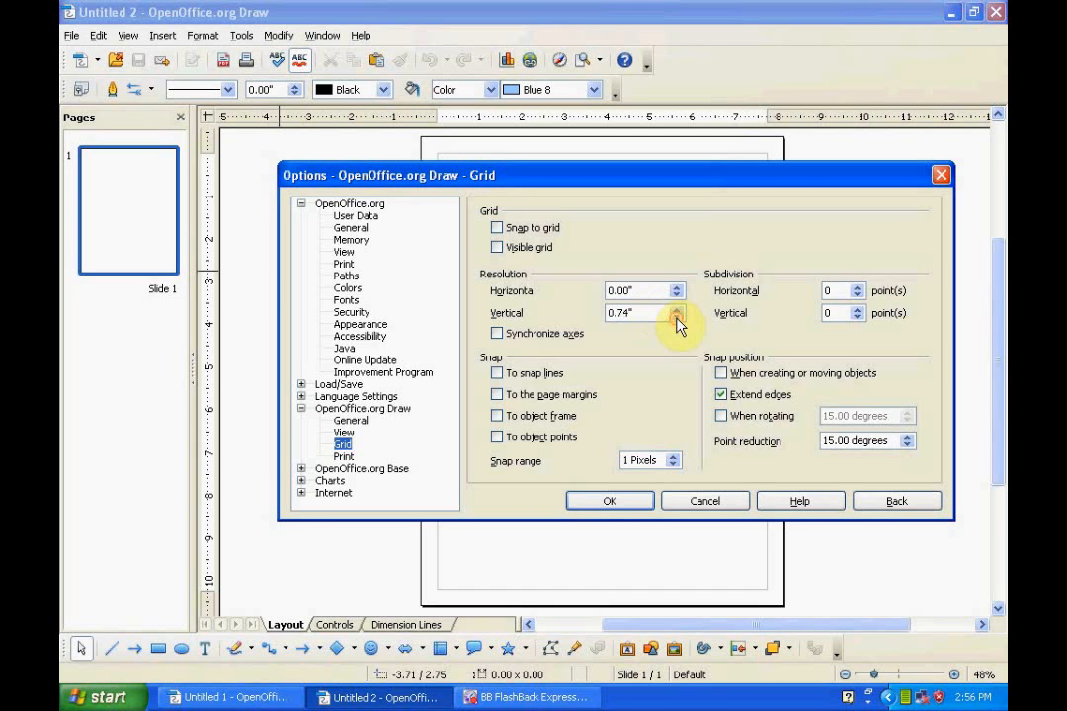
click(677, 318)
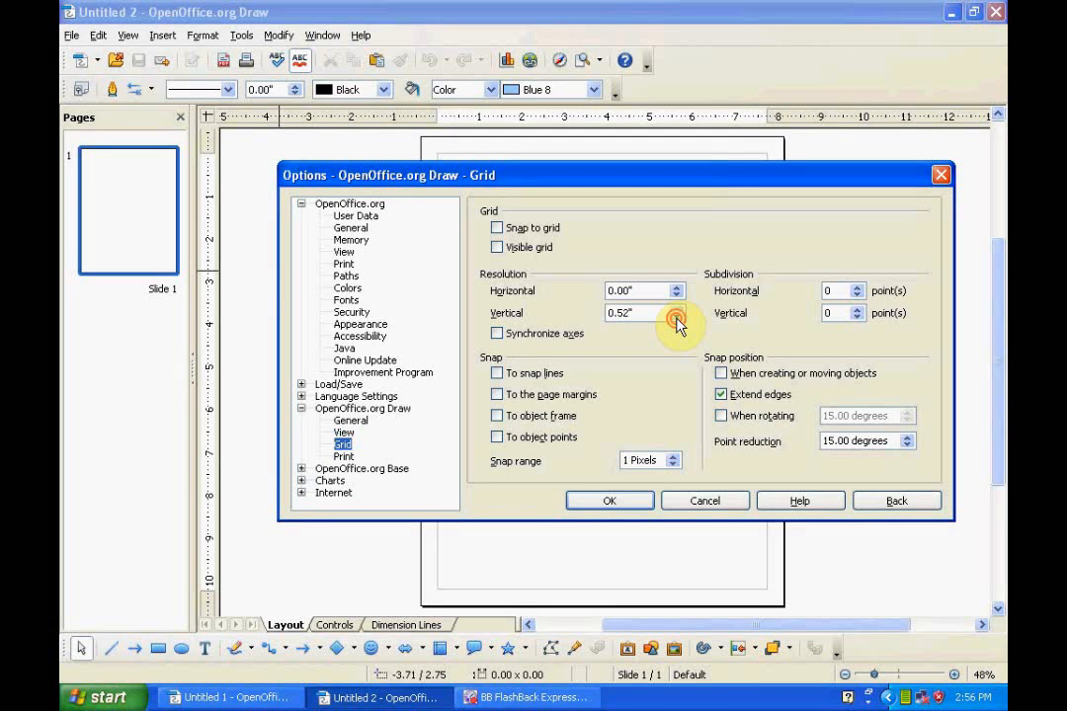
click(676, 318)
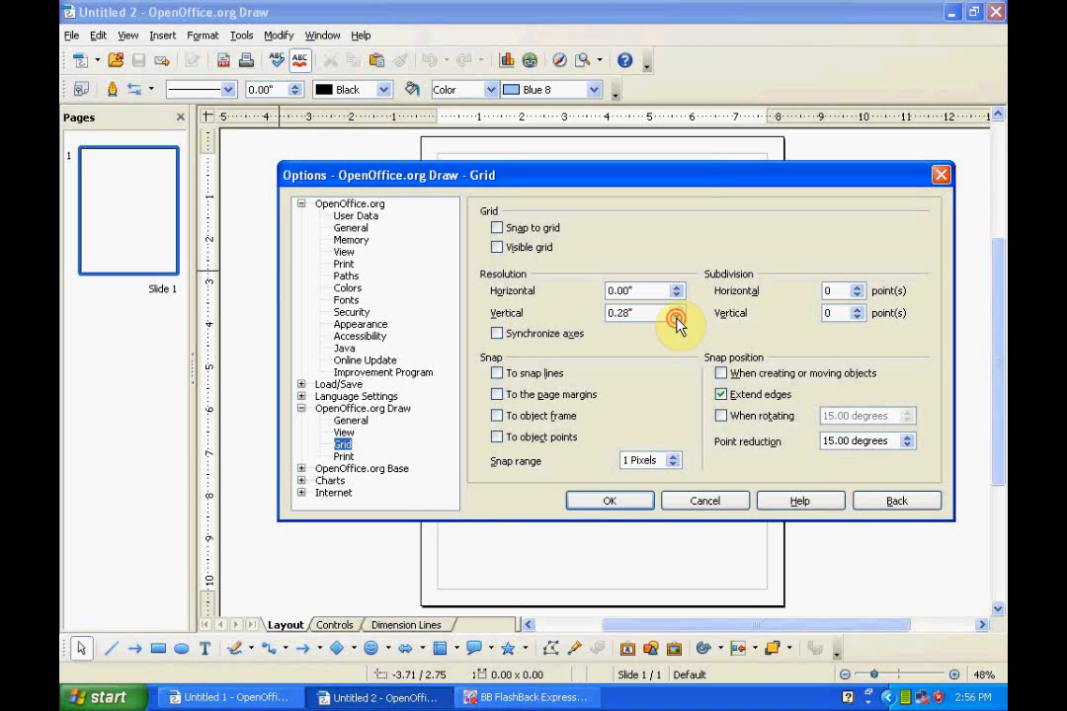
click(678, 318)
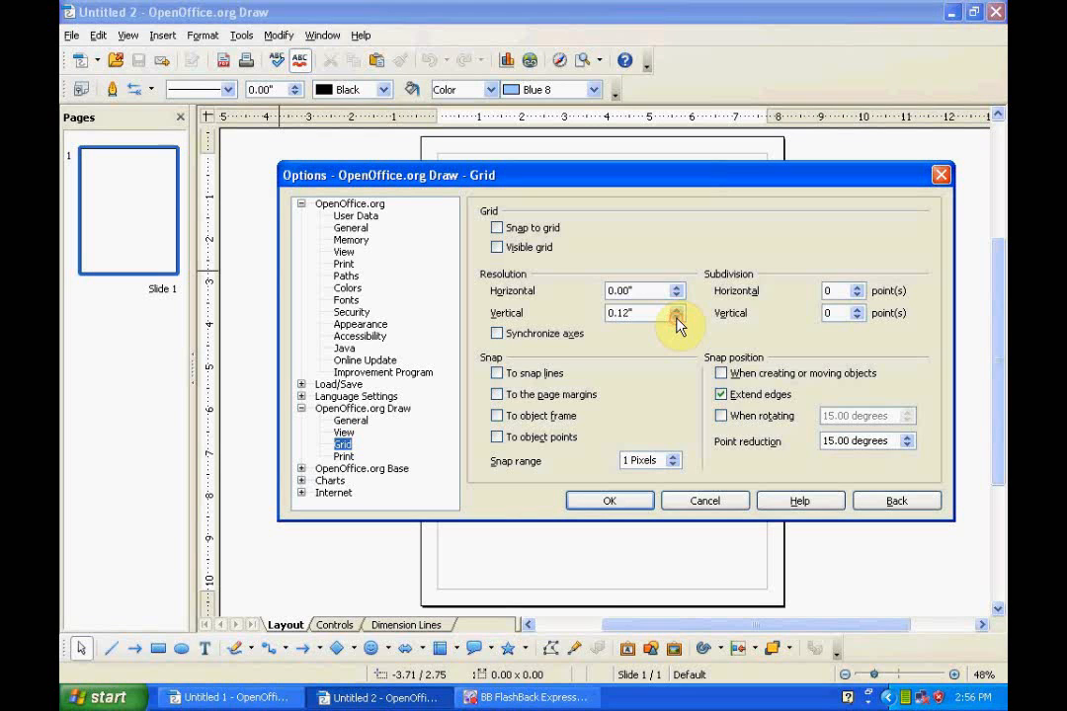
click(678, 317)
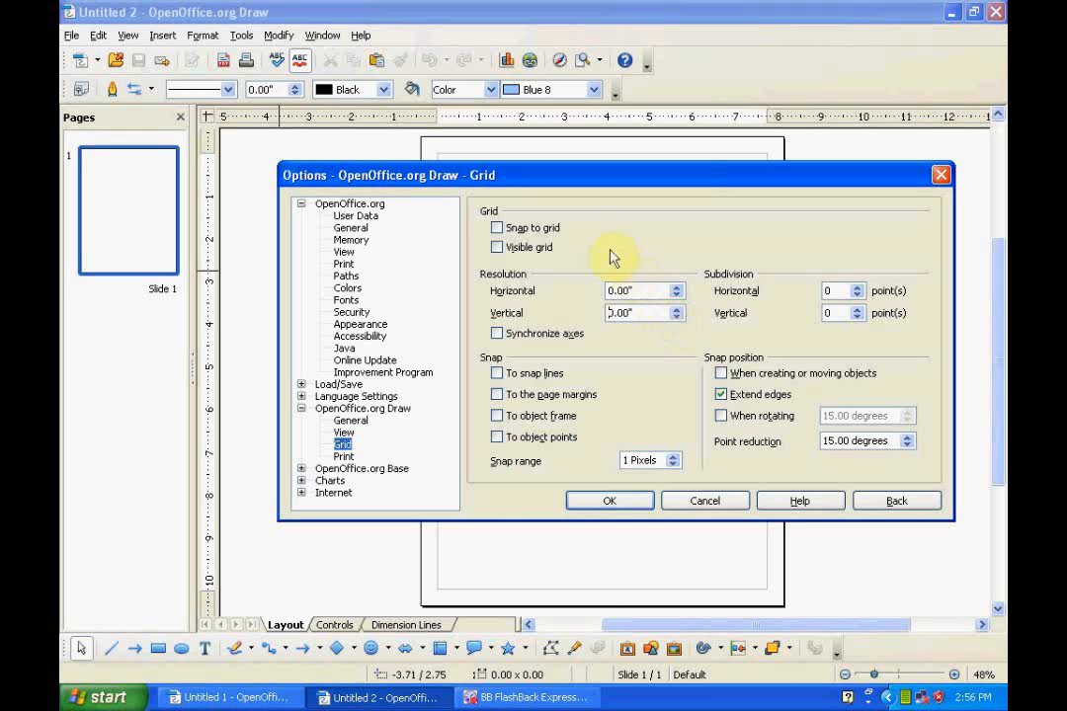
mouse_move(506, 313)
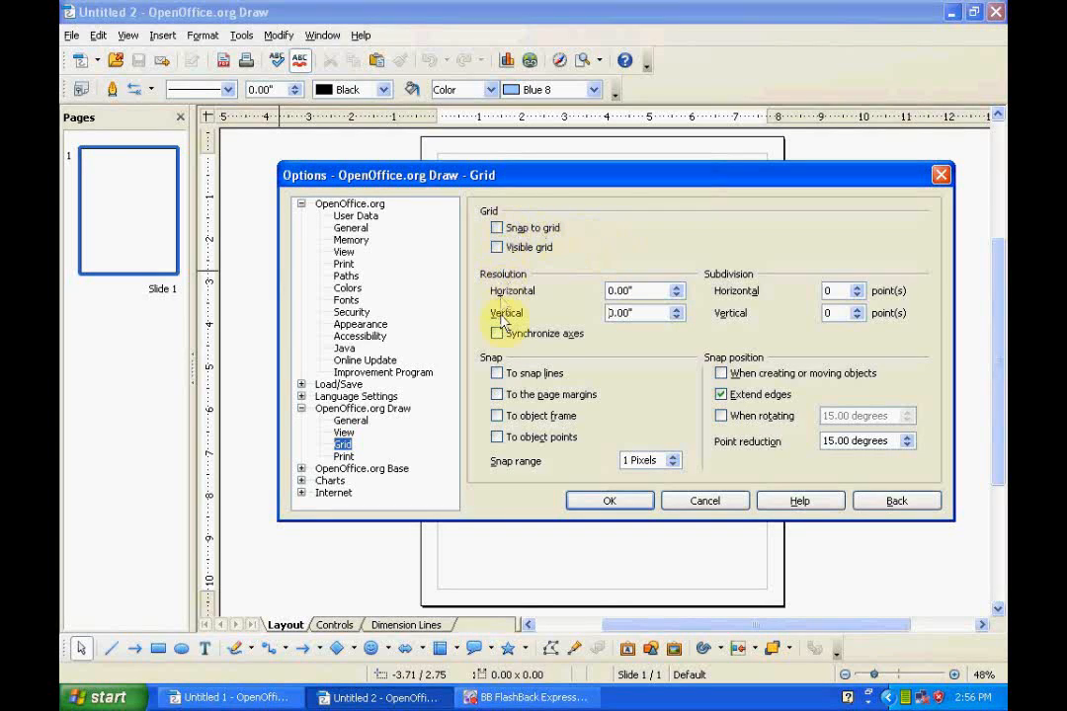
mouse_move(591, 437)
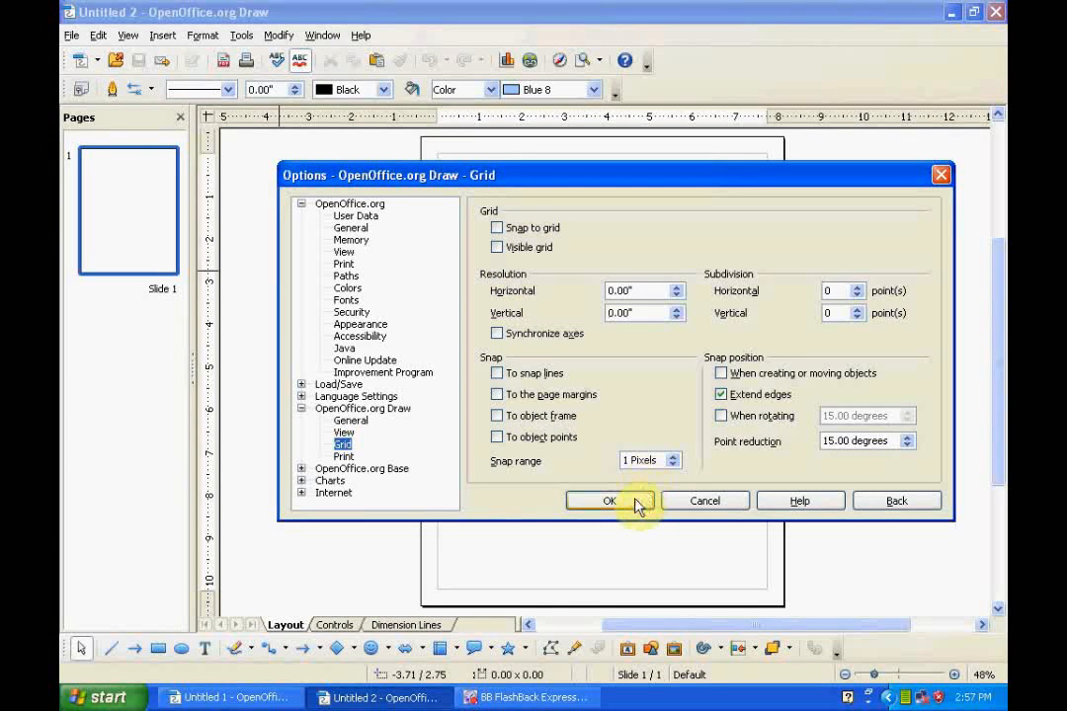
click(608, 501)
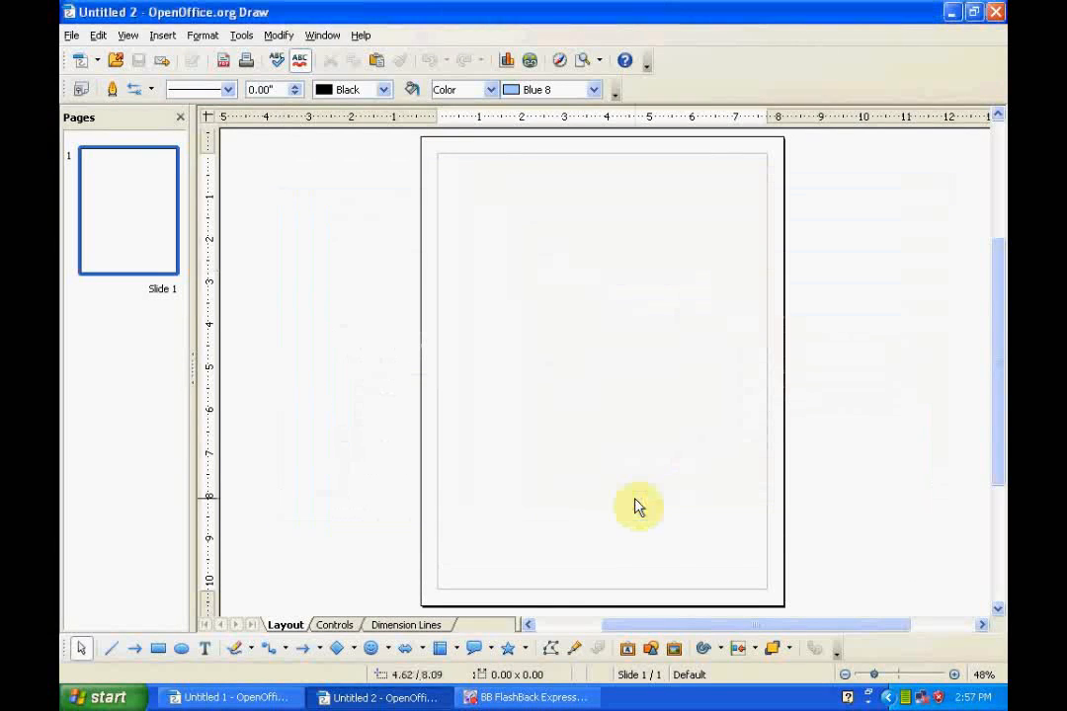
mouse_move(607, 244)
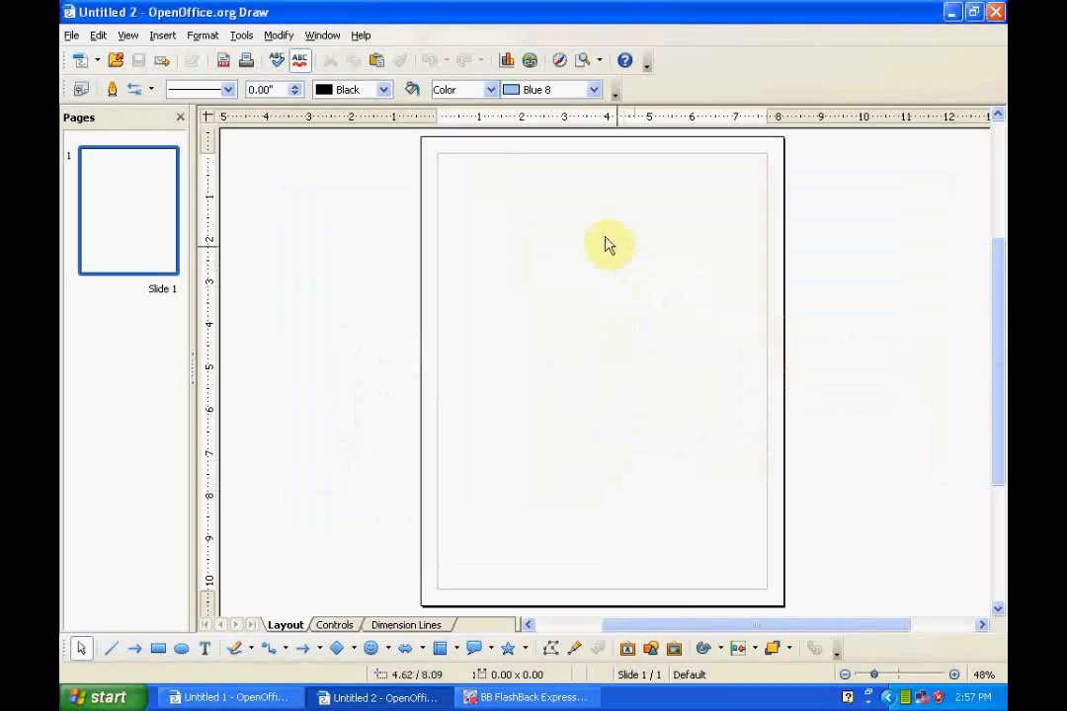
mouse_move(568, 178)
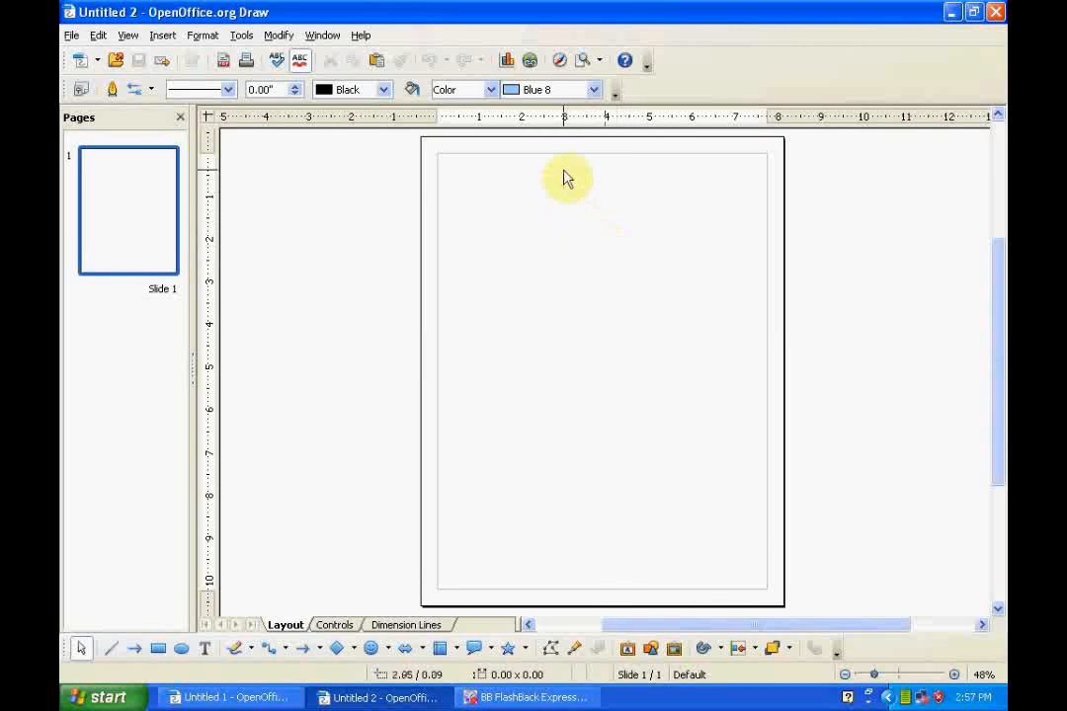
mouse_move(568, 180)
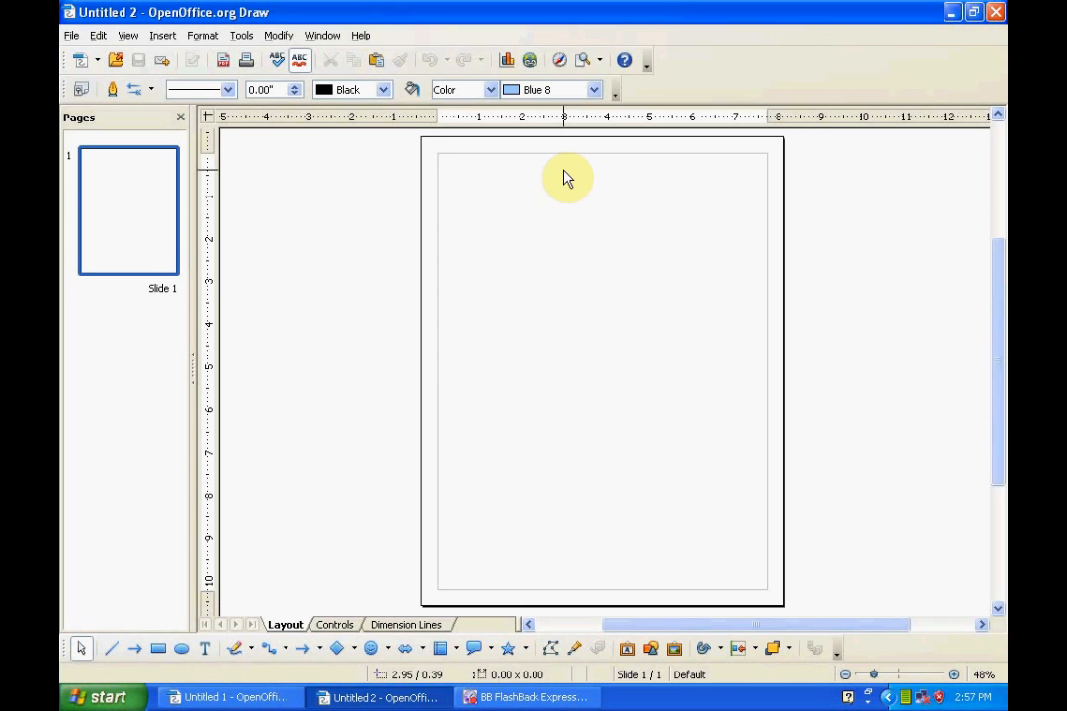
mouse_move(560, 185)
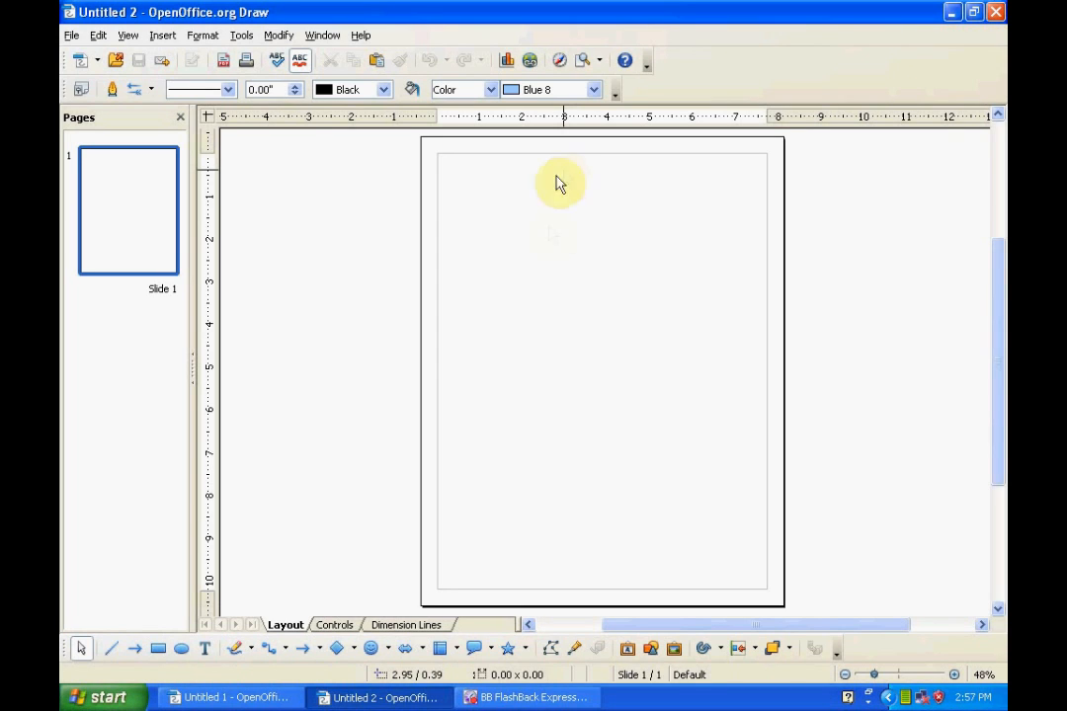
mouse_move(219, 620)
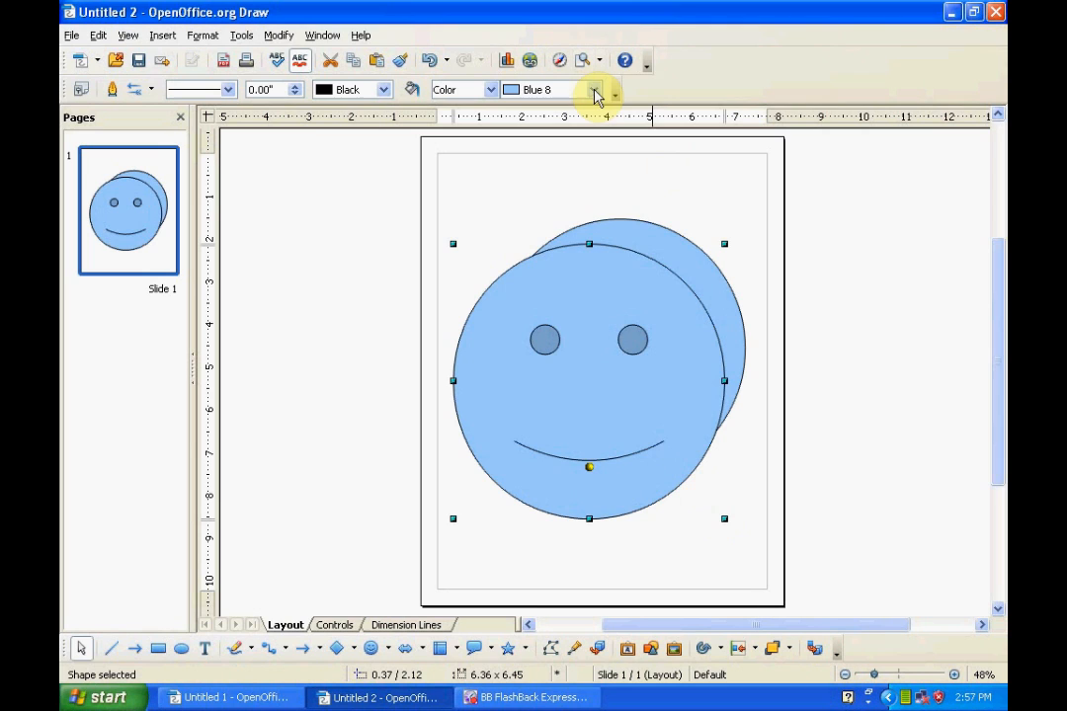
- Fill the selected smiley face with Light gray from the Area Color list
click(596, 89)
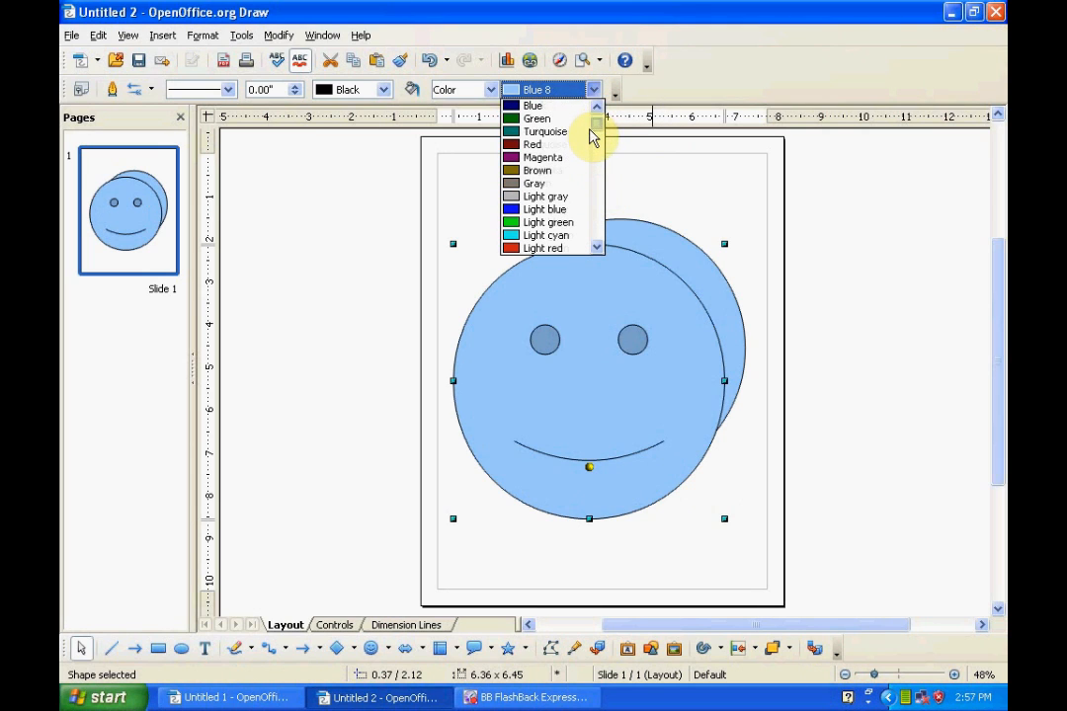
mouse_move(545, 196)
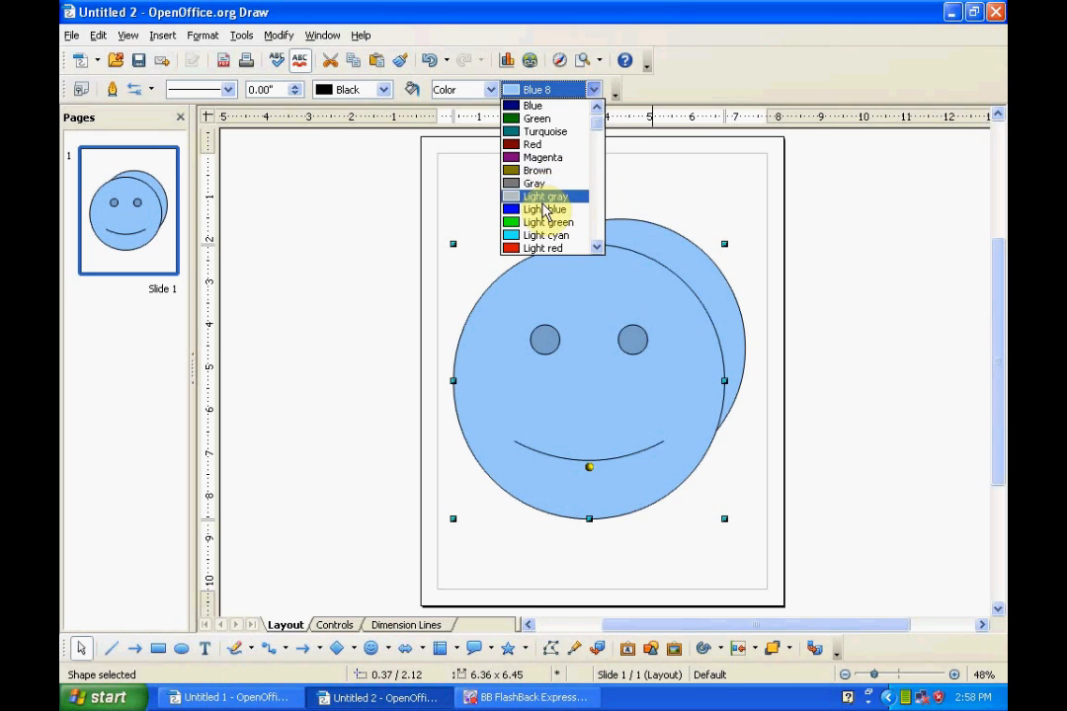
click(545, 196)
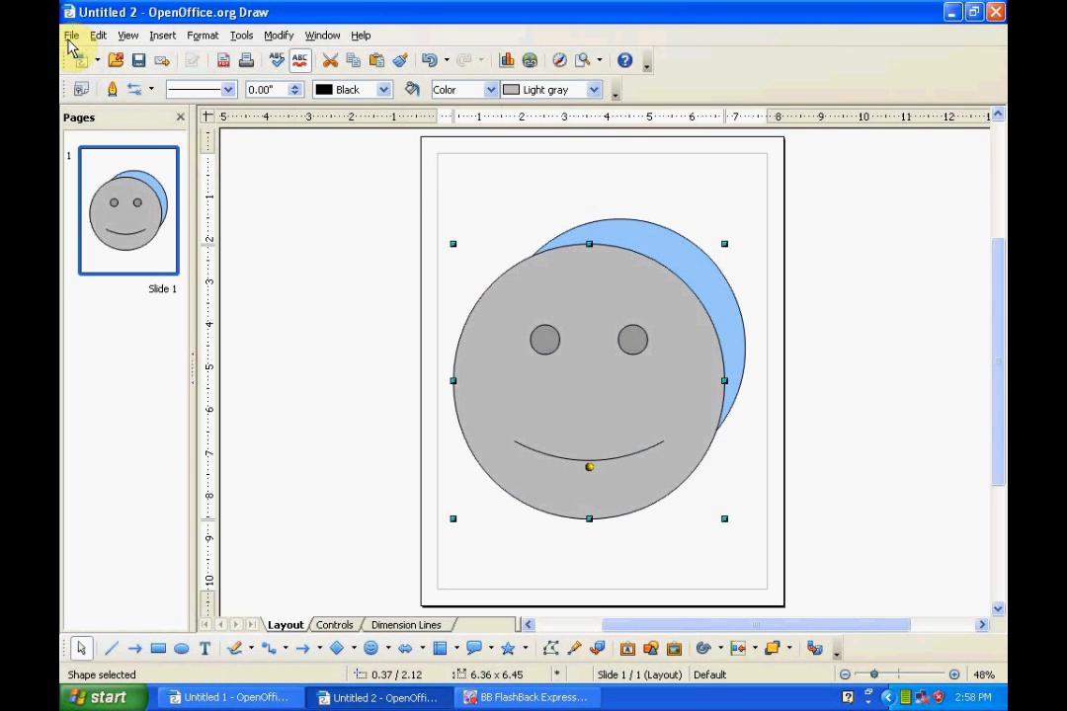
mouse_move(203, 35)
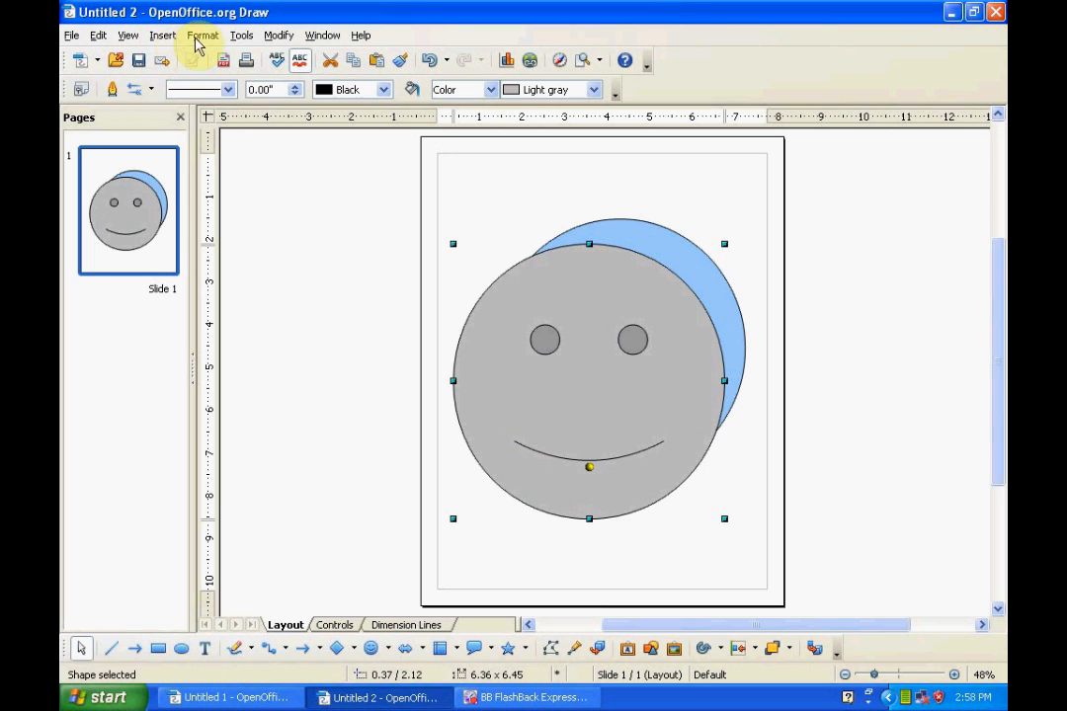
mouse_move(363, 41)
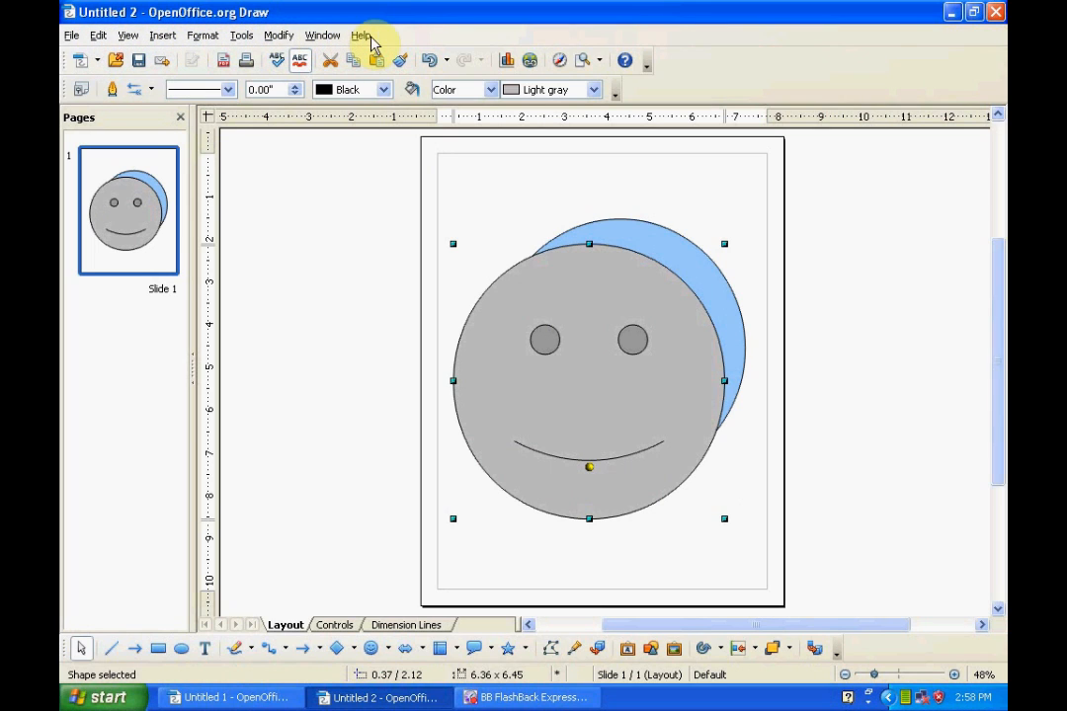
mouse_move(277, 47)
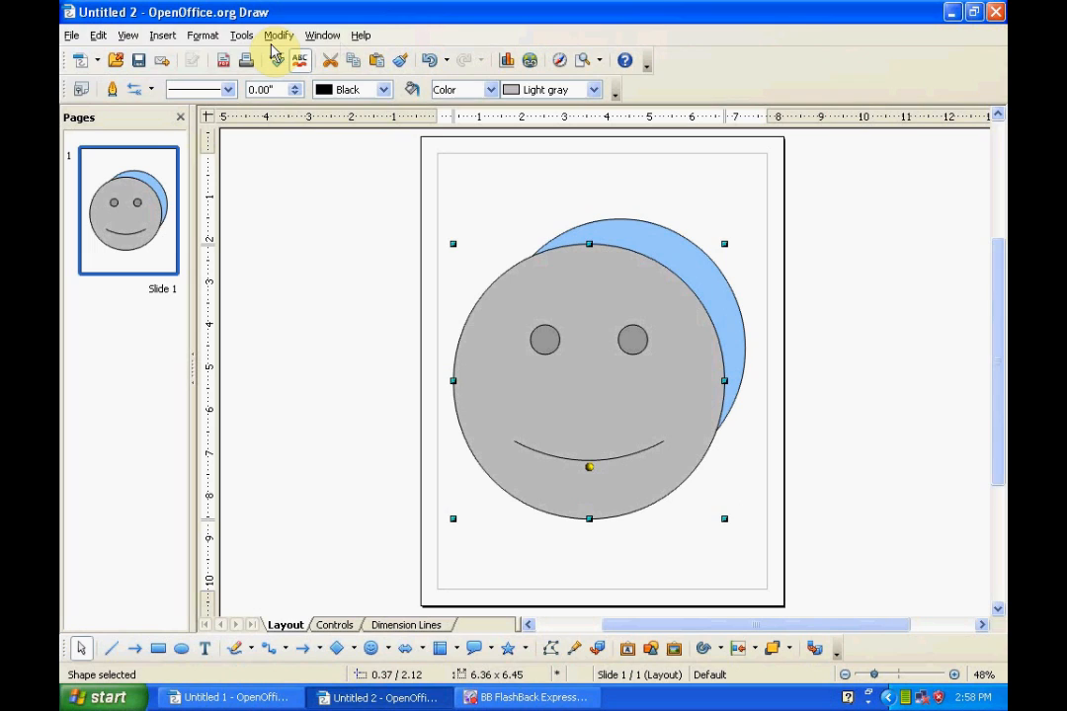
mouse_move(71, 50)
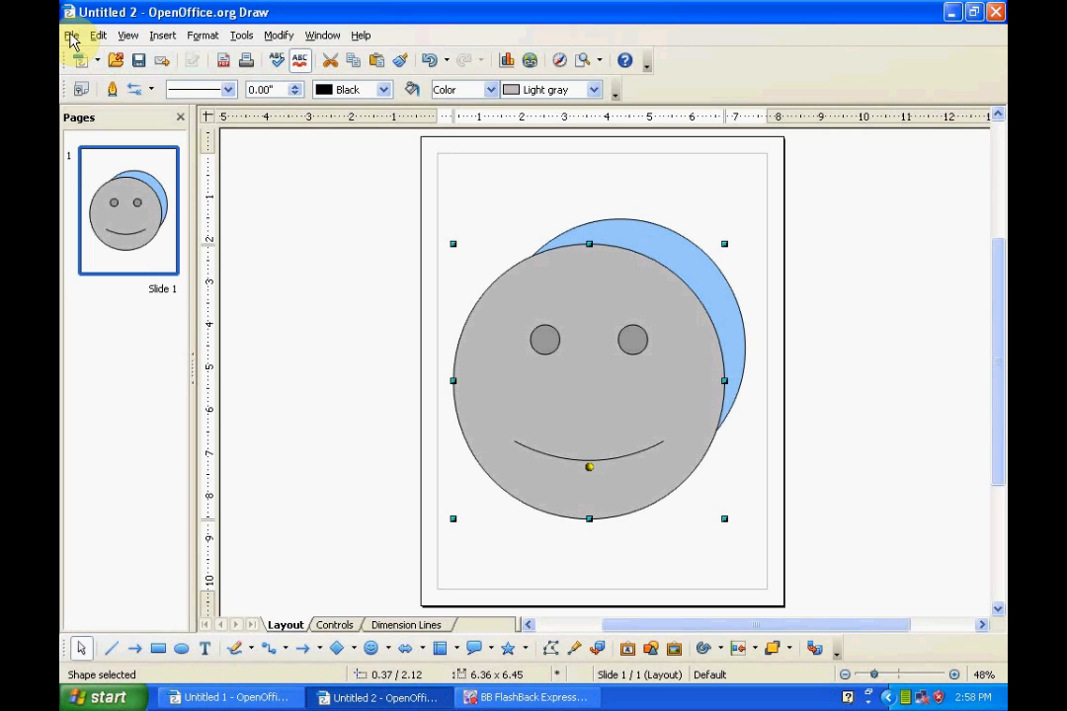
- Open the File menu to browse the New, Wizards and Recent Documents submenus
click(70, 34)
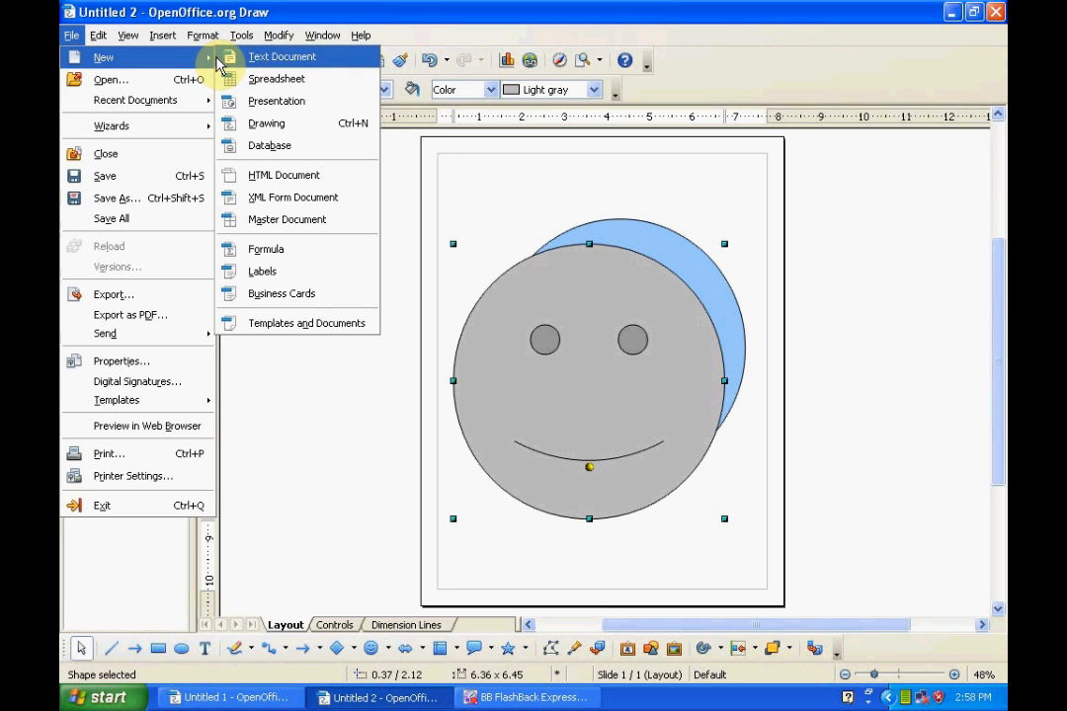
mouse_move(282, 123)
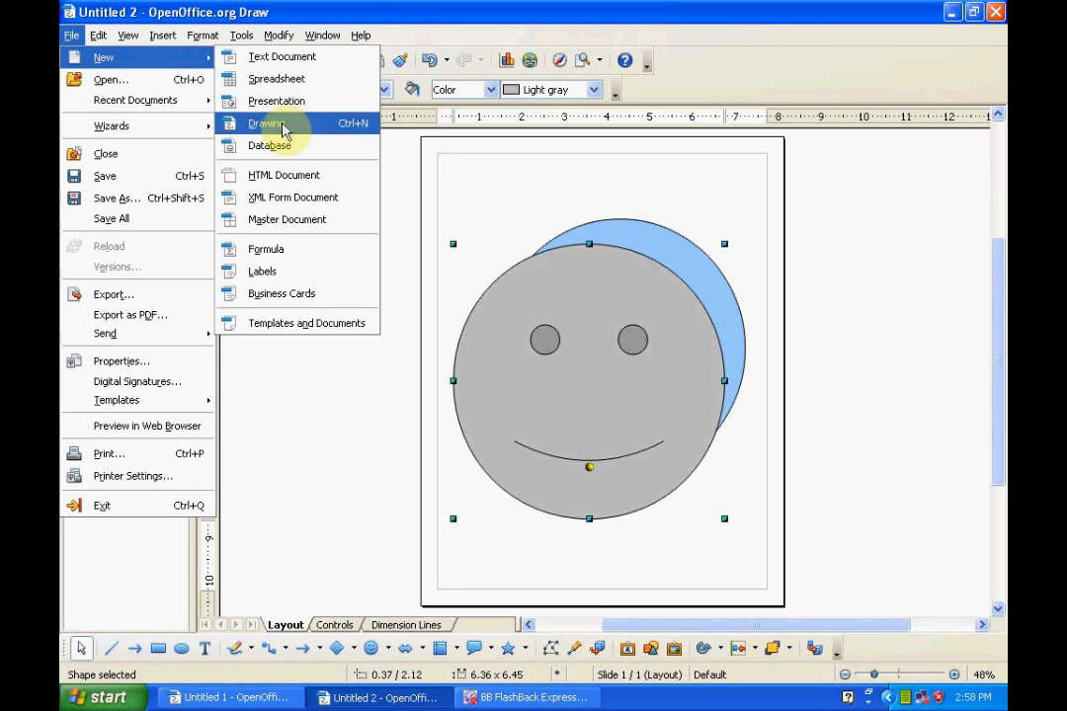
mouse_move(110, 125)
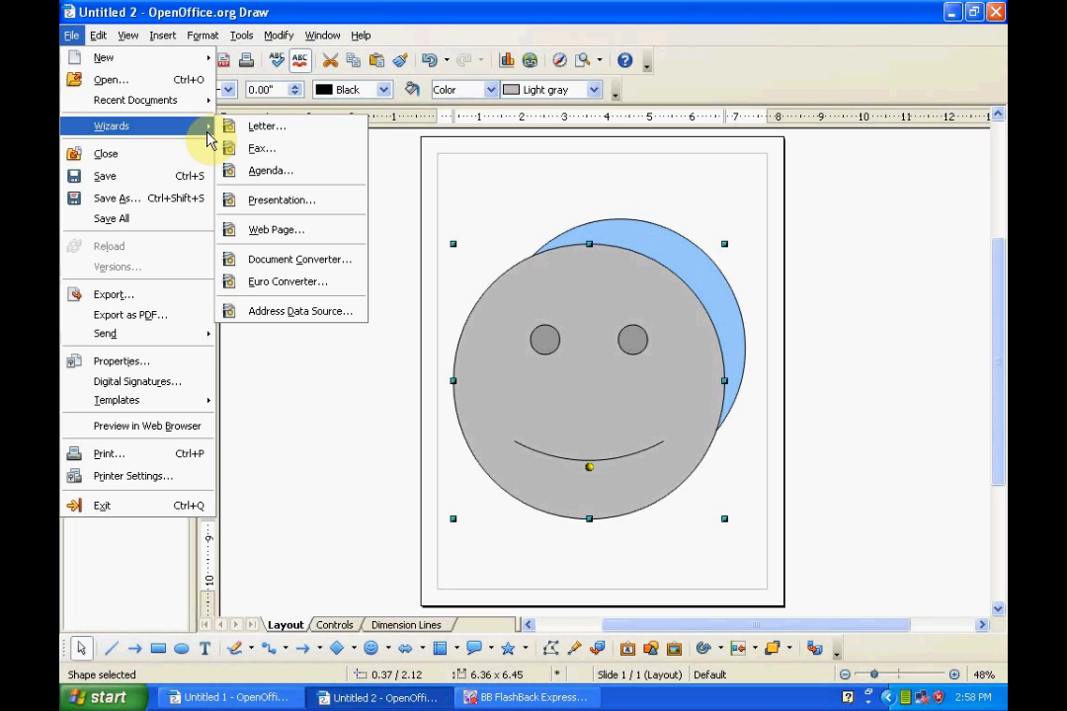
mouse_move(136, 100)
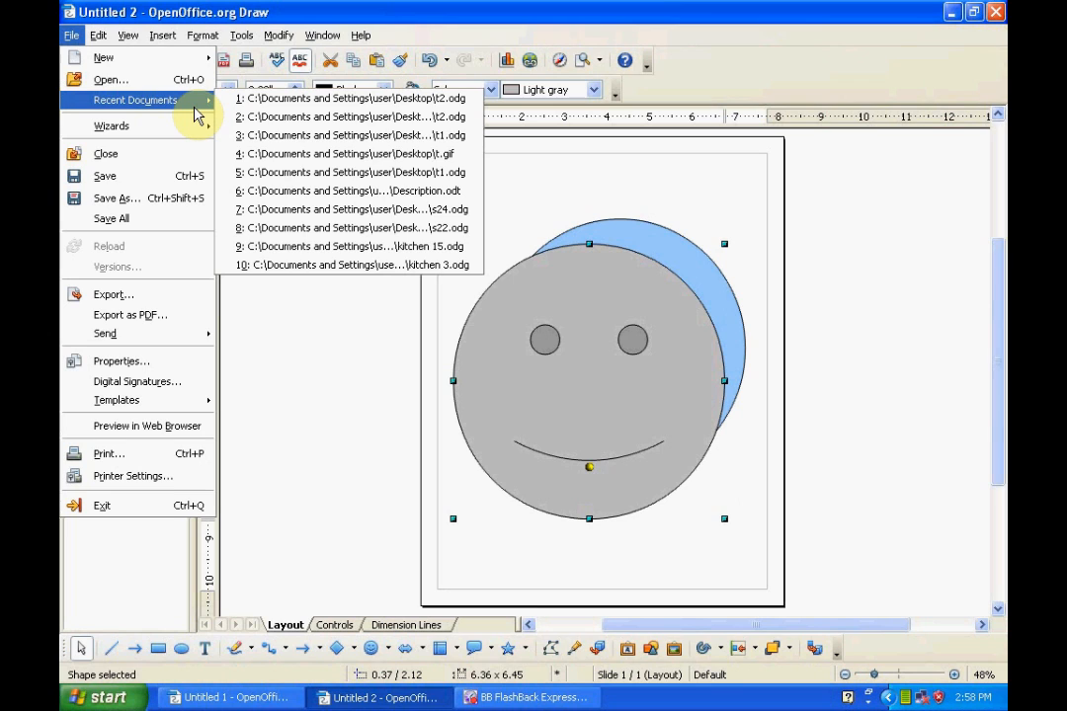
mouse_move(381, 98)
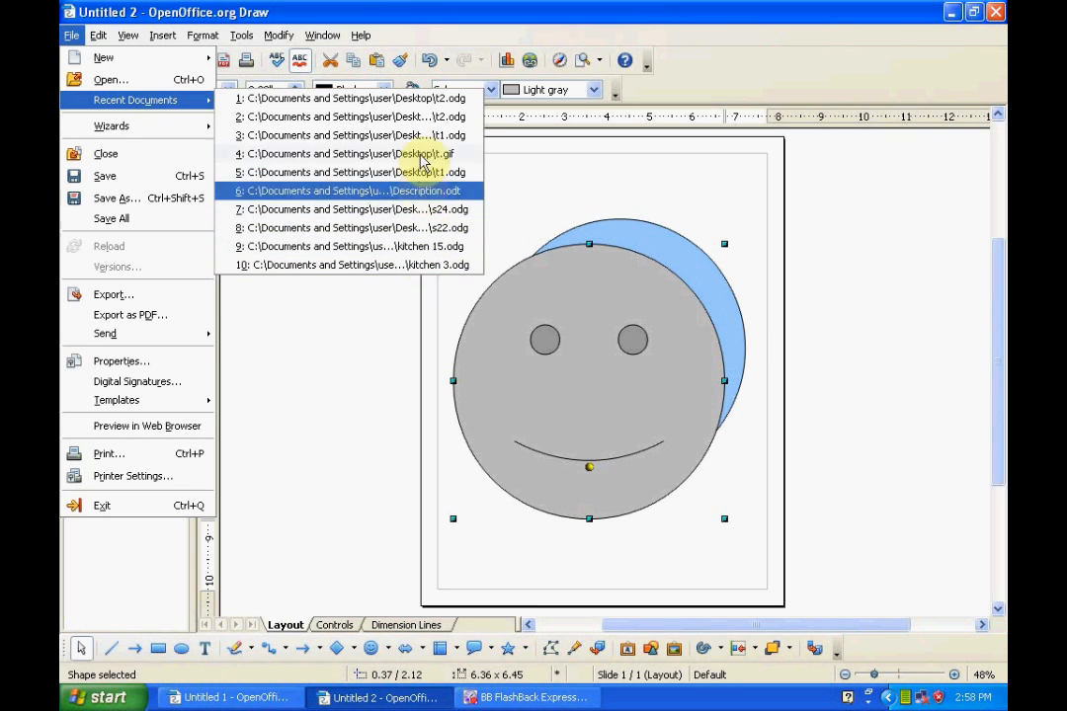
mouse_move(370, 97)
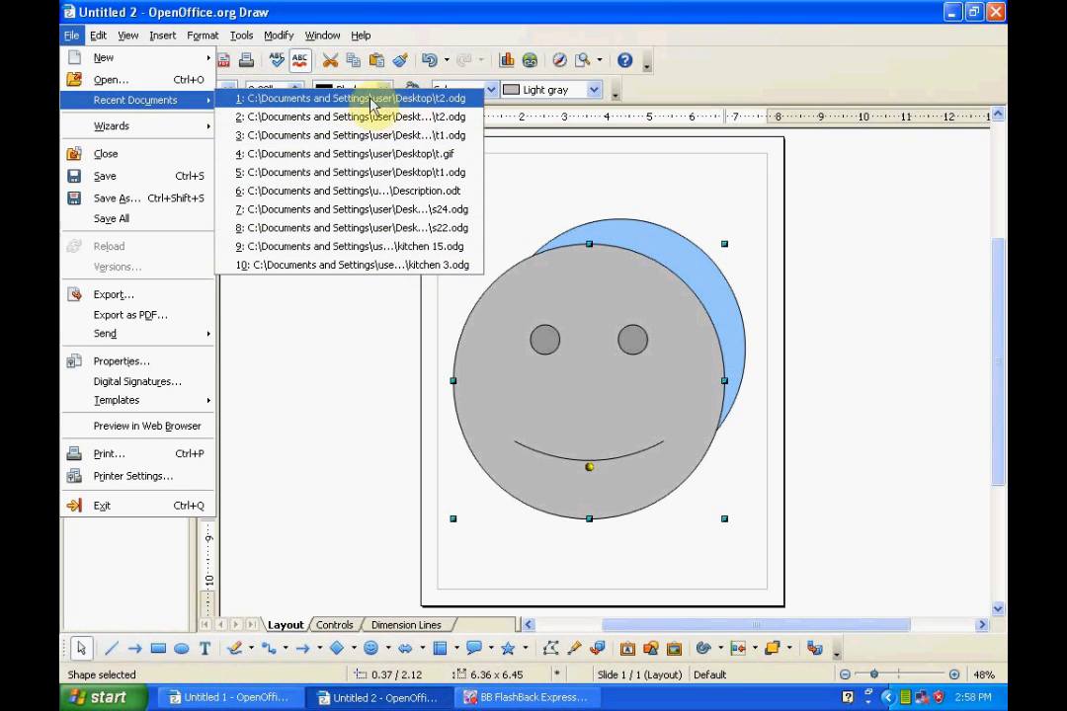
mouse_move(182, 105)
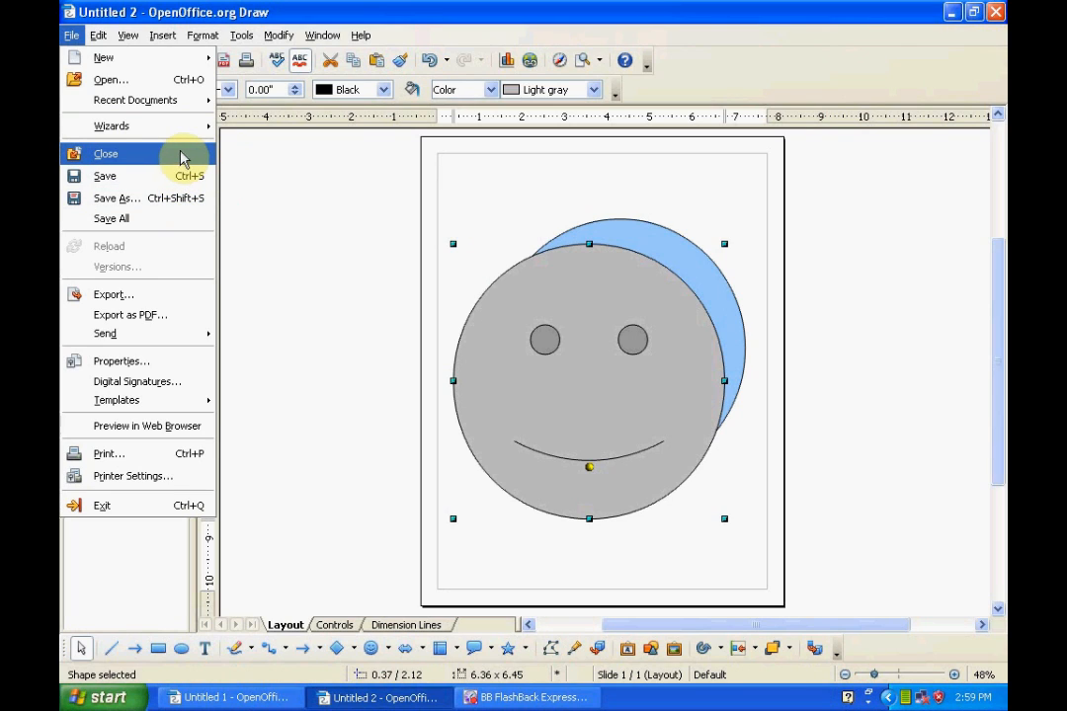
mouse_move(176, 198)
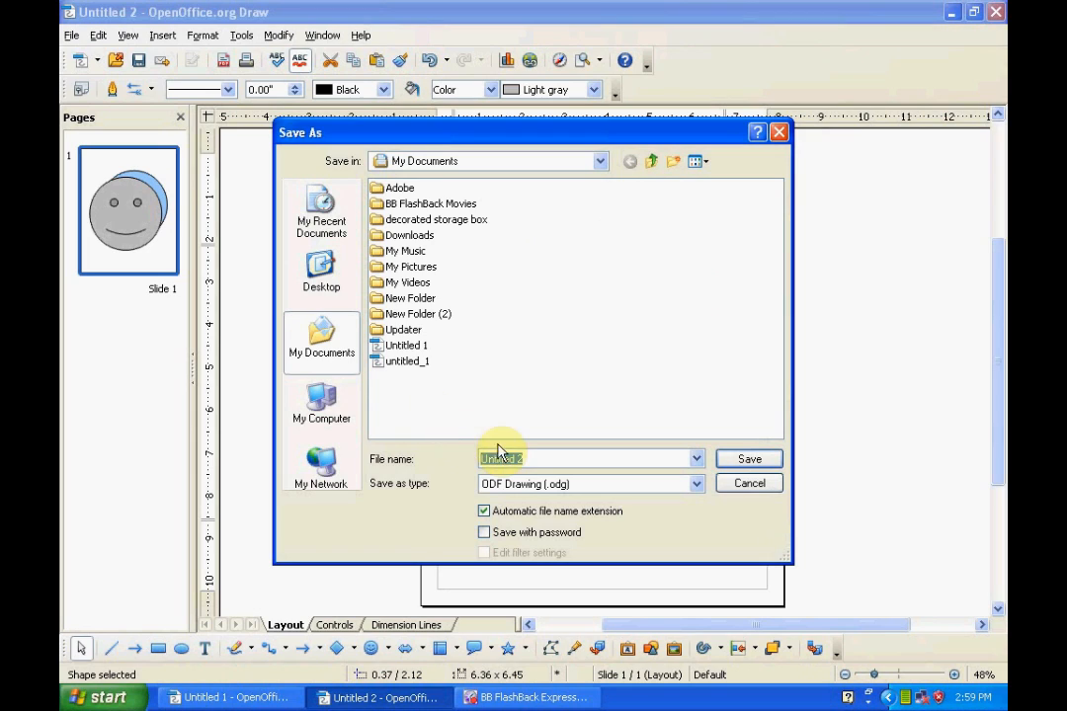
mouse_move(431, 440)
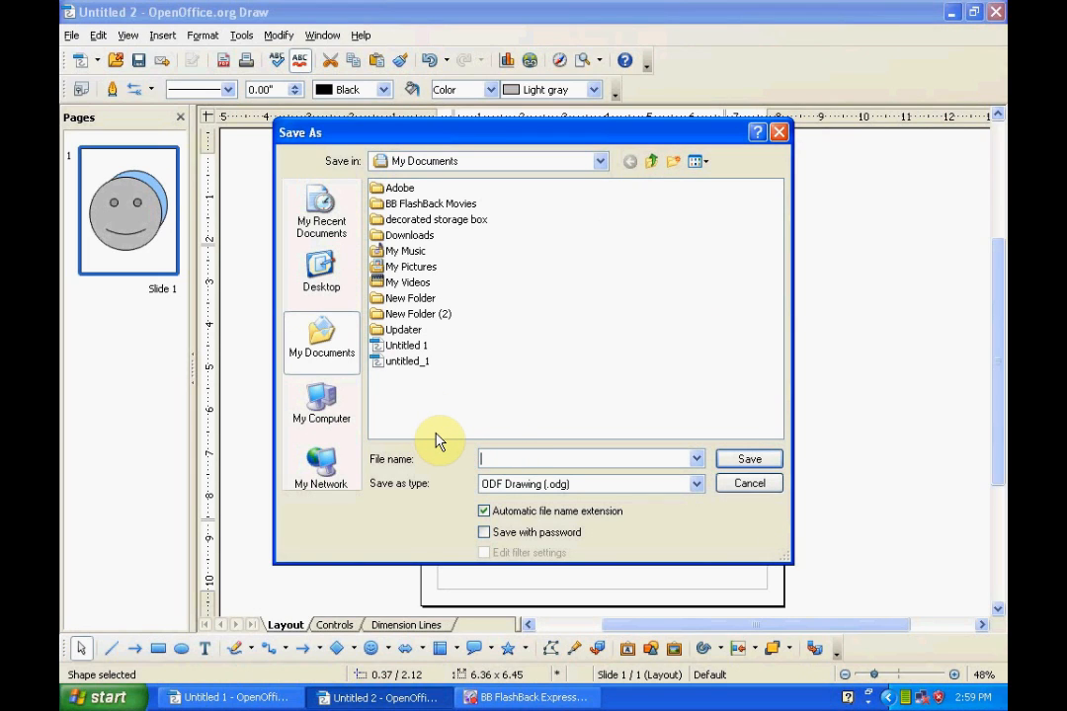
- Enter 't1' as the file name in the Save As dialog
text(t)
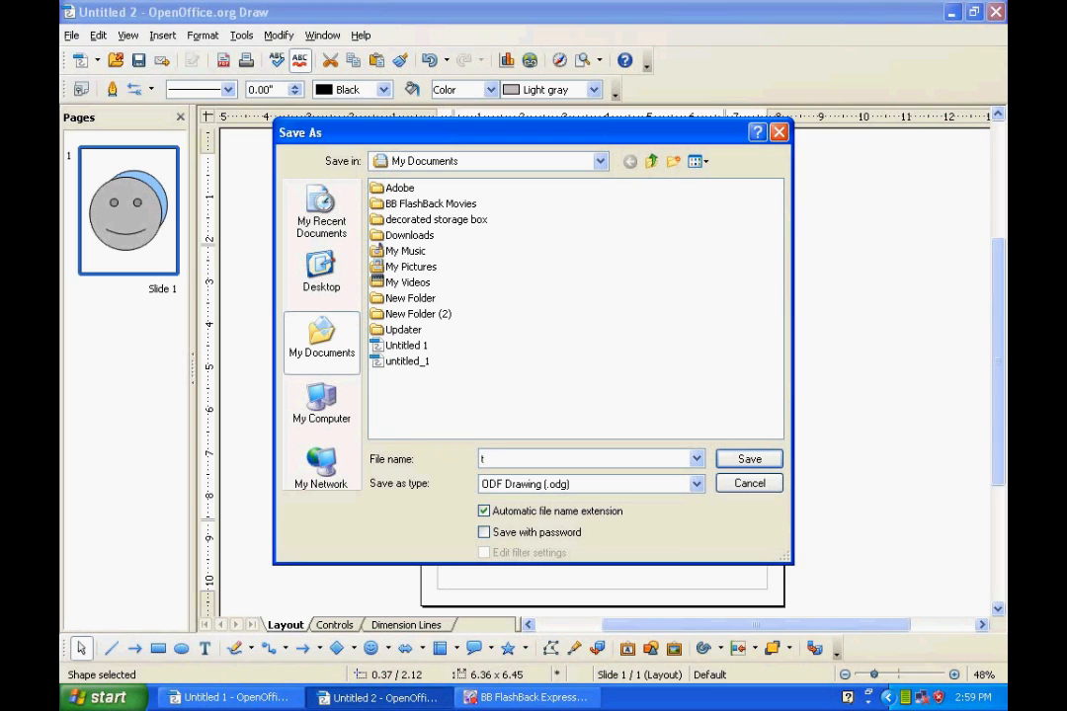
text(1)
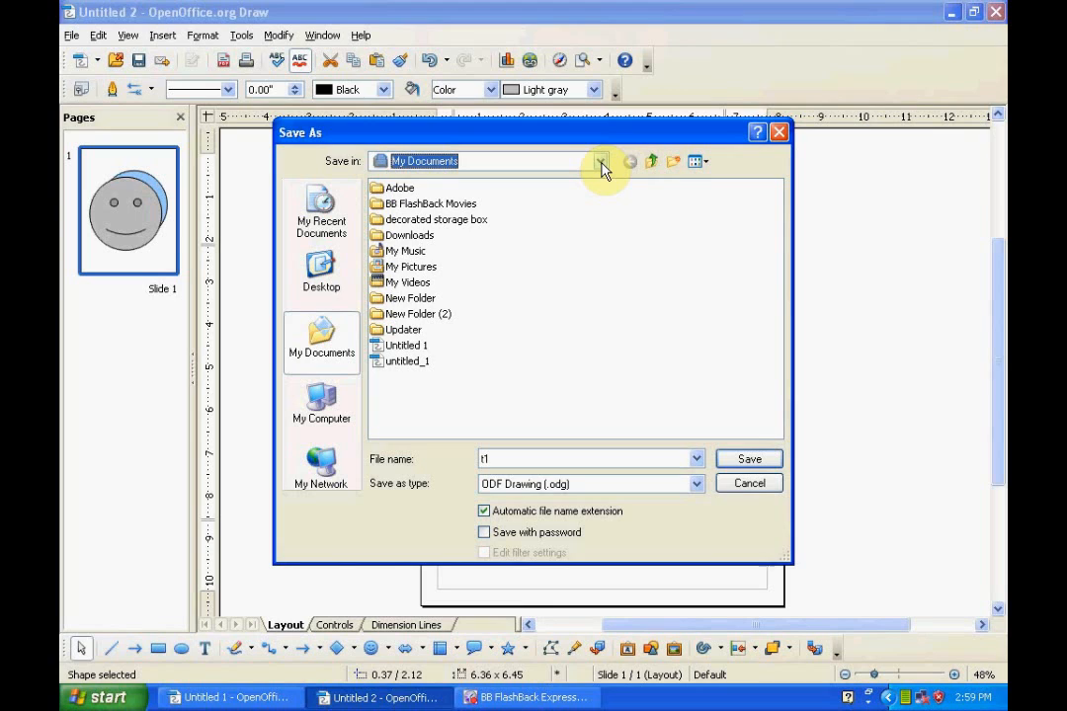
mouse_move(780, 131)
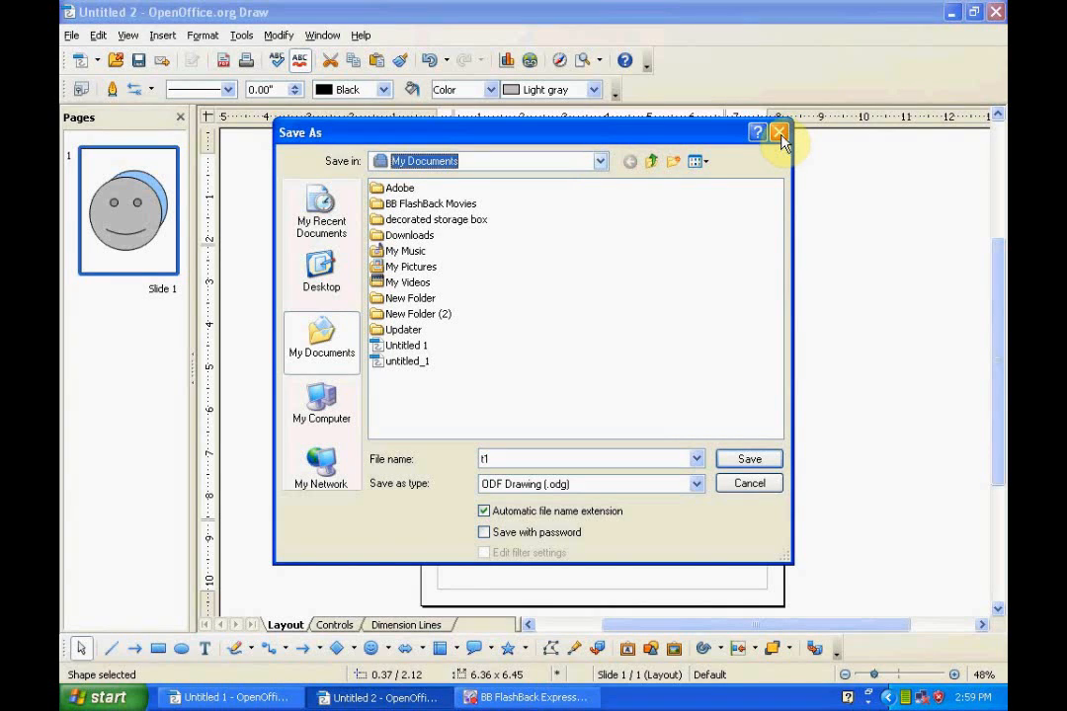
mouse_move(806, 271)
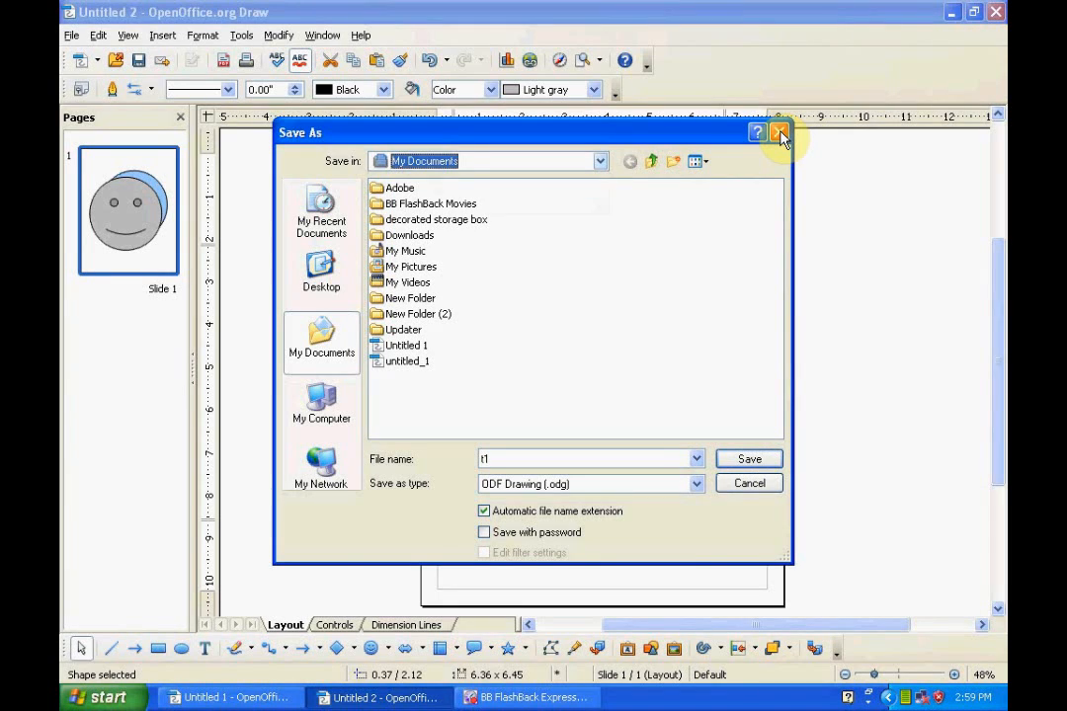
- Cancel the save dialog and draw a small rectangle near the page's top-left
click(779, 131)
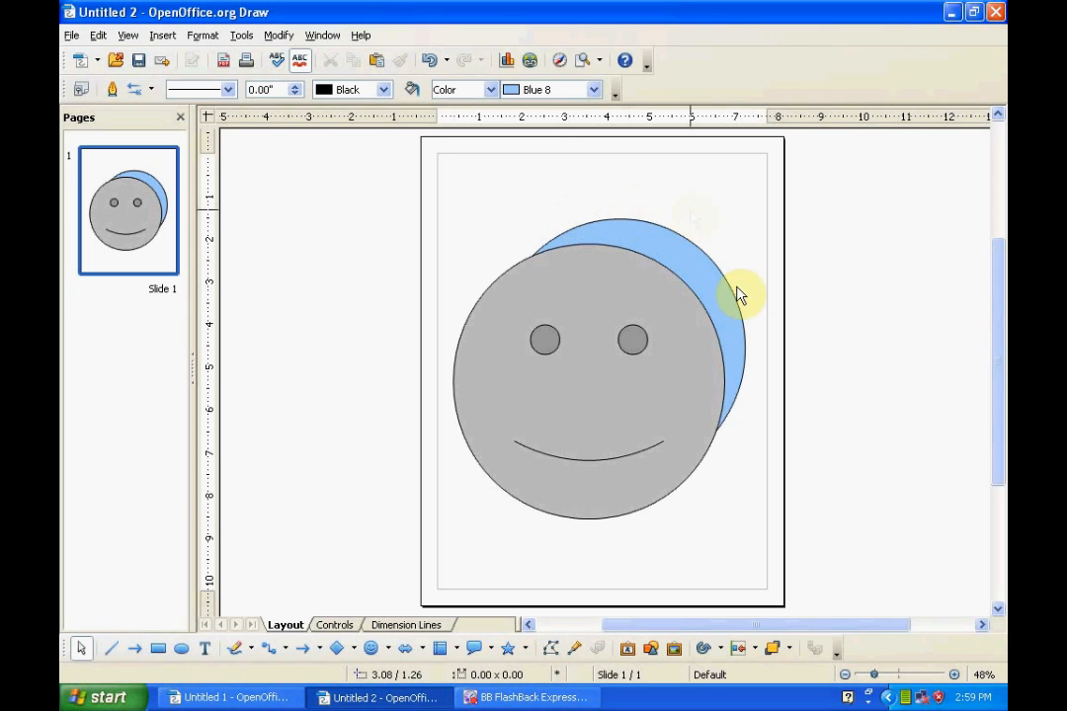
mouse_move(731, 492)
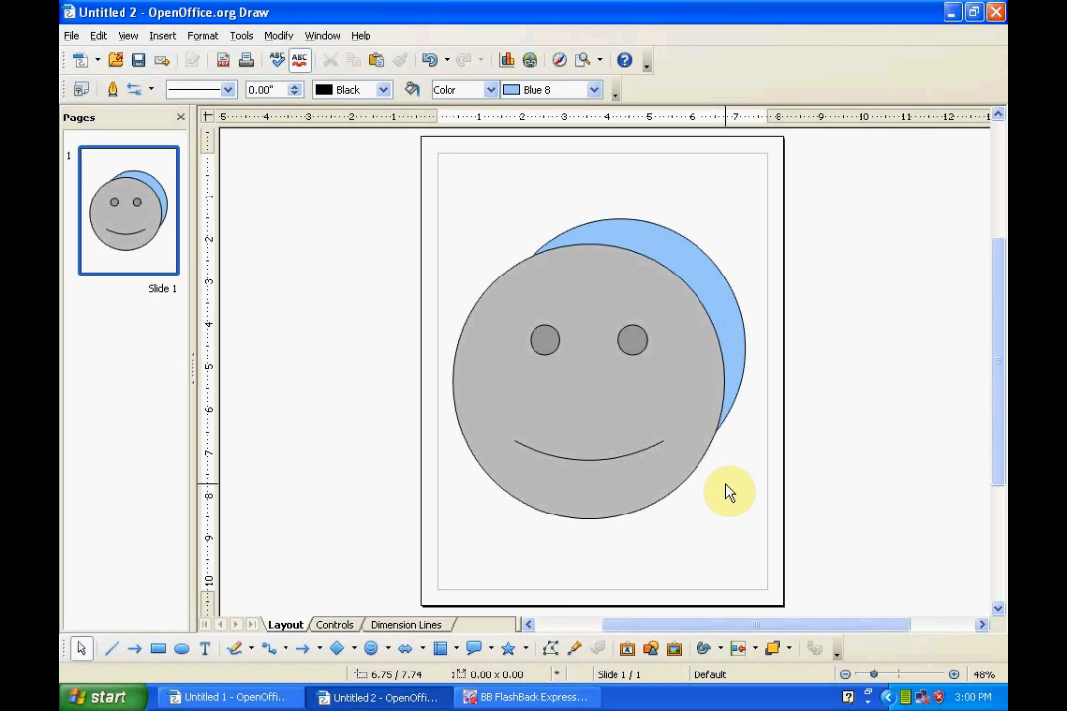
mouse_move(692, 391)
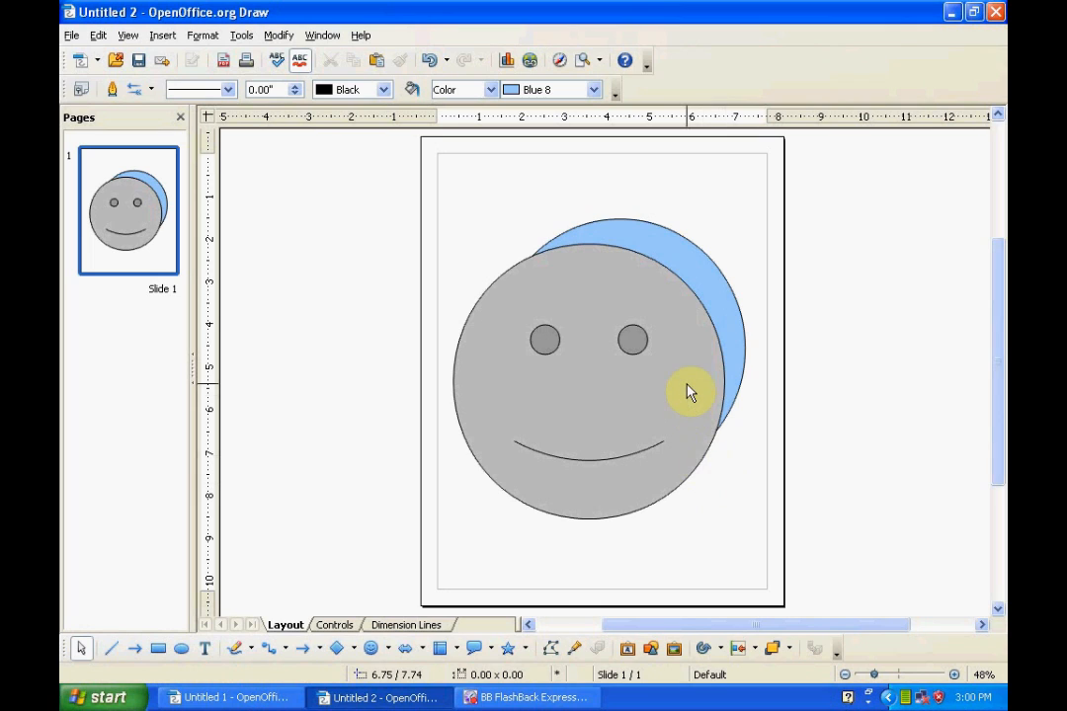
mouse_move(705, 361)
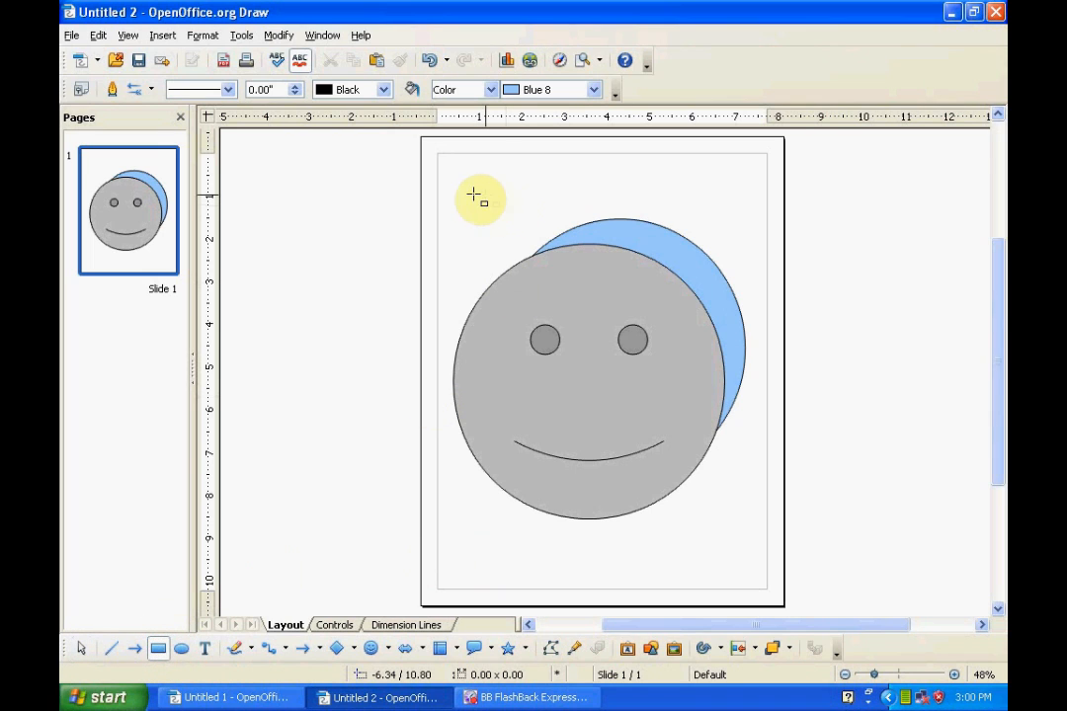
drag(461, 186, 537, 215)
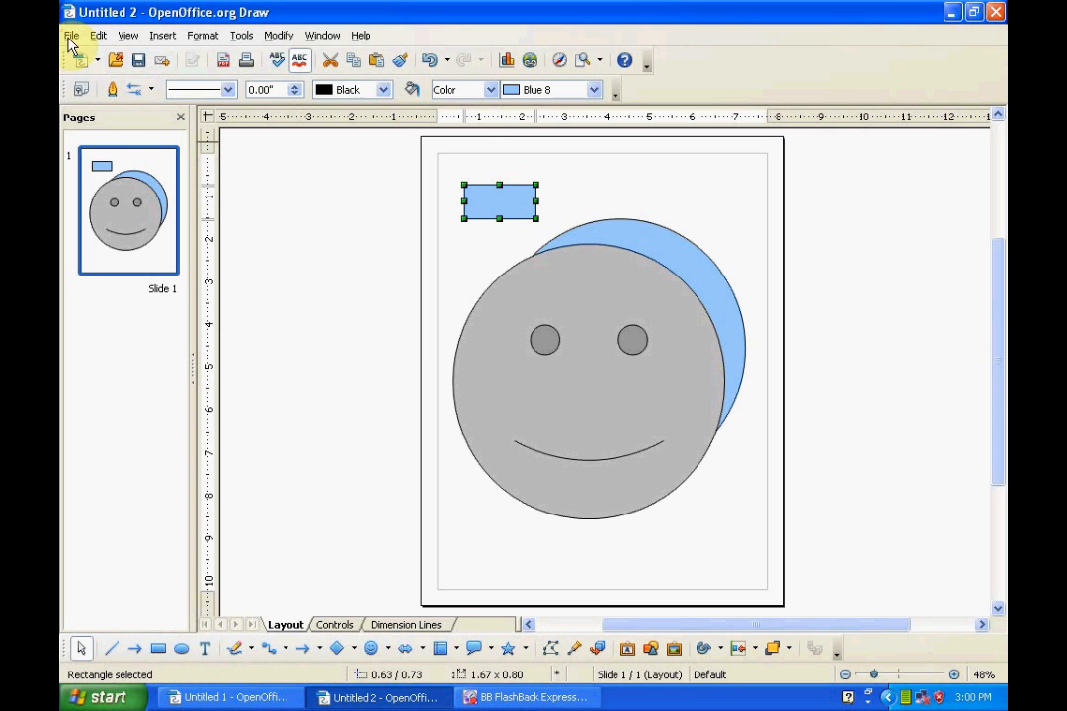
click(70, 35)
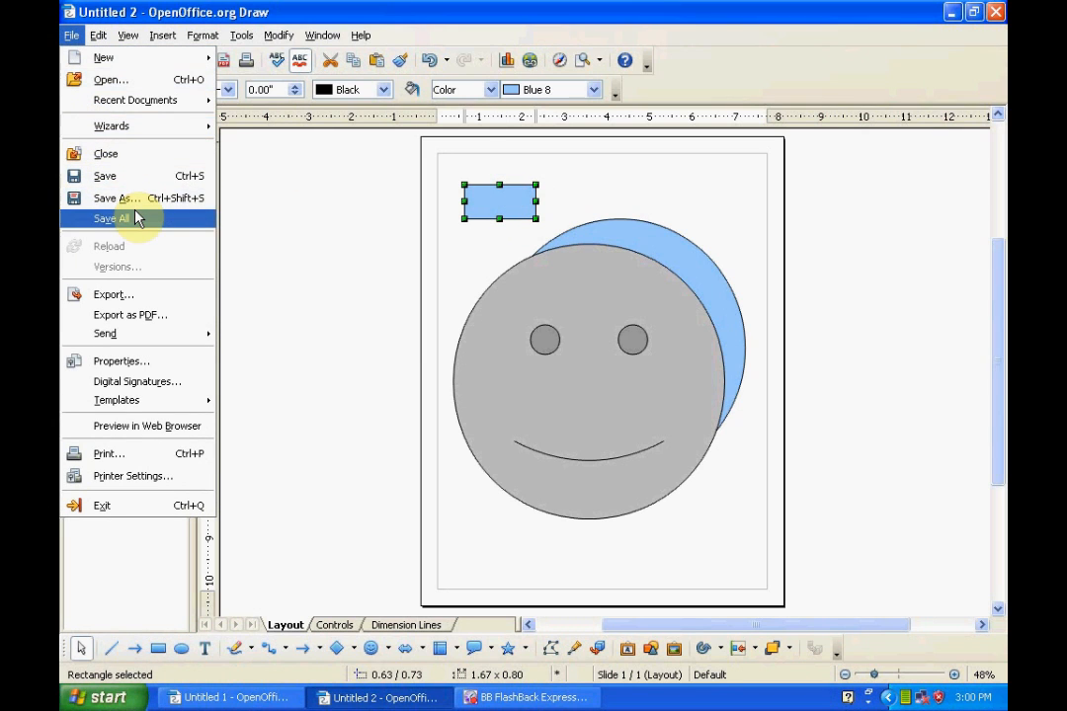
mouse_move(114, 198)
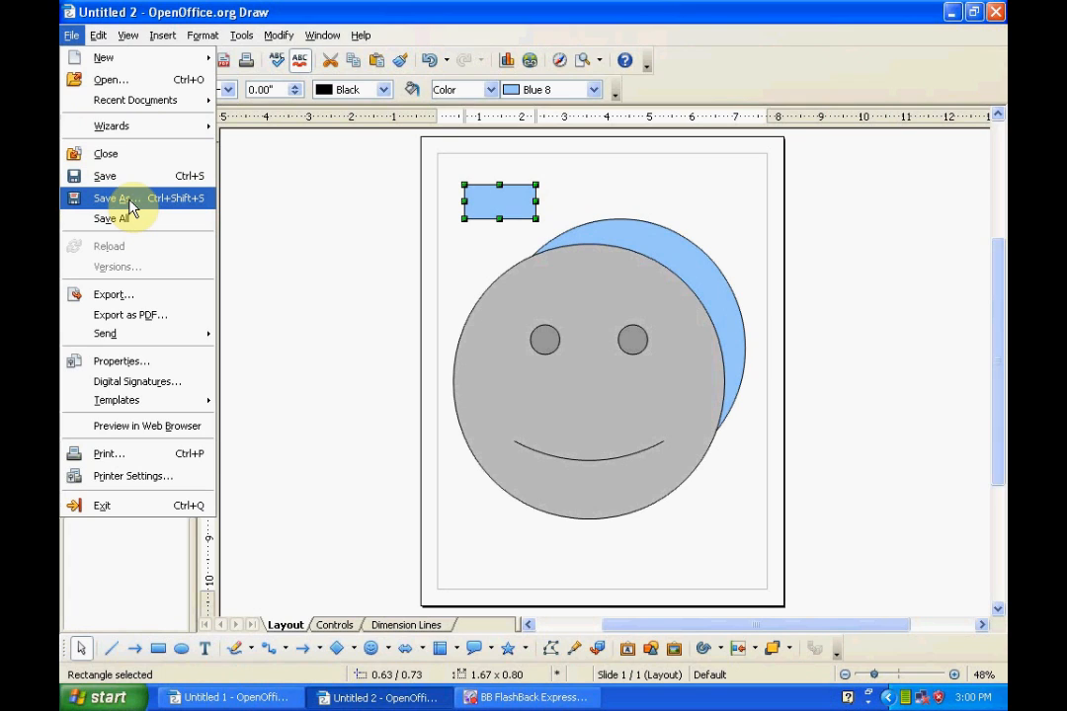
mouse_move(113, 294)
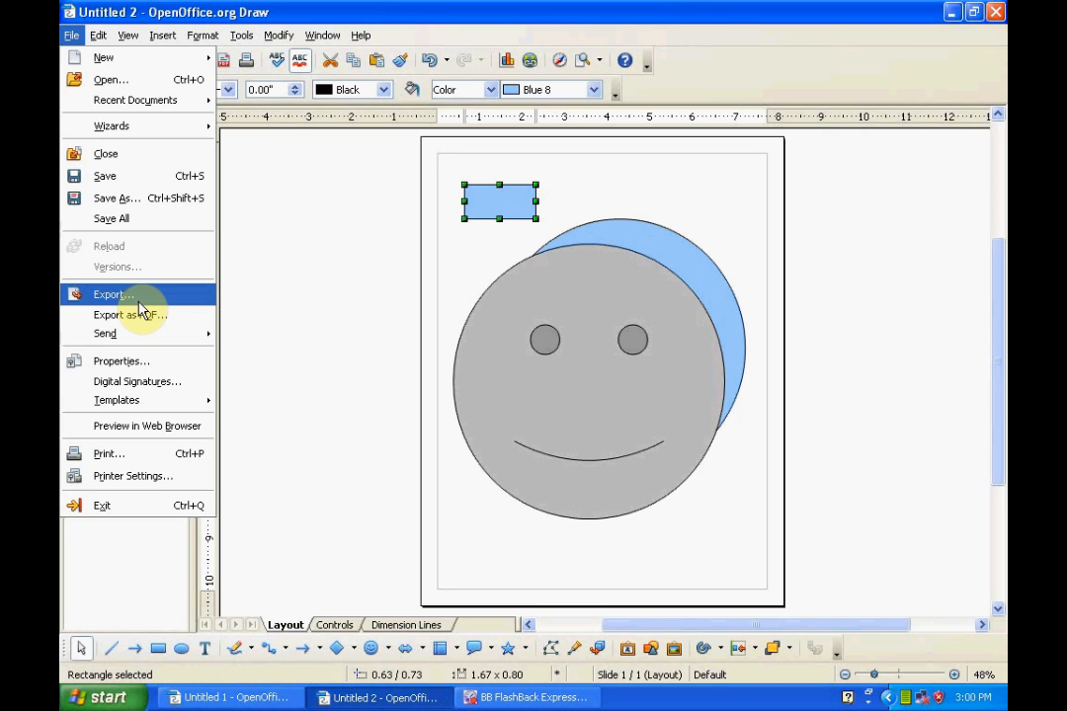
mouse_move(113, 198)
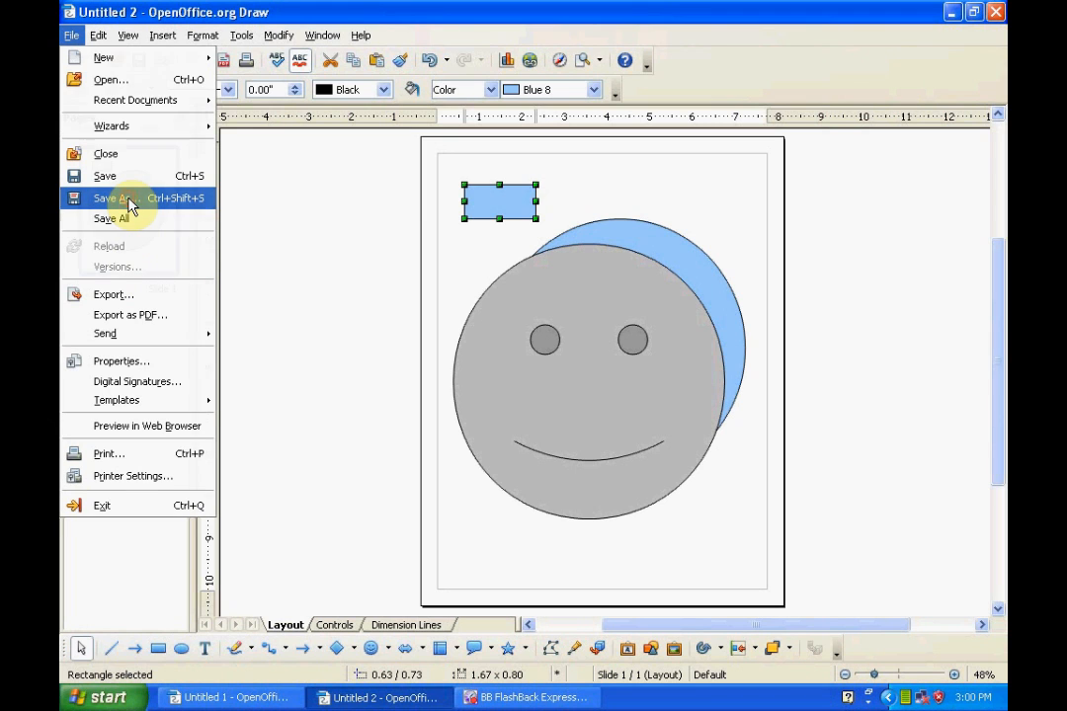
click(111, 197)
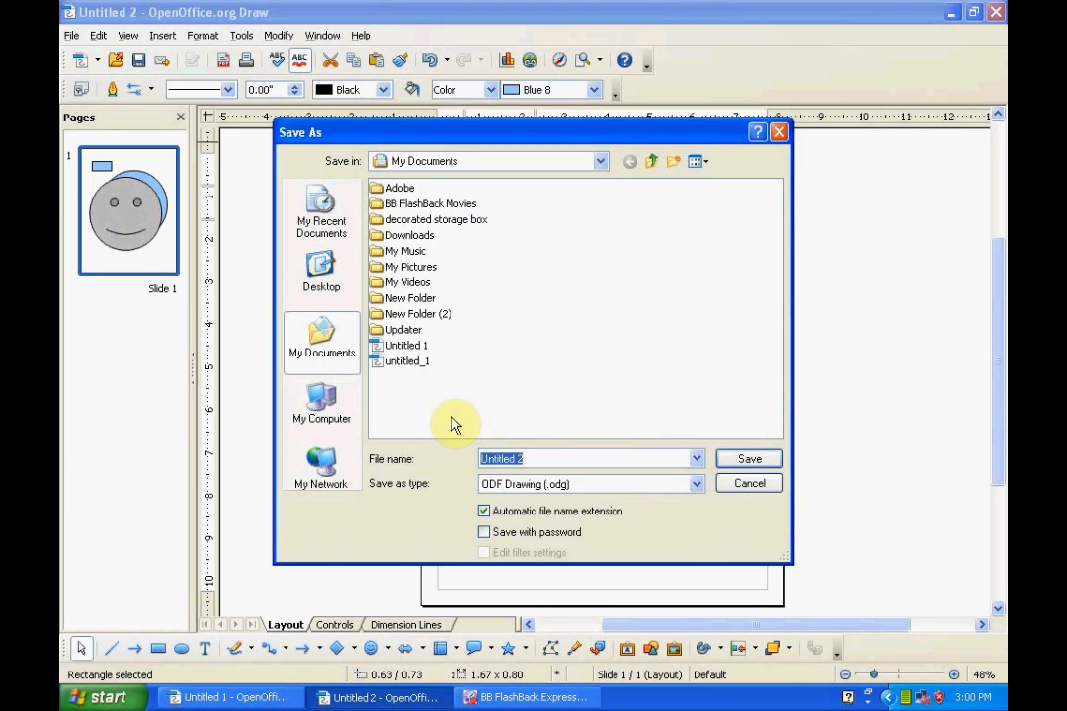
text(t2)
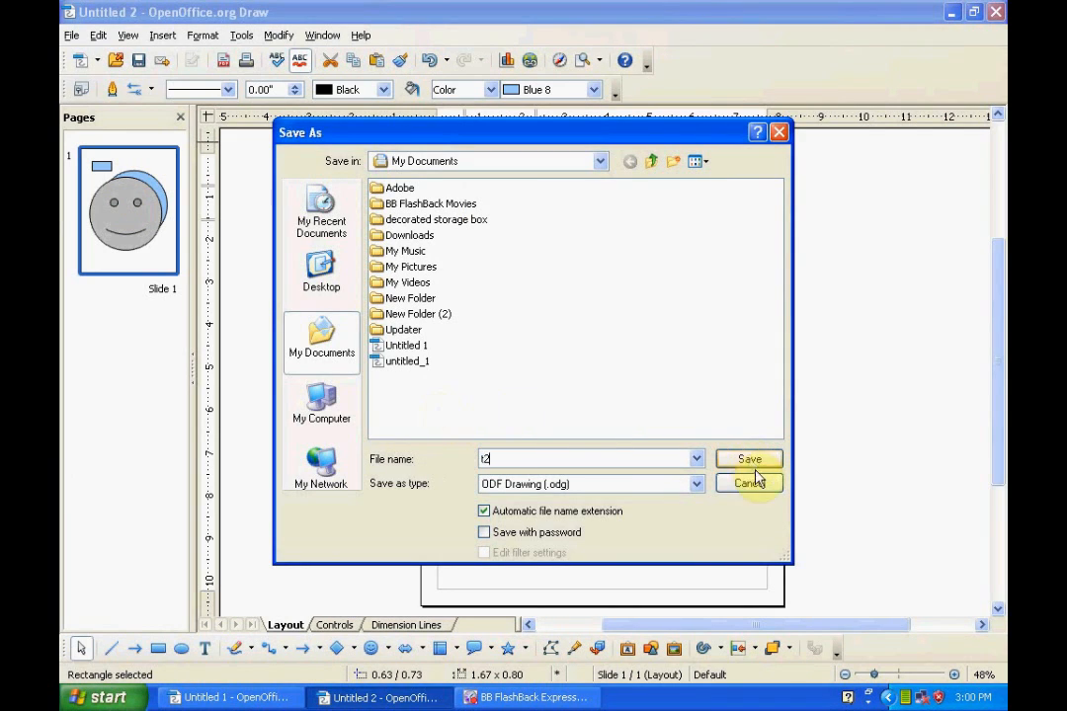
mouse_move(769, 523)
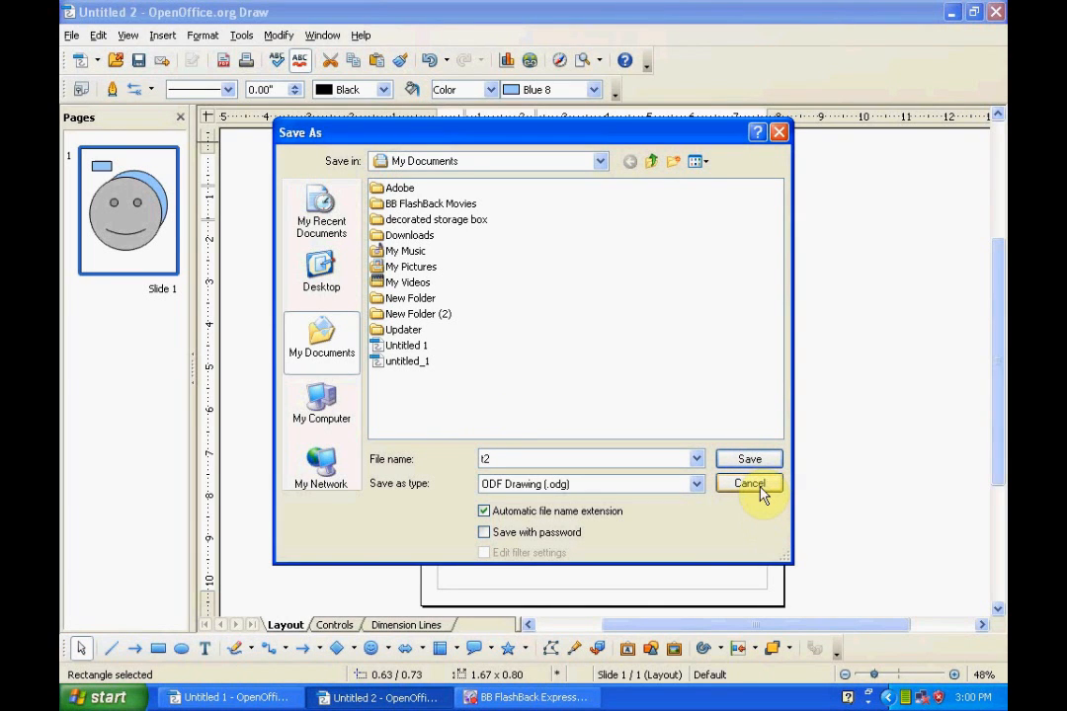
click(749, 483)
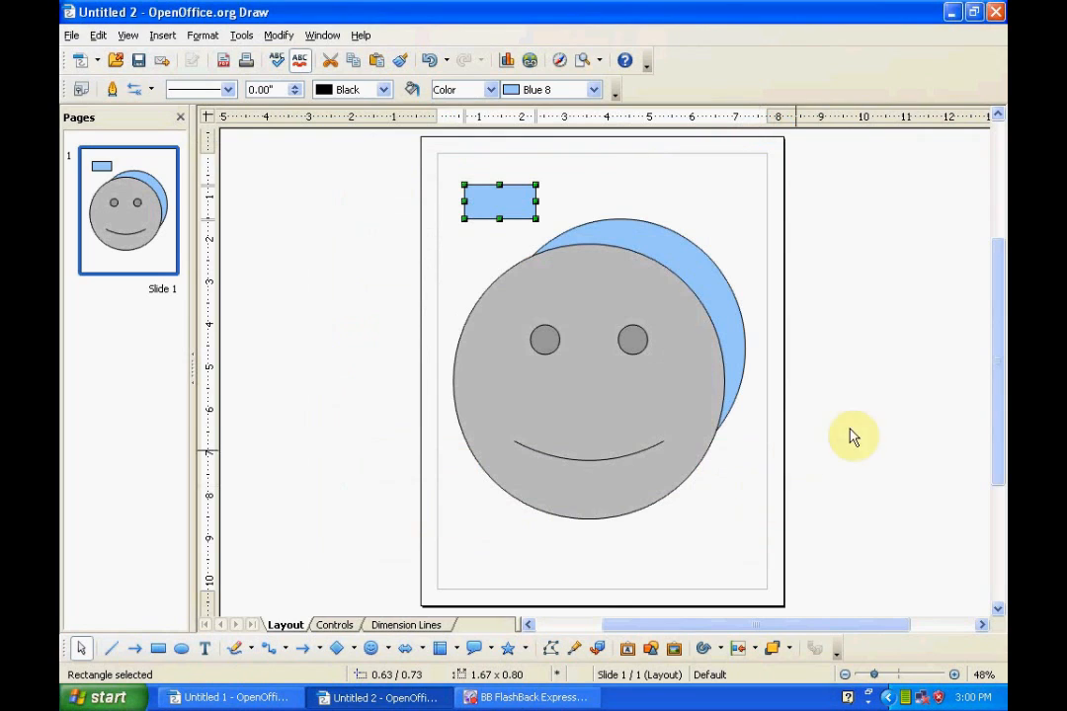
mouse_move(828, 431)
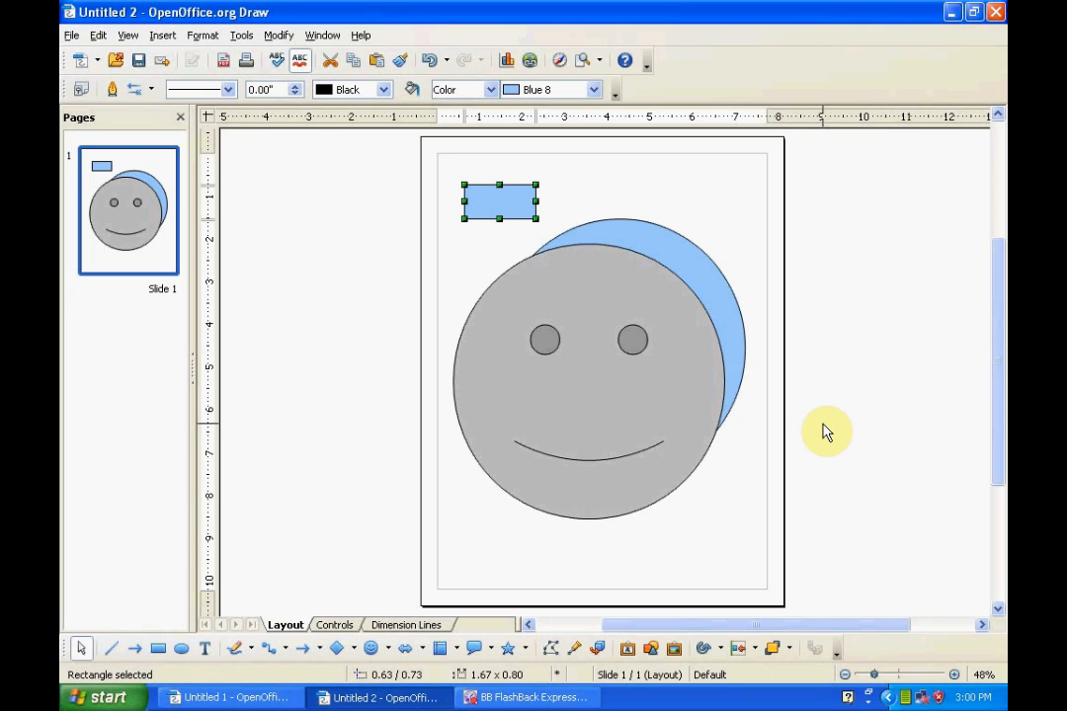
mouse_move(822, 432)
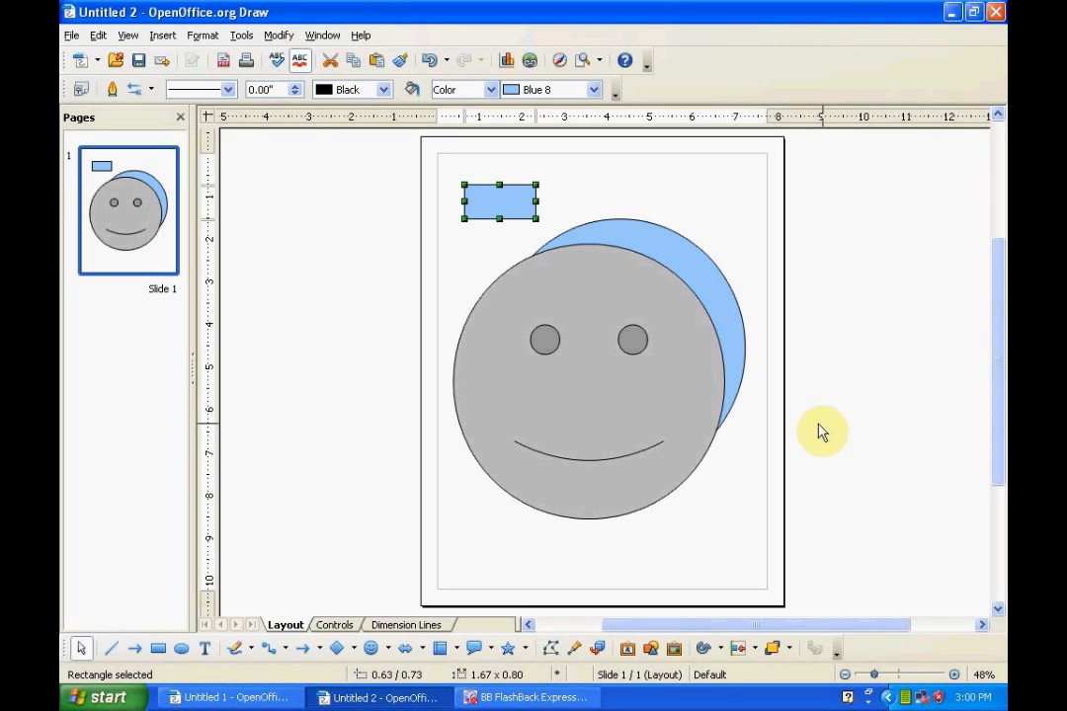
mouse_move(459, 277)
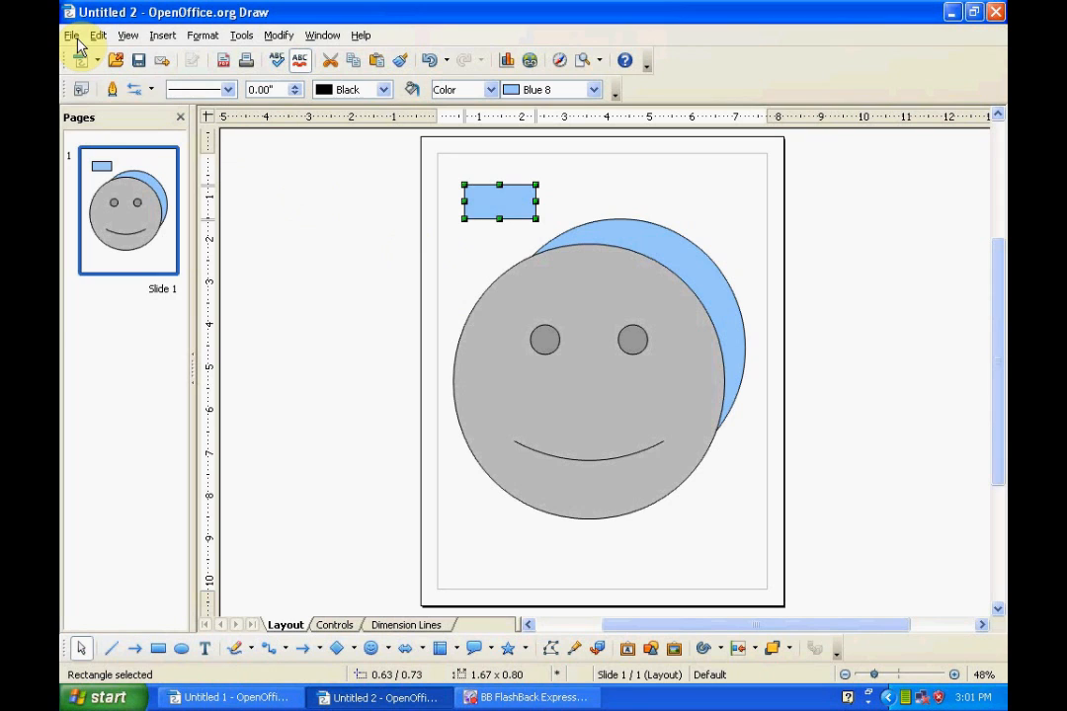
- Open the File menu to reach Recent Documents for t2.odg
click(70, 35)
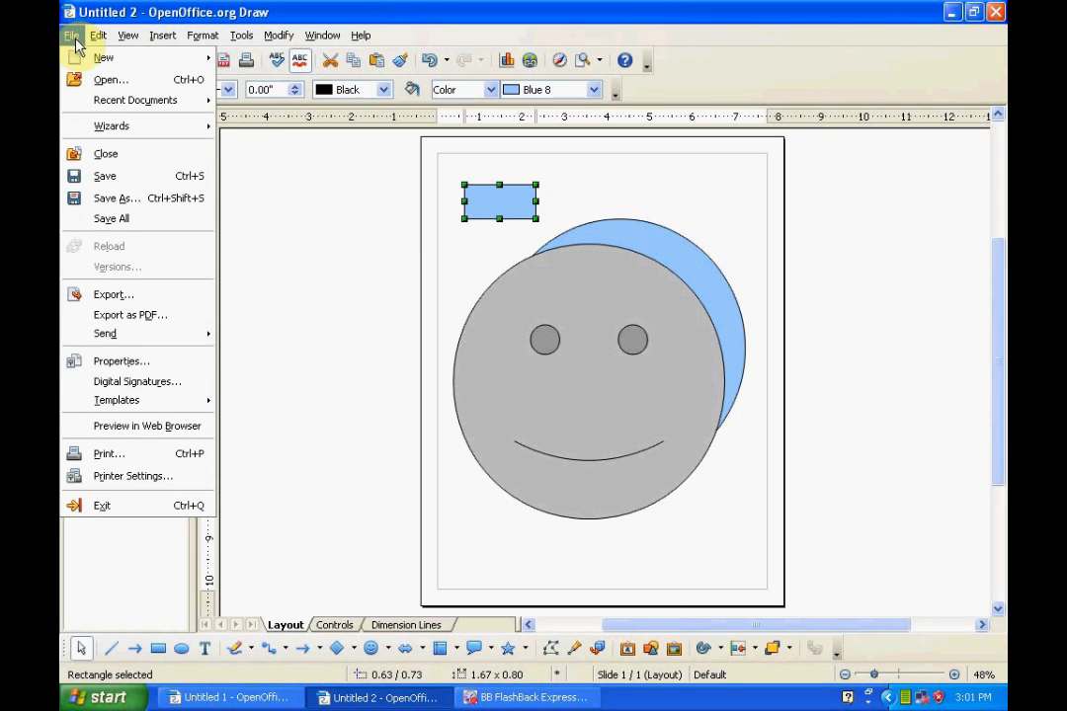
mouse_move(136, 100)
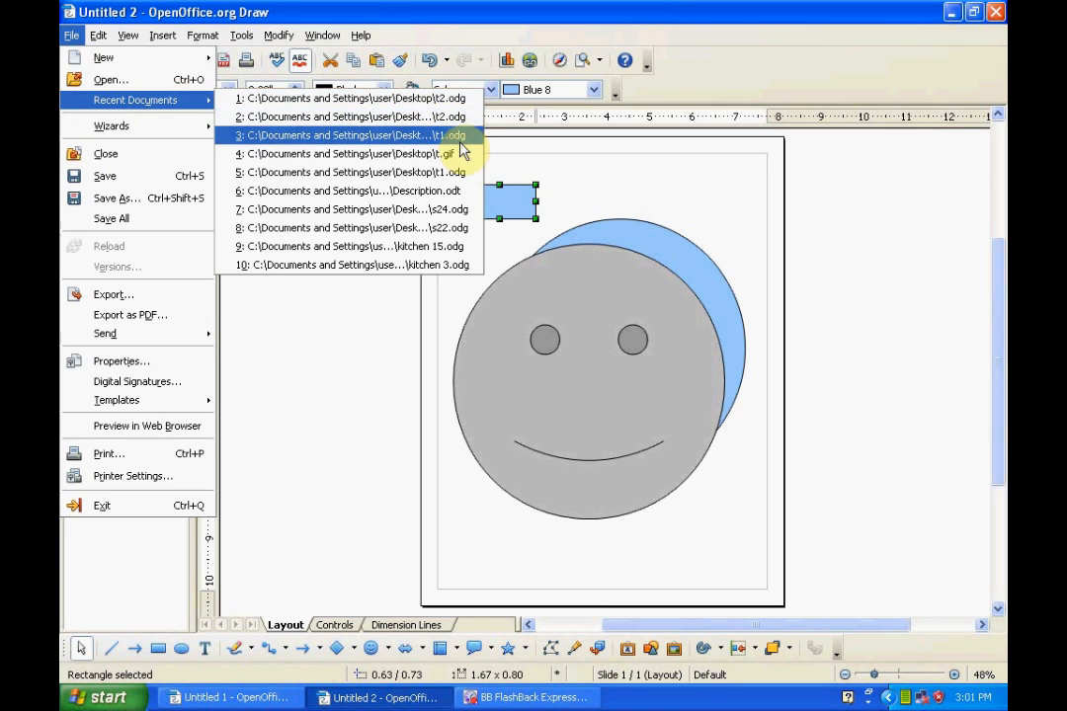
mouse_move(454, 135)
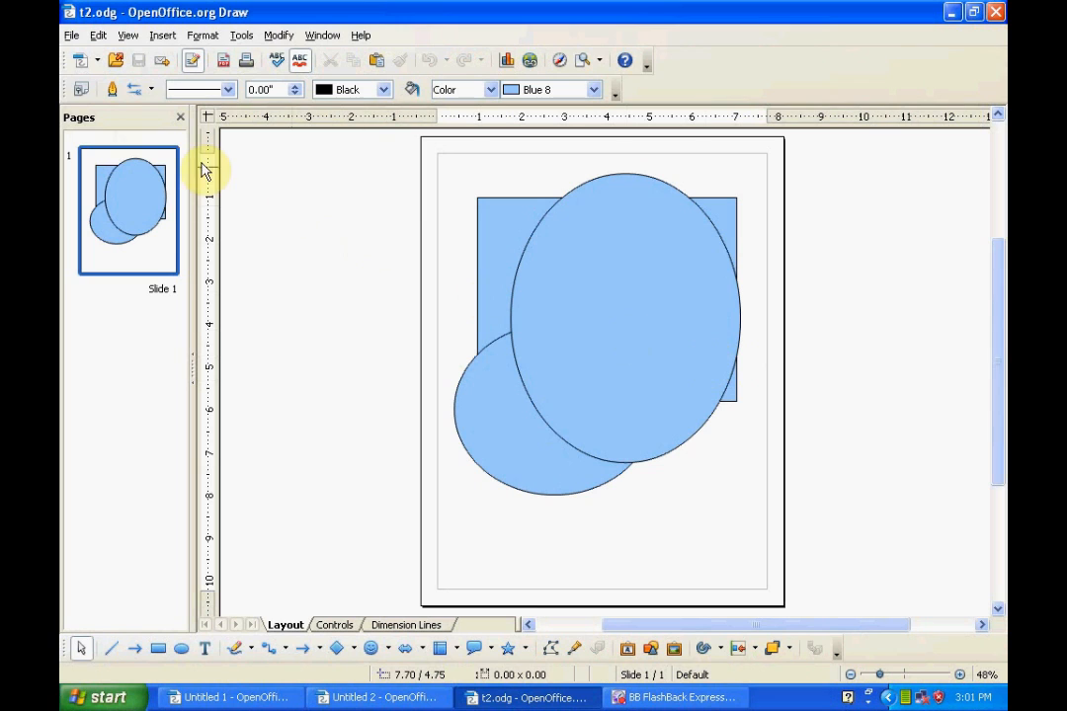
mouse_move(69, 37)
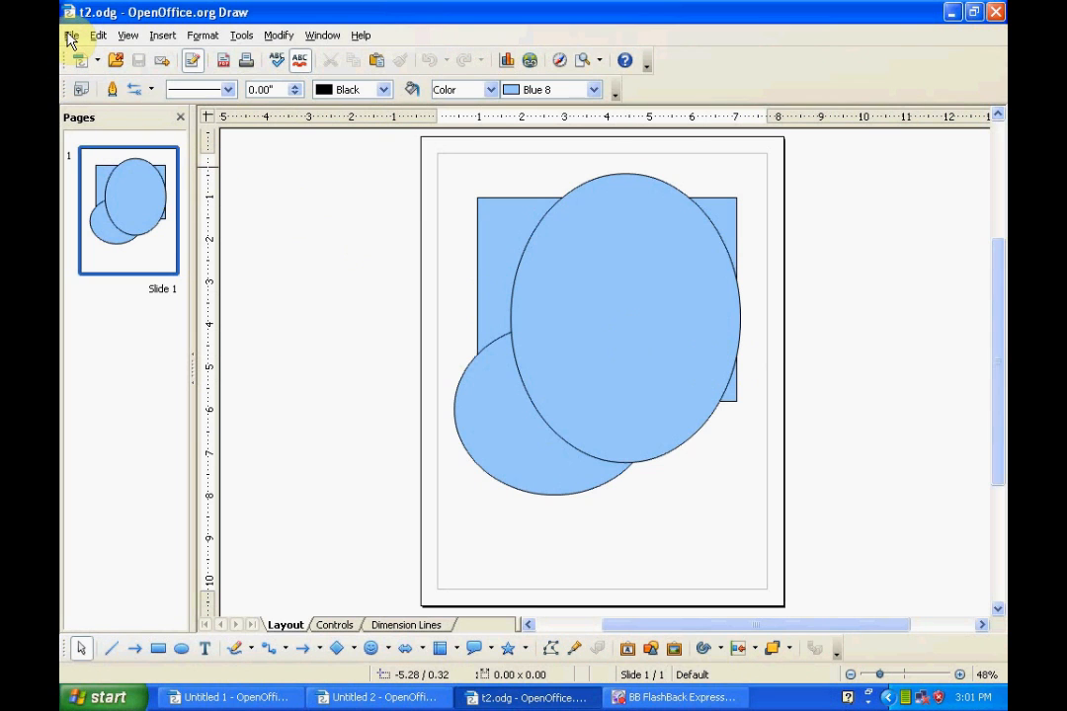
- Drag a selection box around all three blue shapes in t2.odg
click(71, 35)
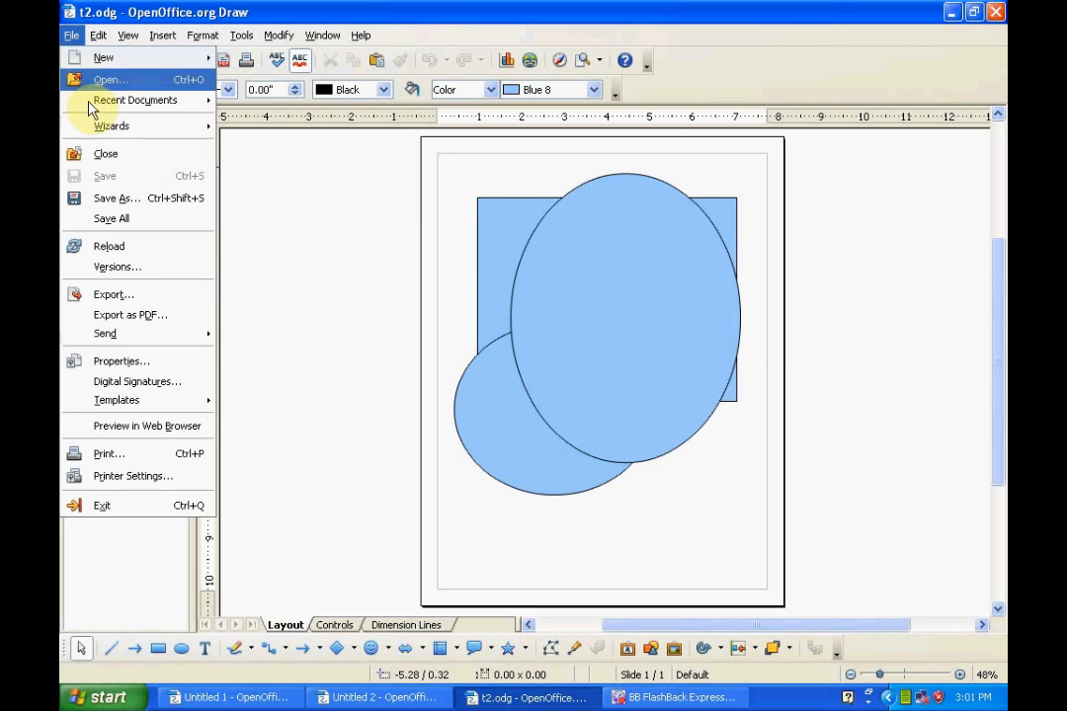
mouse_move(113, 294)
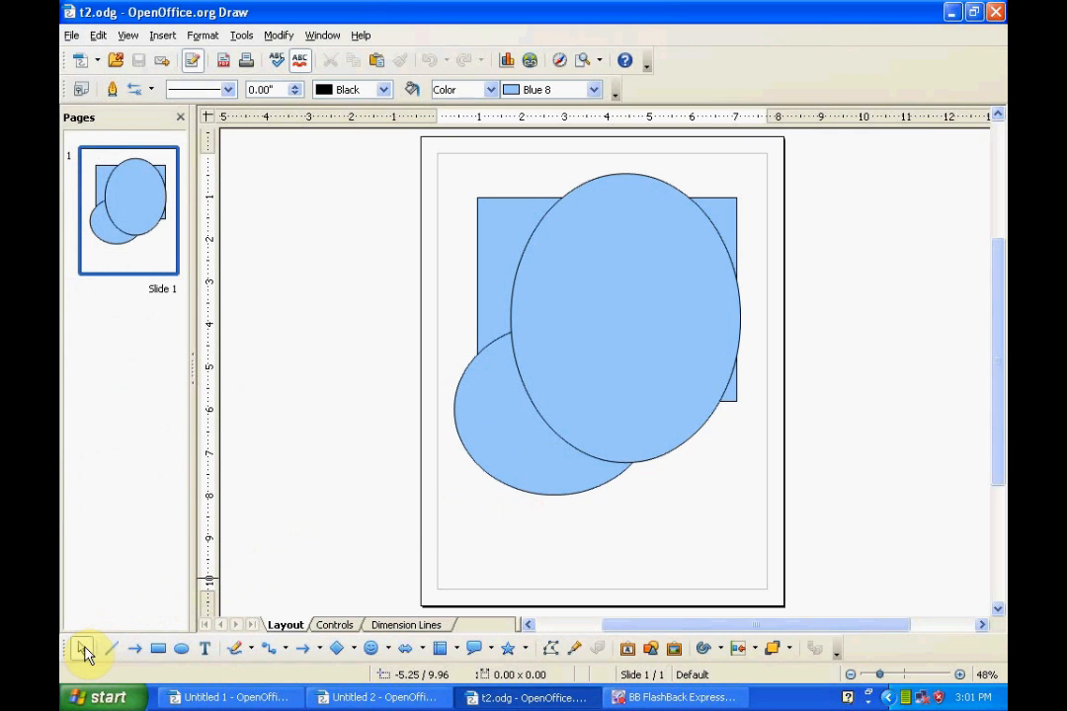
mouse_move(451, 166)
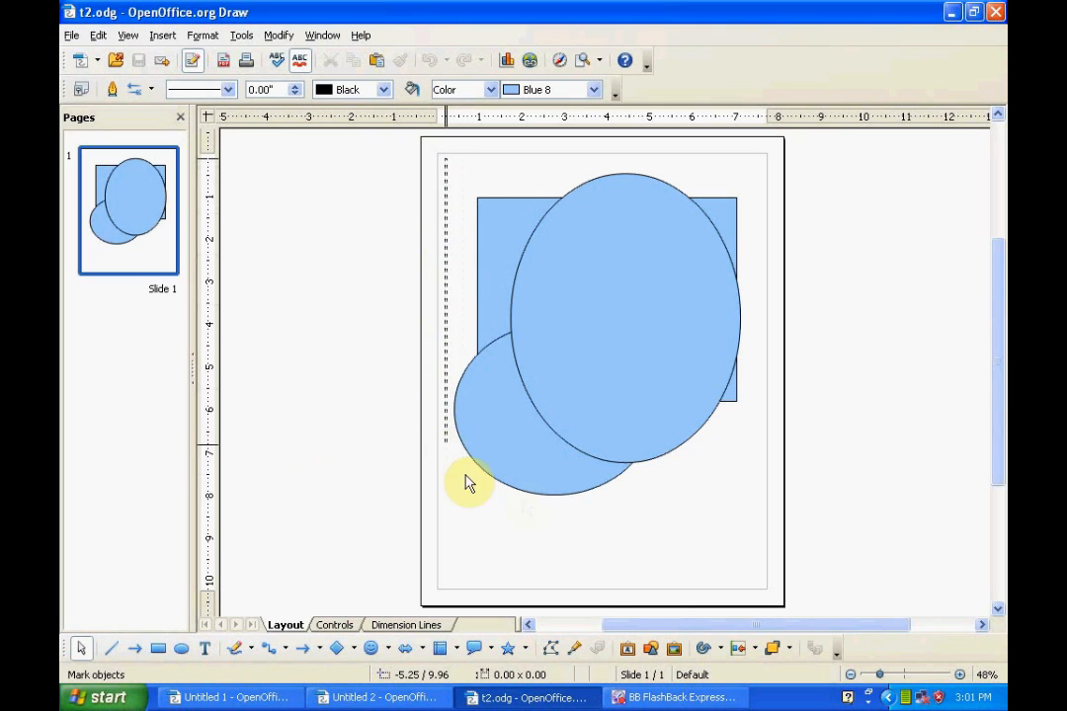
drag(469, 484, 751, 530)
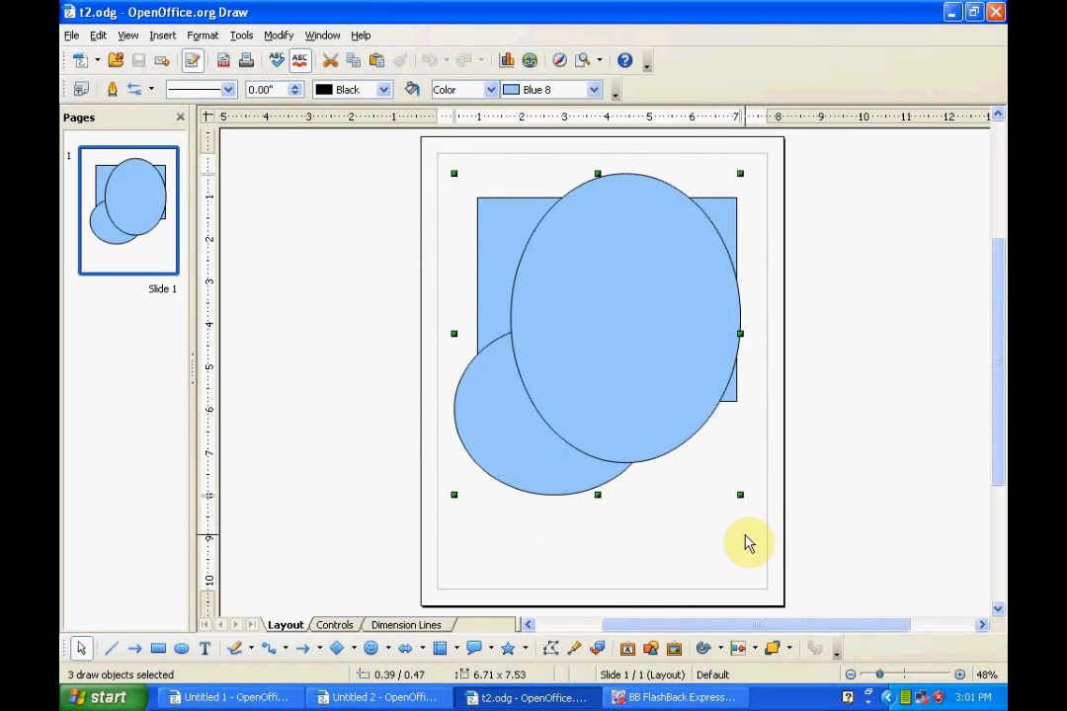
mouse_move(112, 86)
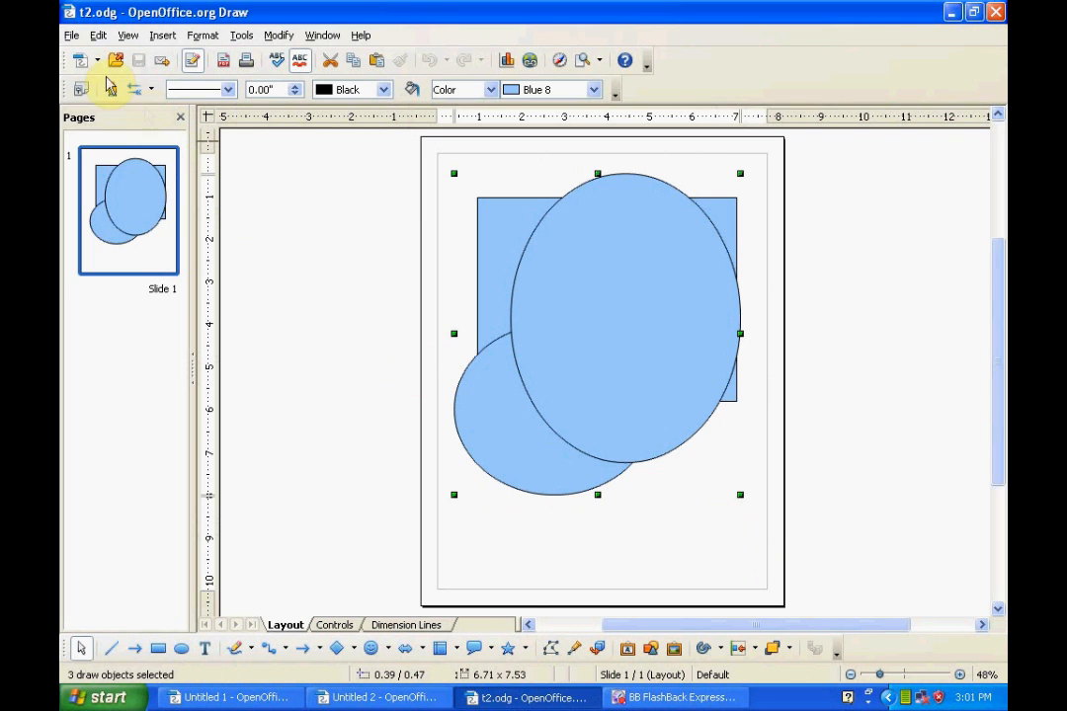
- Export only the selected shapes as JPEG t2, overwriting the existing t2.jpg
click(71, 35)
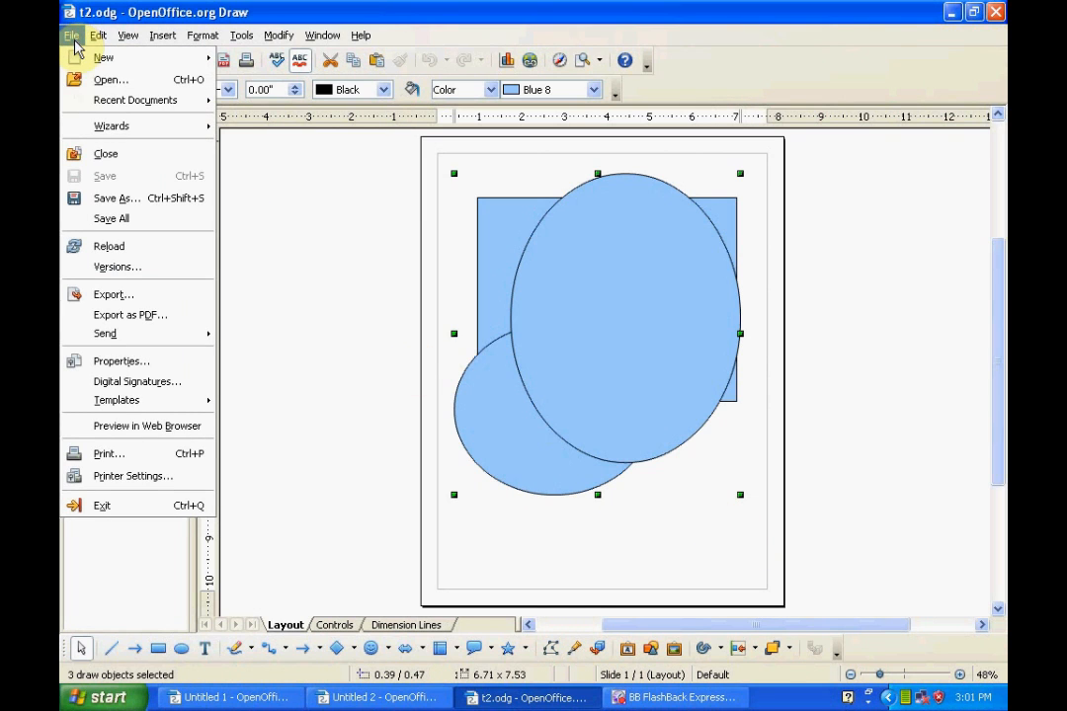
mouse_move(111, 295)
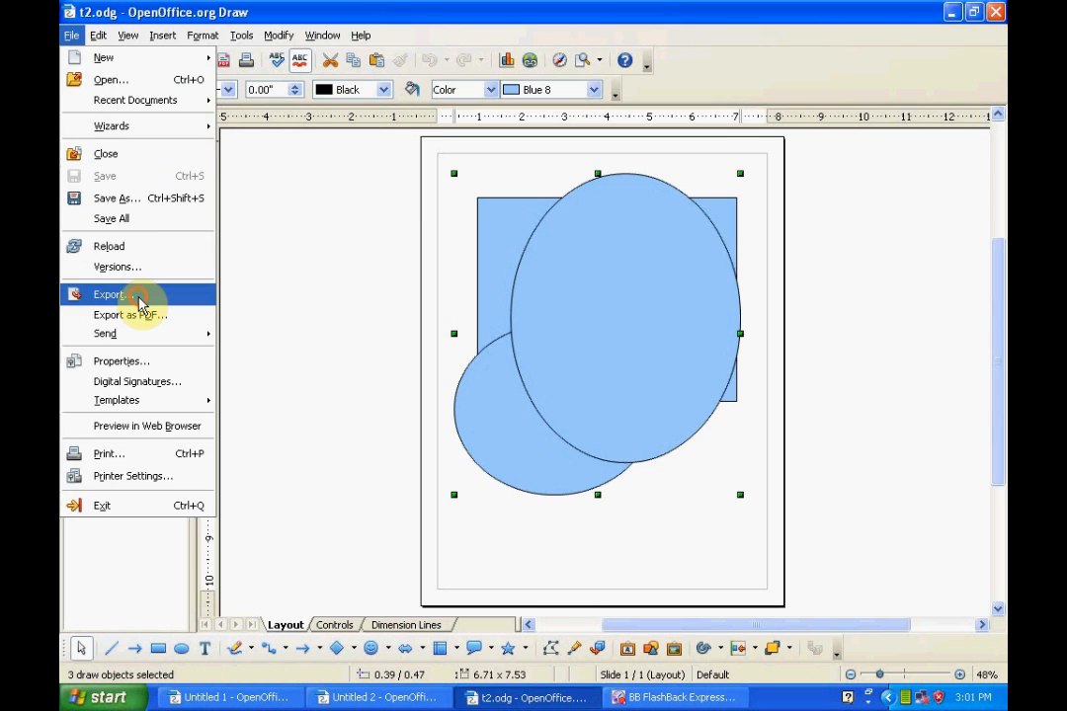
click(110, 295)
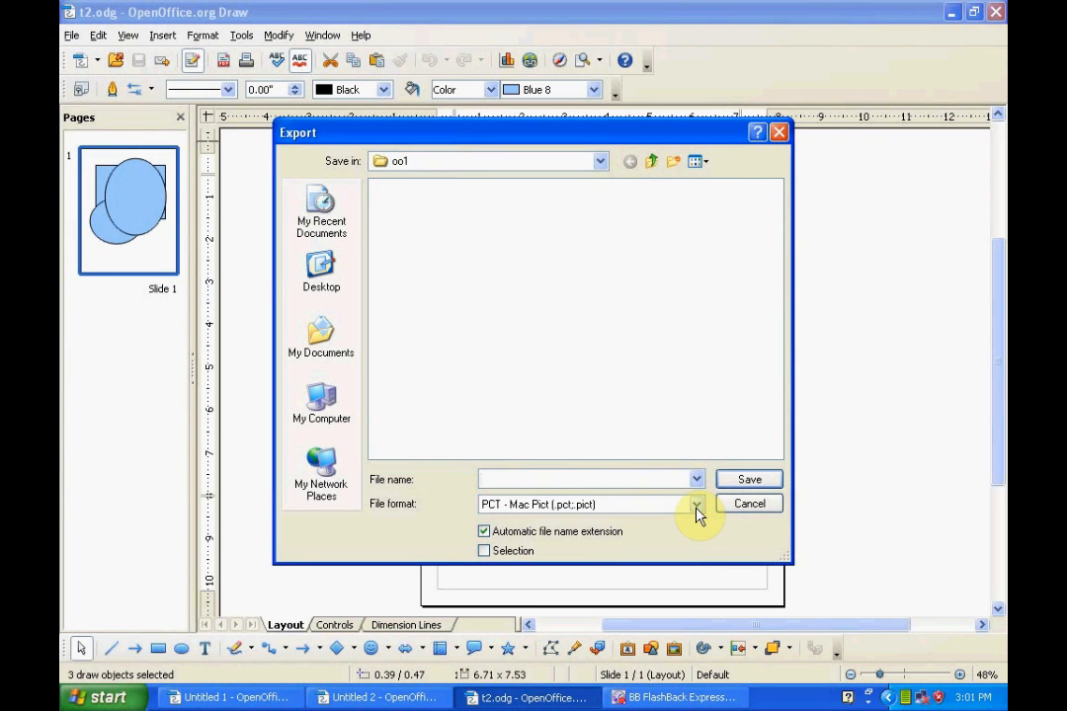
click(587, 479)
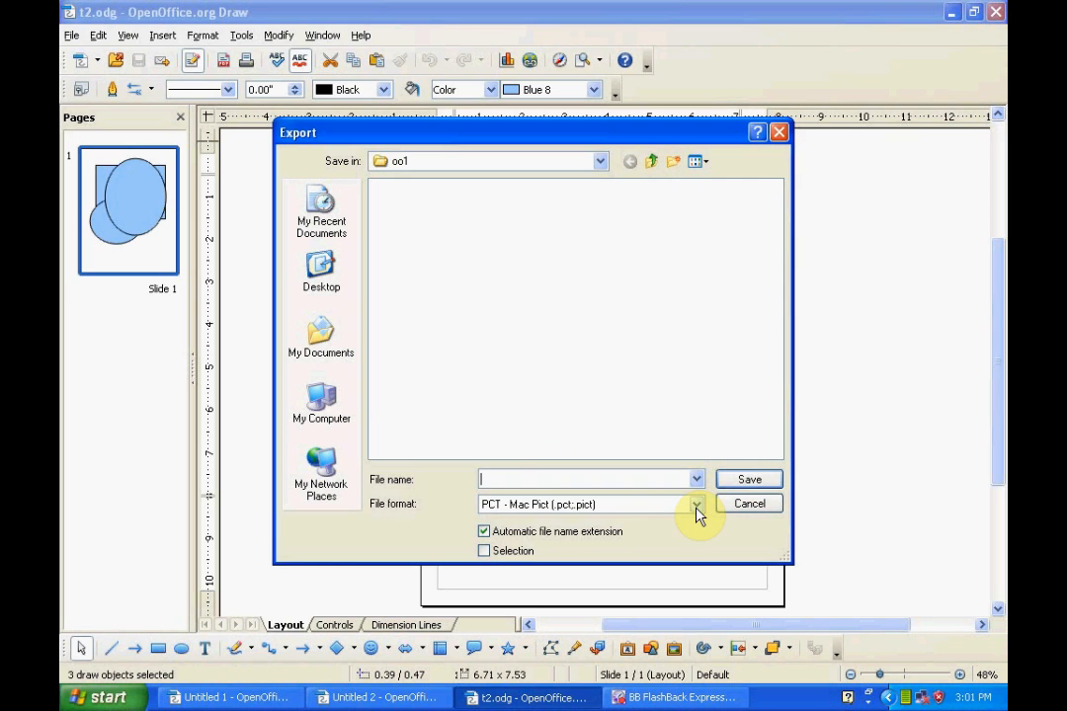
click(697, 504)
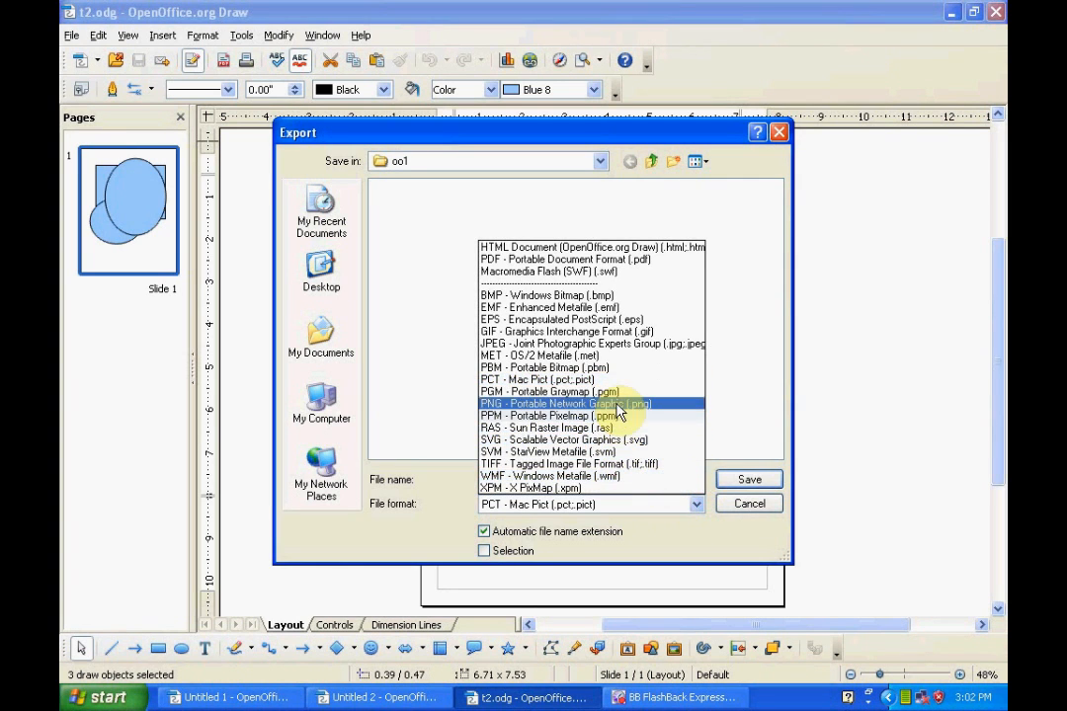
mouse_move(611, 374)
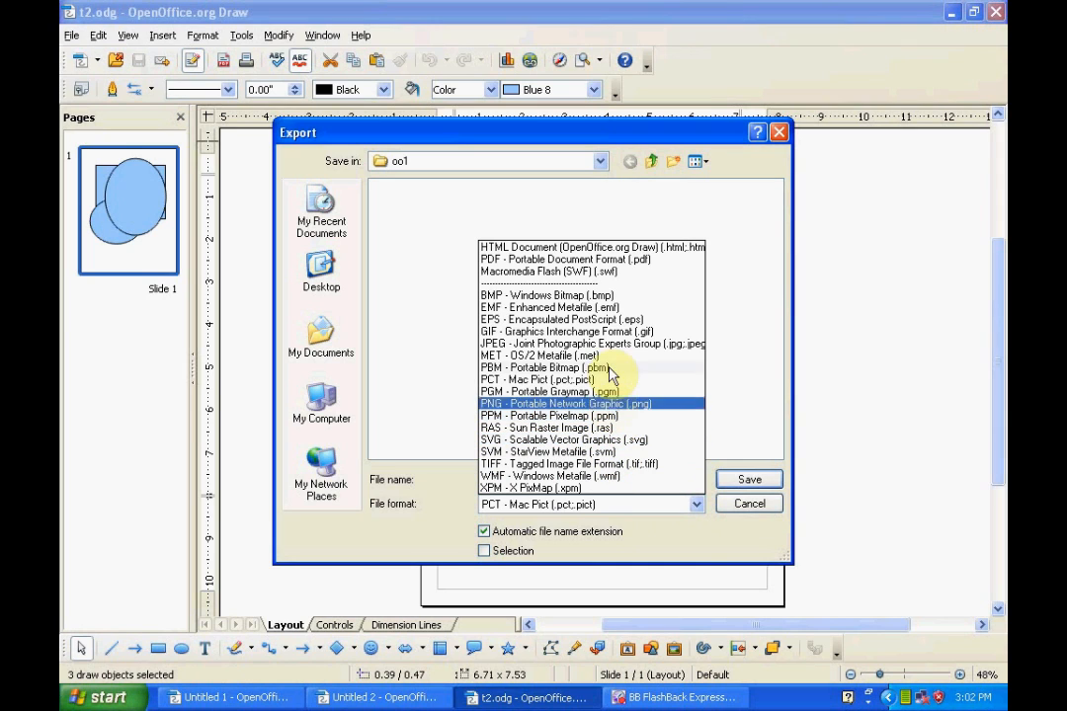
click(591, 342)
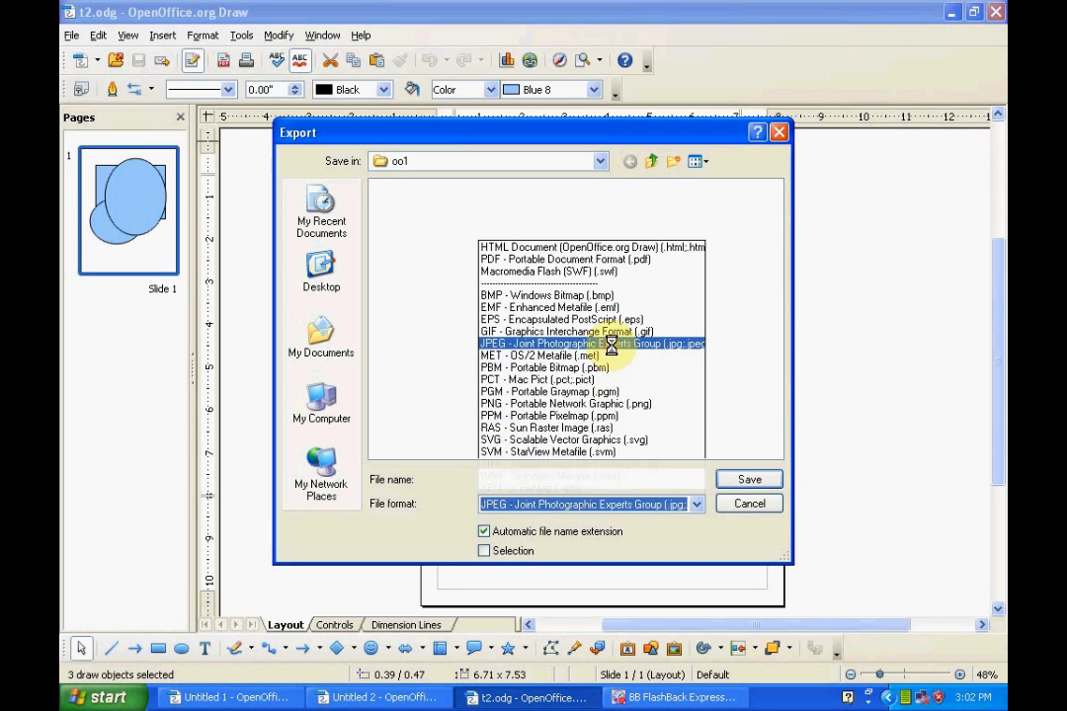
click(590, 343)
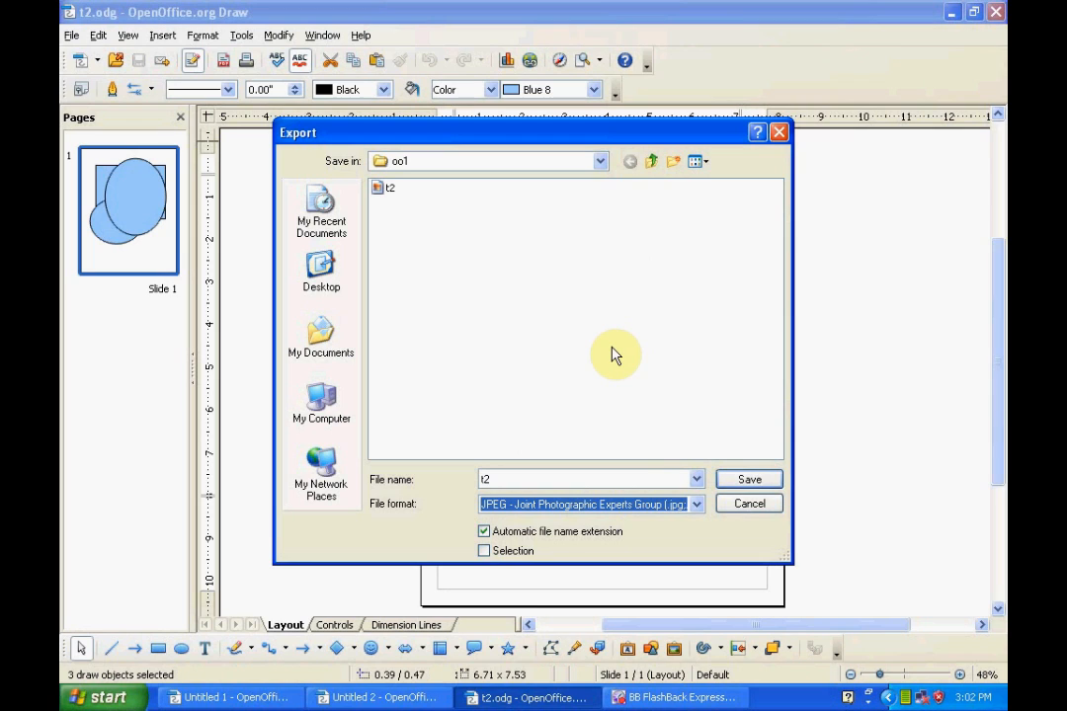
mouse_move(748, 504)
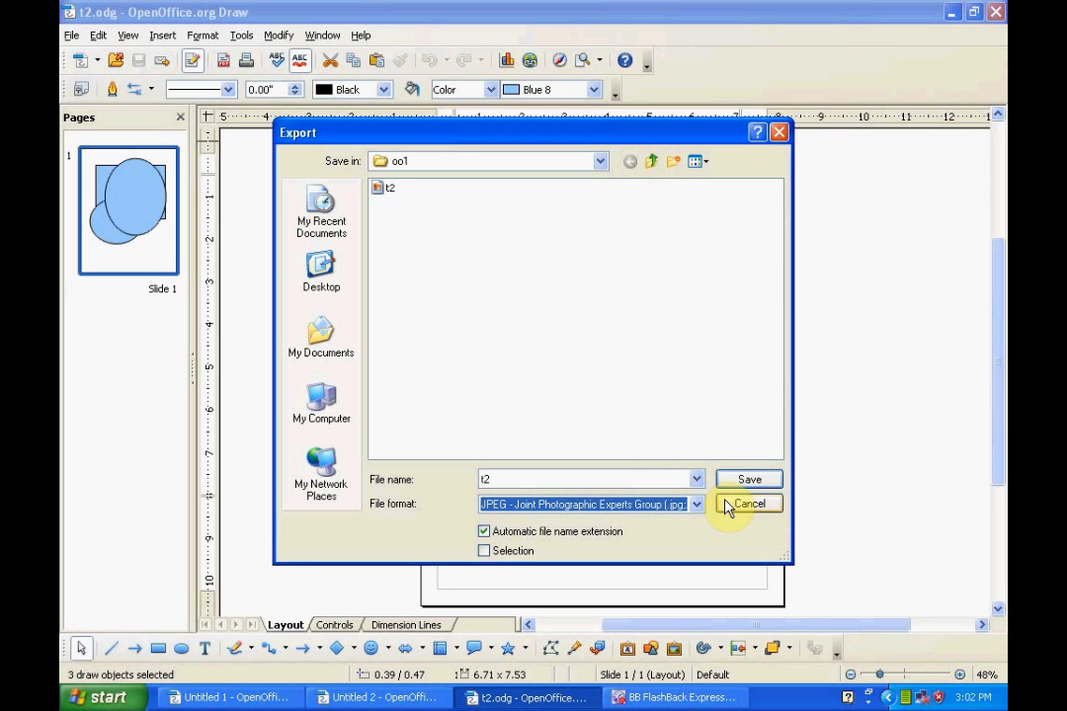
mouse_move(486, 555)
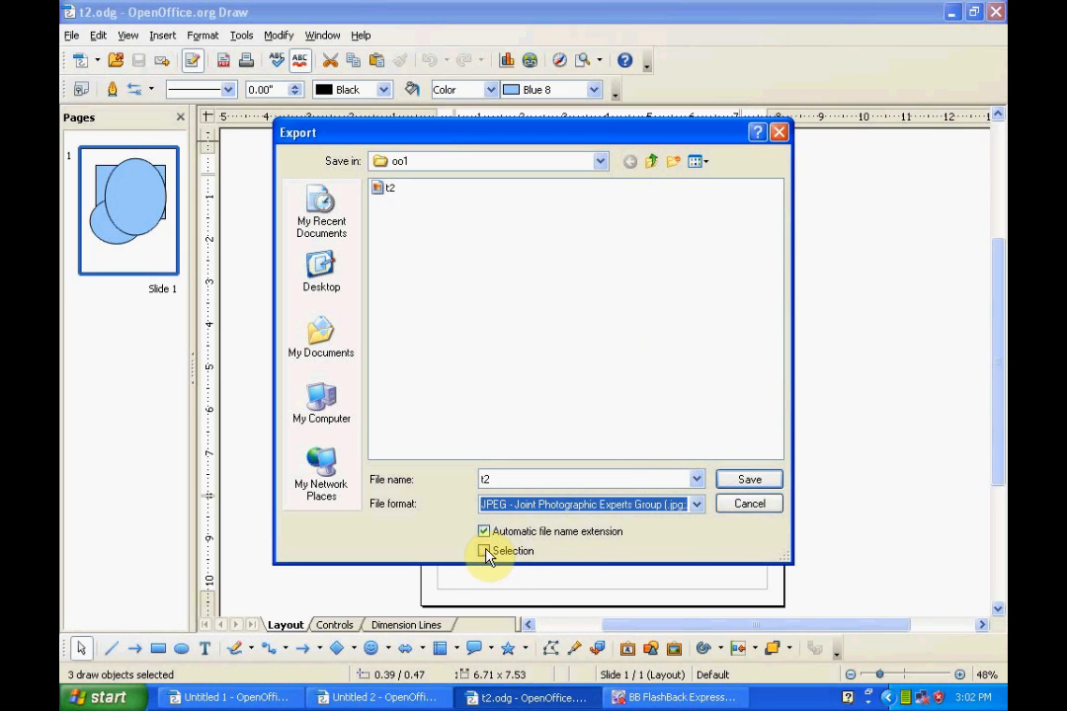
click(484, 550)
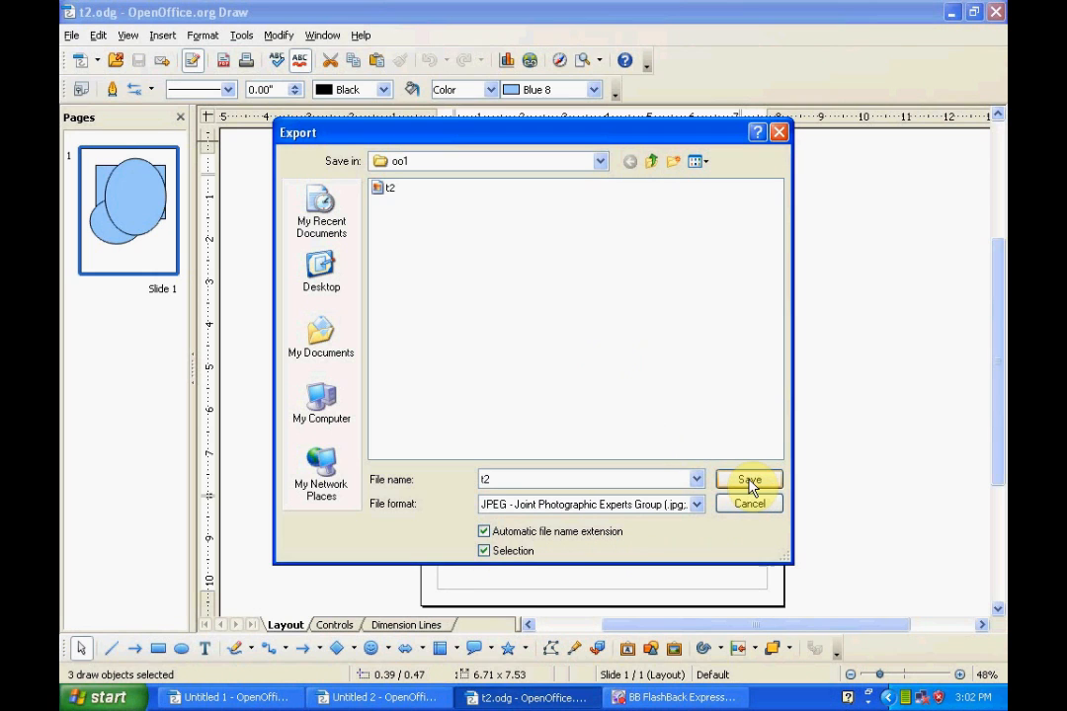
click(749, 479)
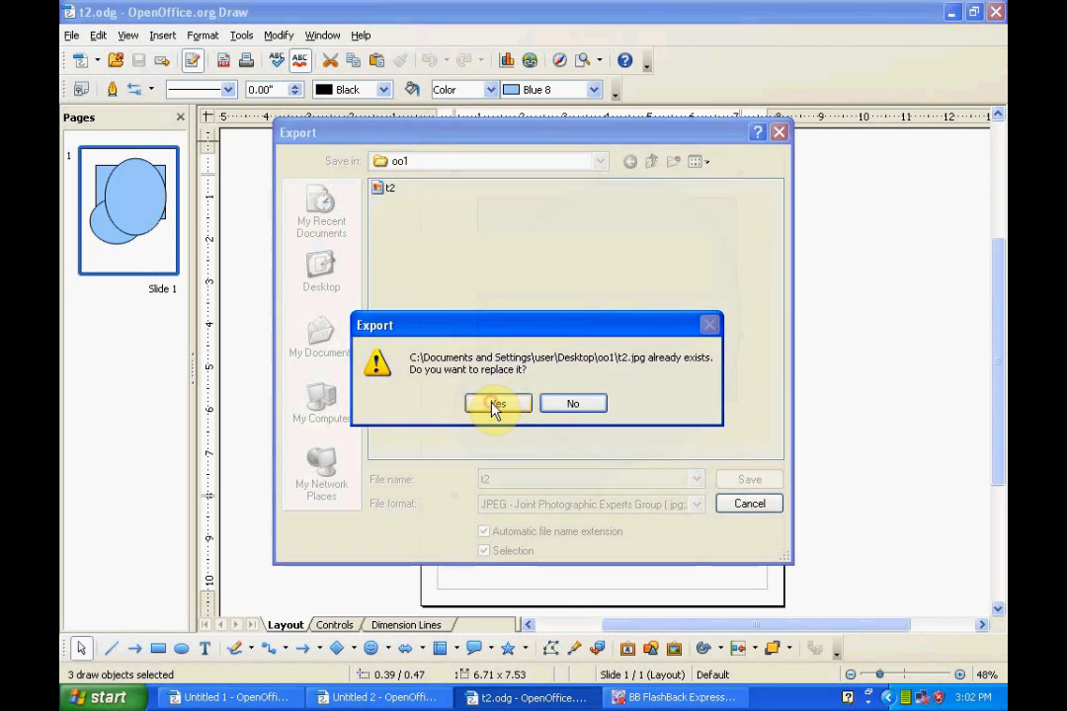
click(496, 403)
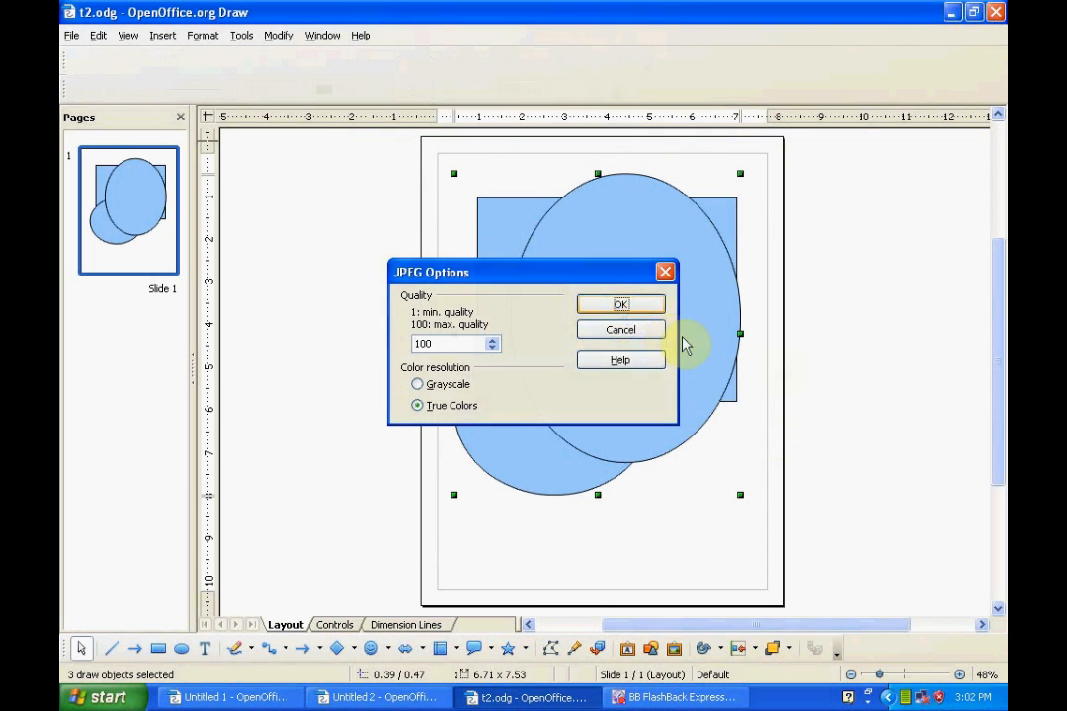
- Accept the JPEG options at quality 100 with true colours
click(620, 303)
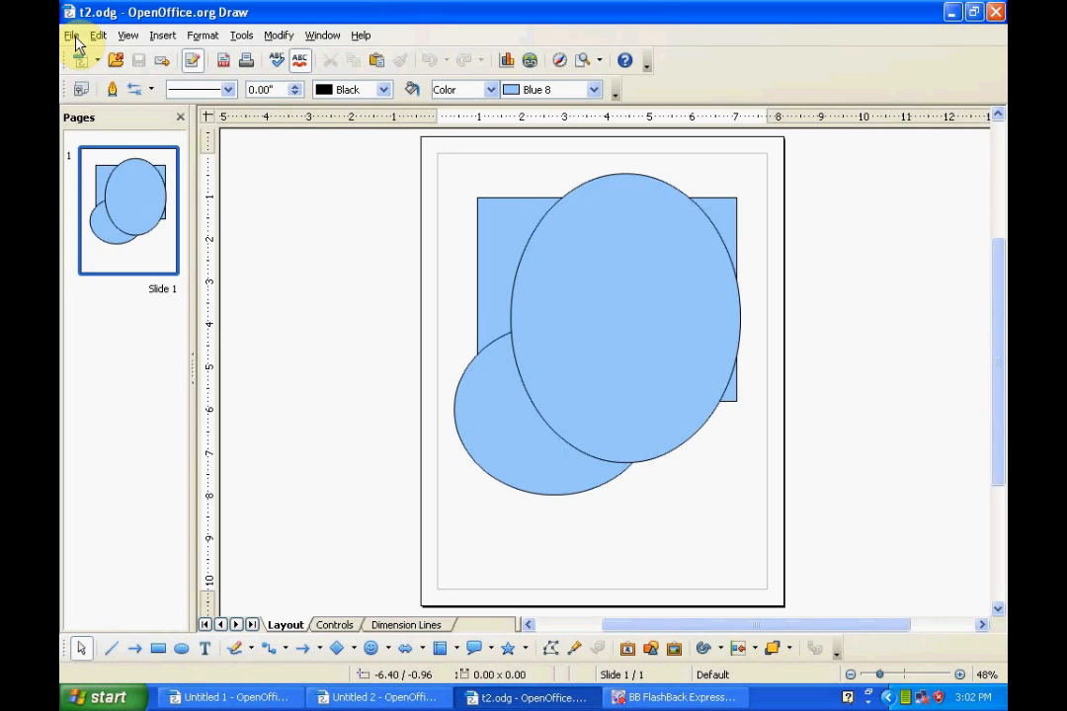
- Export the drawing to PDF with default options, saving it as t2 in oo1
click(71, 34)
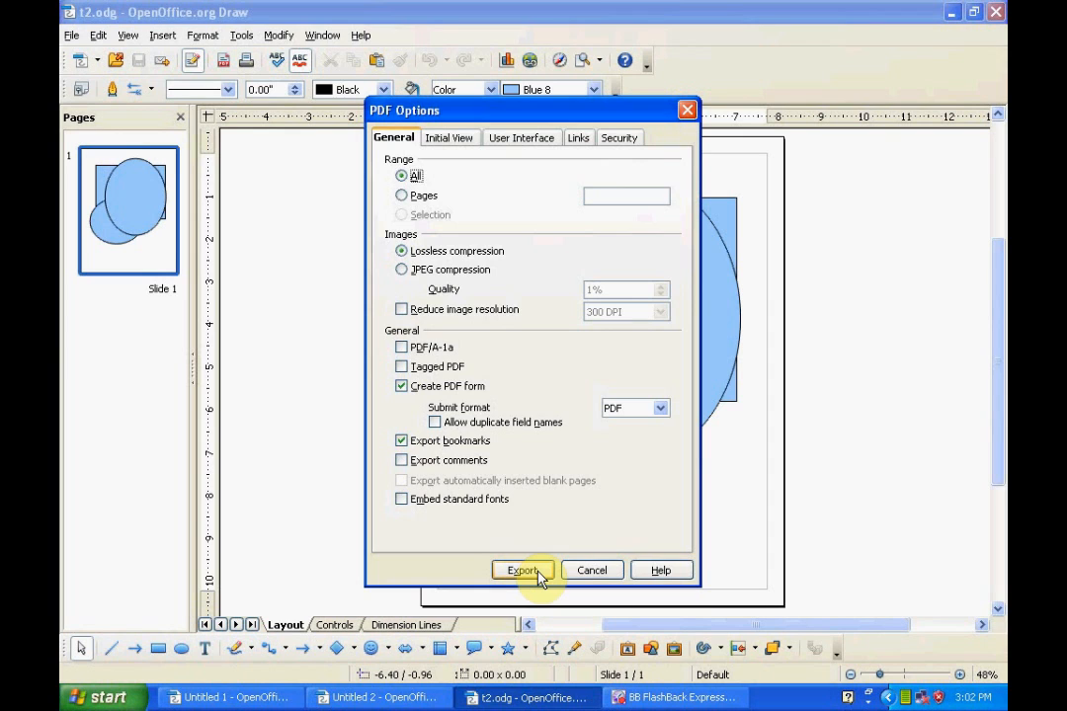
click(521, 570)
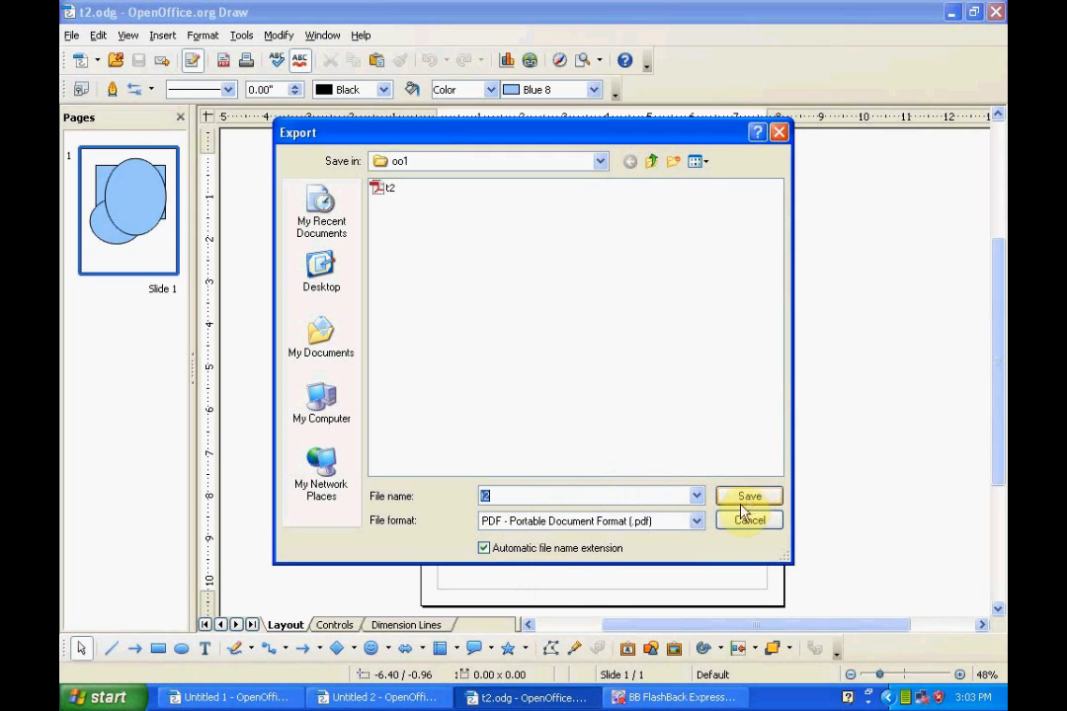
click(748, 496)
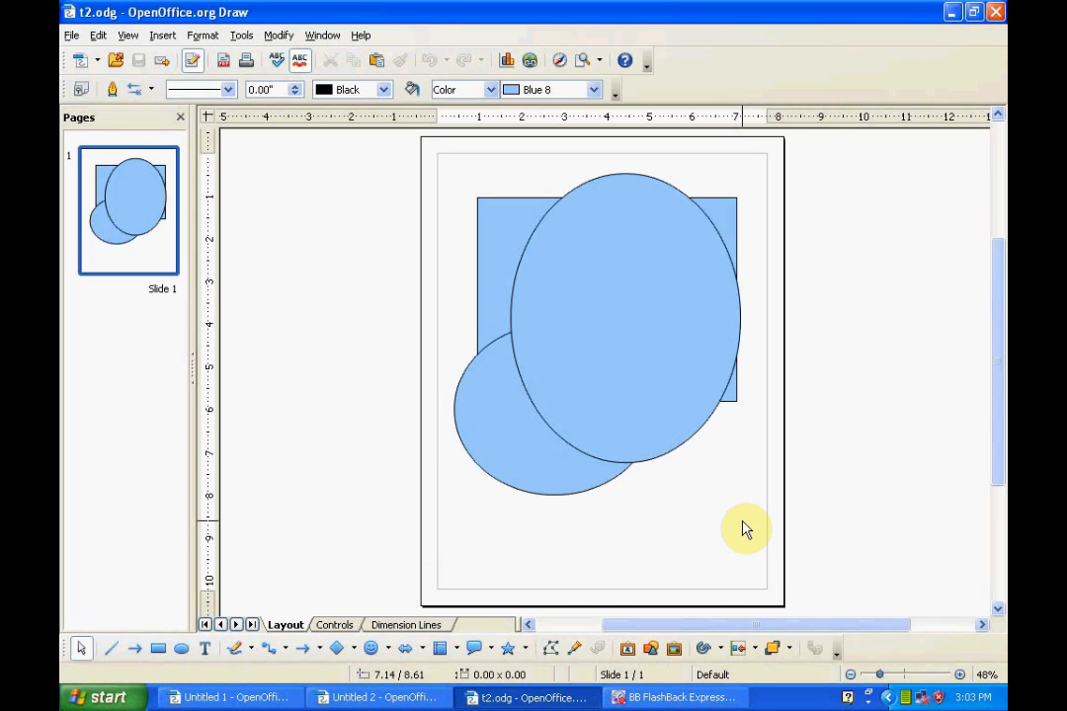
mouse_move(733, 526)
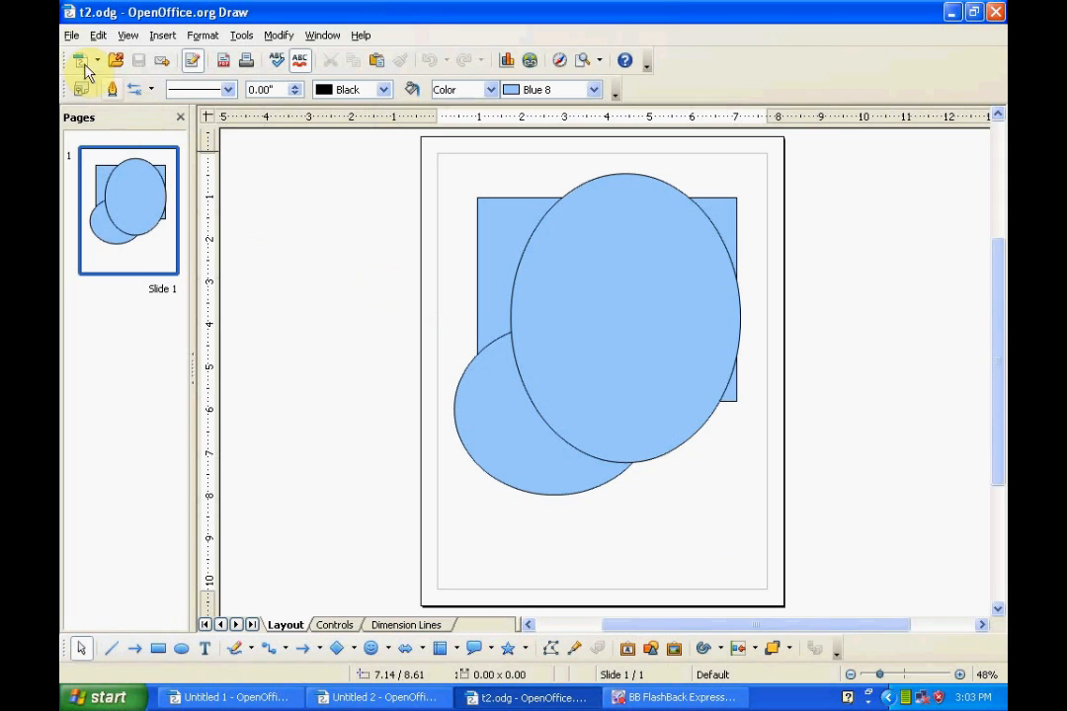
- Bring up Save As in the oo1 folder with t2 as the file name
click(71, 34)
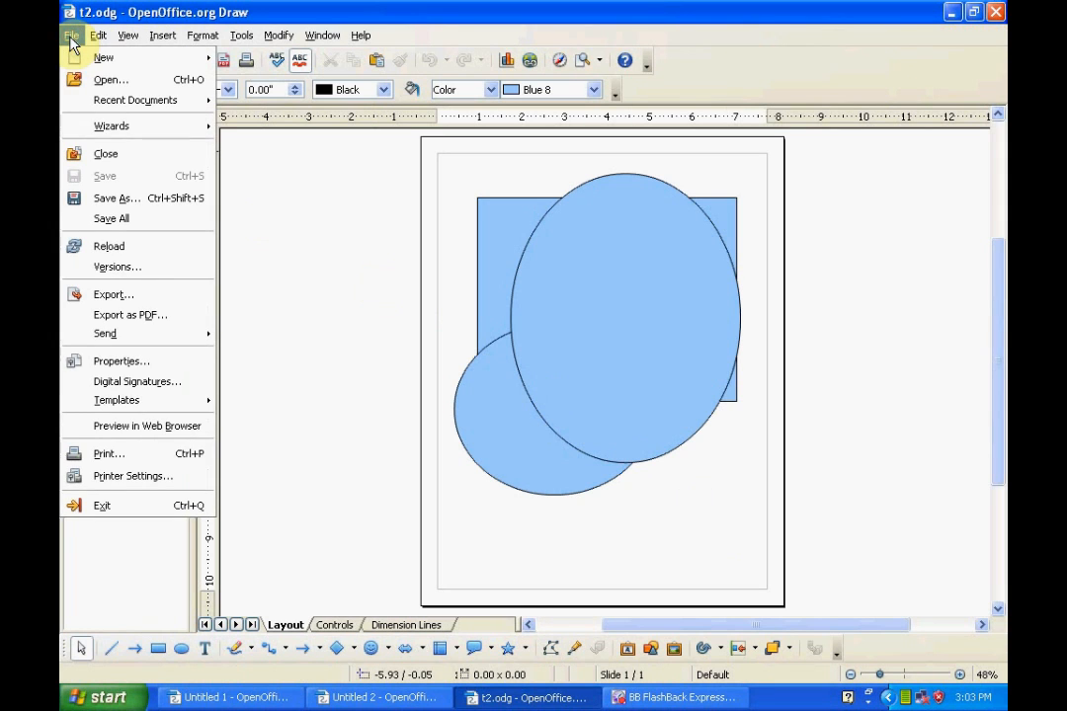
mouse_move(116, 197)
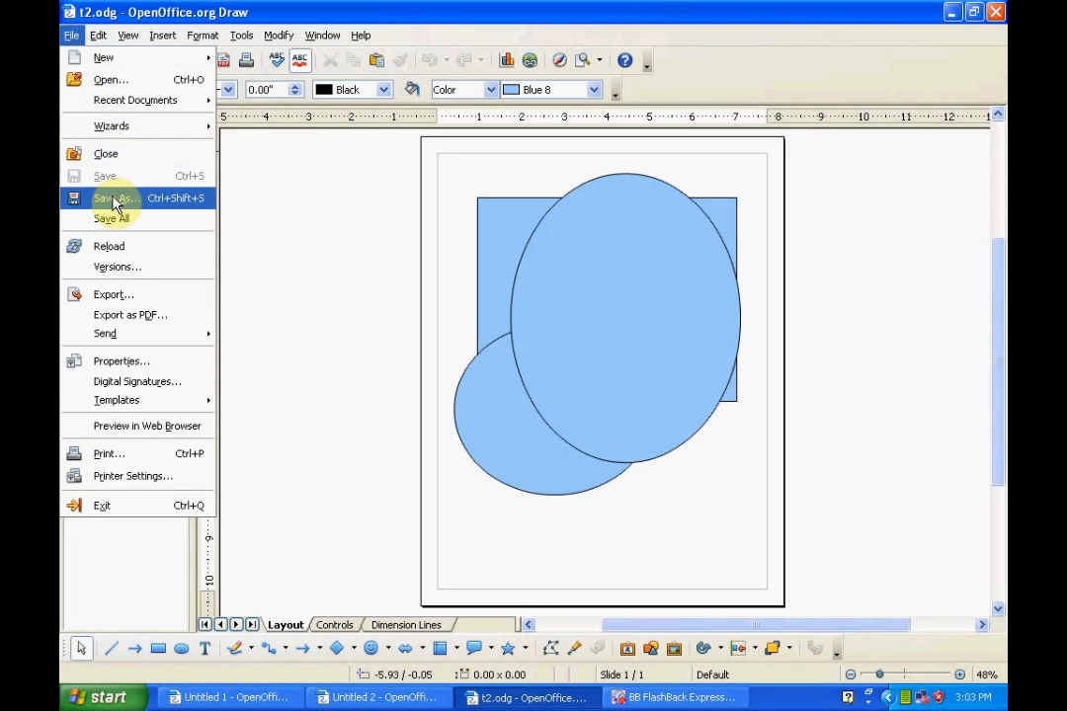
click(116, 198)
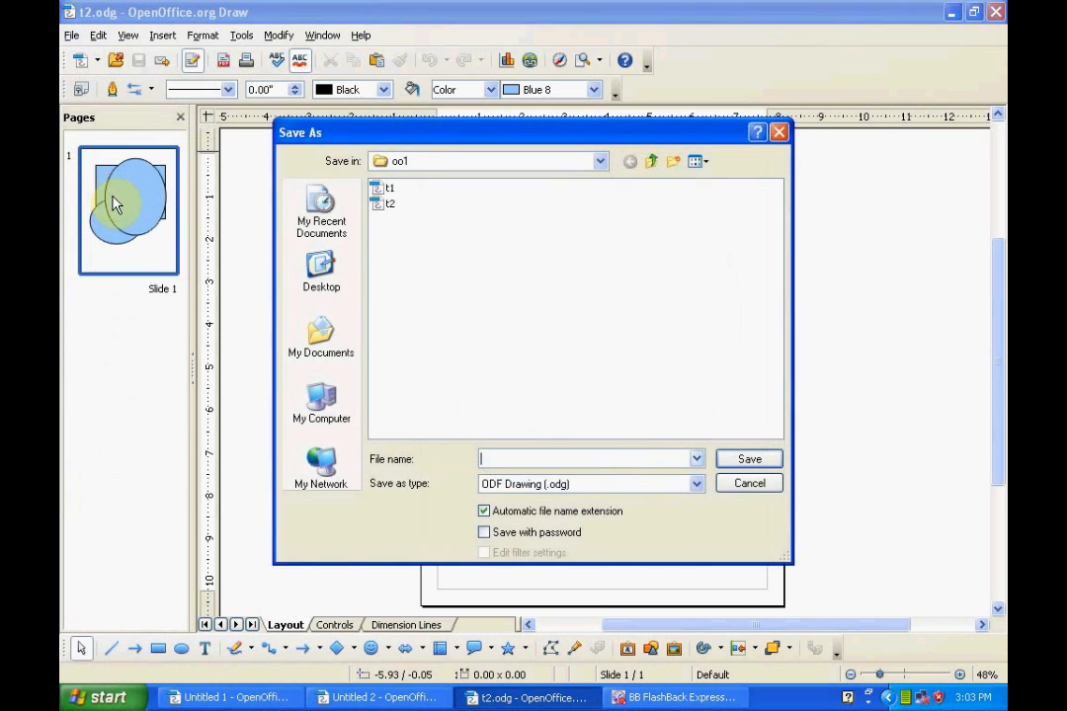
text(t2)
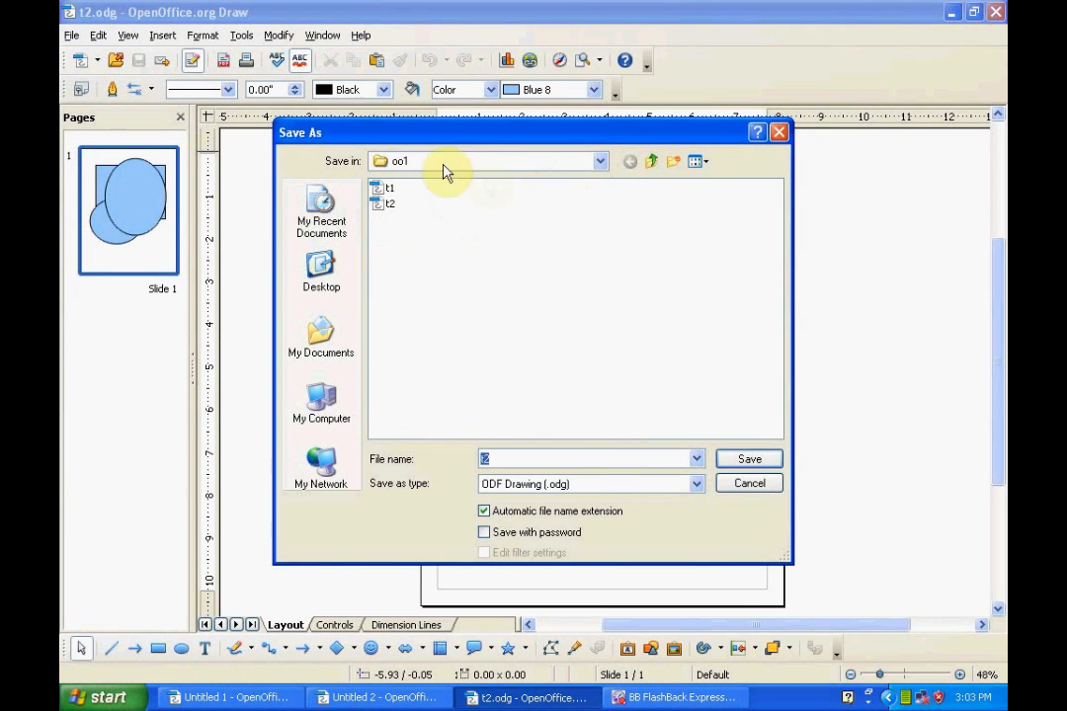
mouse_move(371, 160)
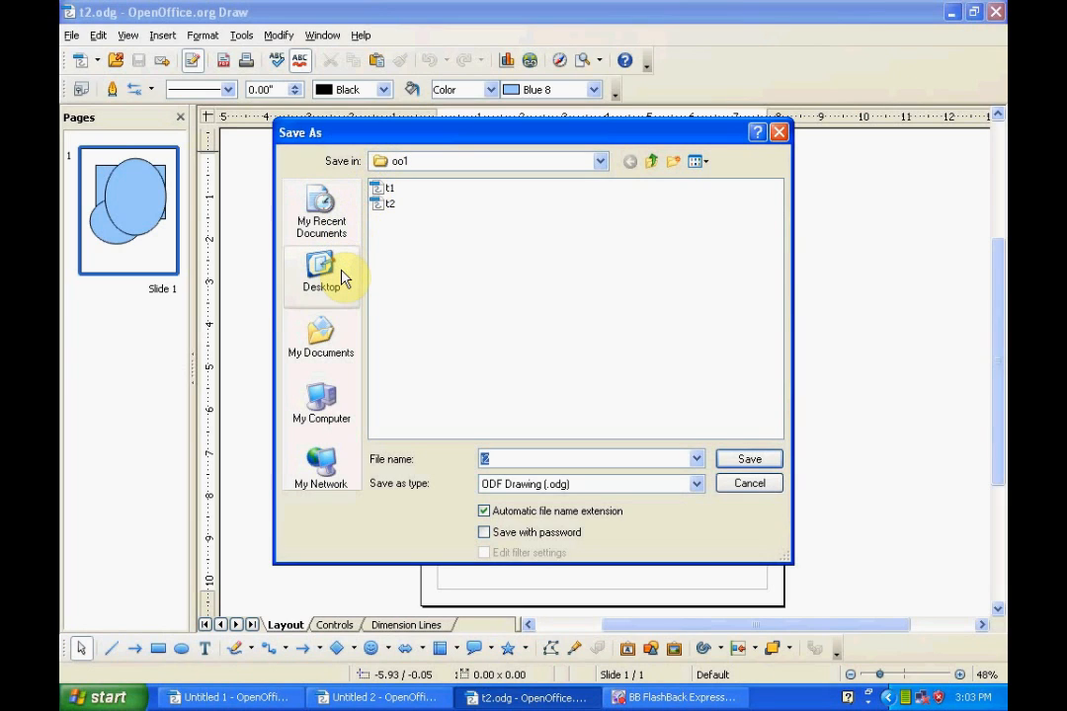
mouse_move(529, 311)
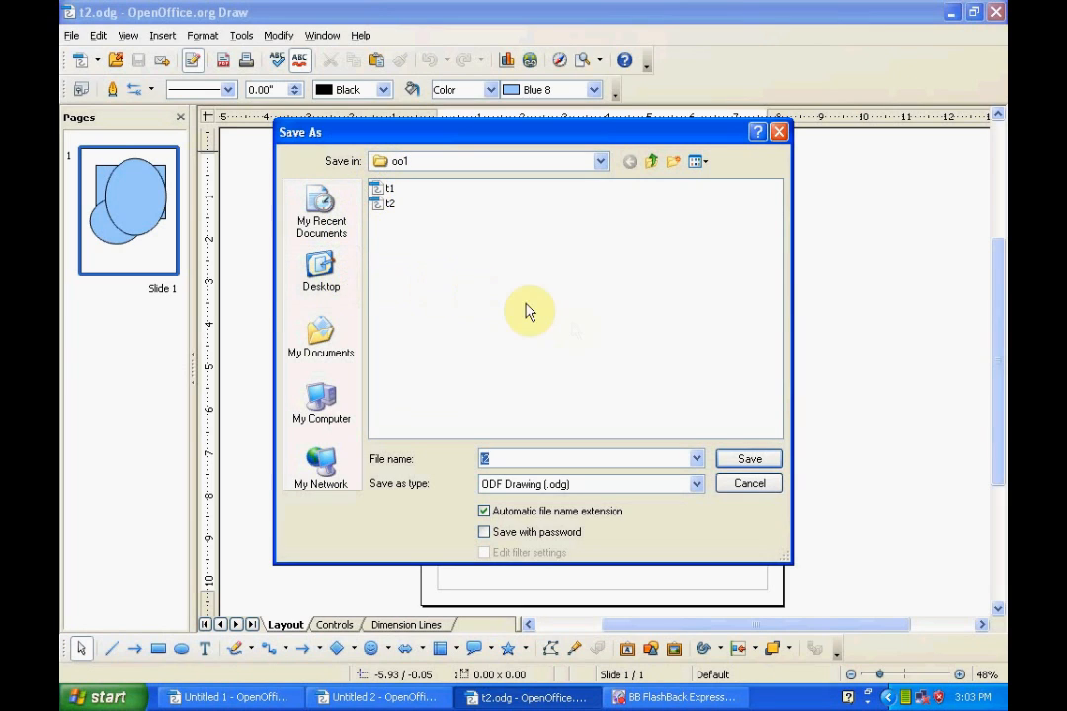
mouse_move(773, 499)
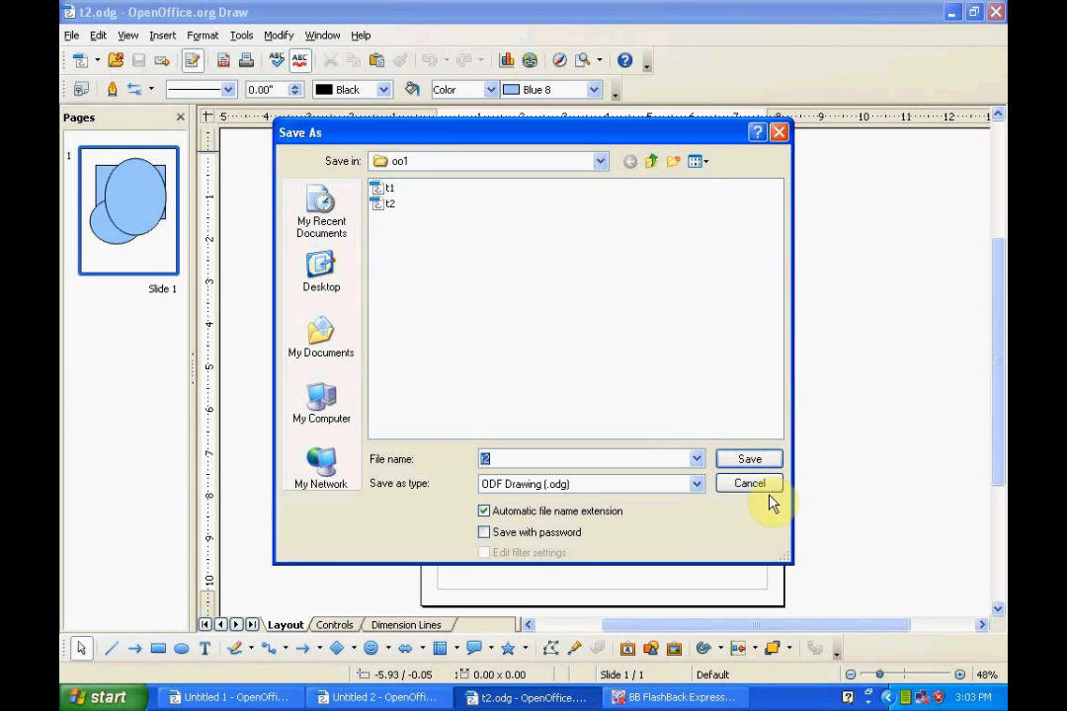
mouse_move(769, 521)
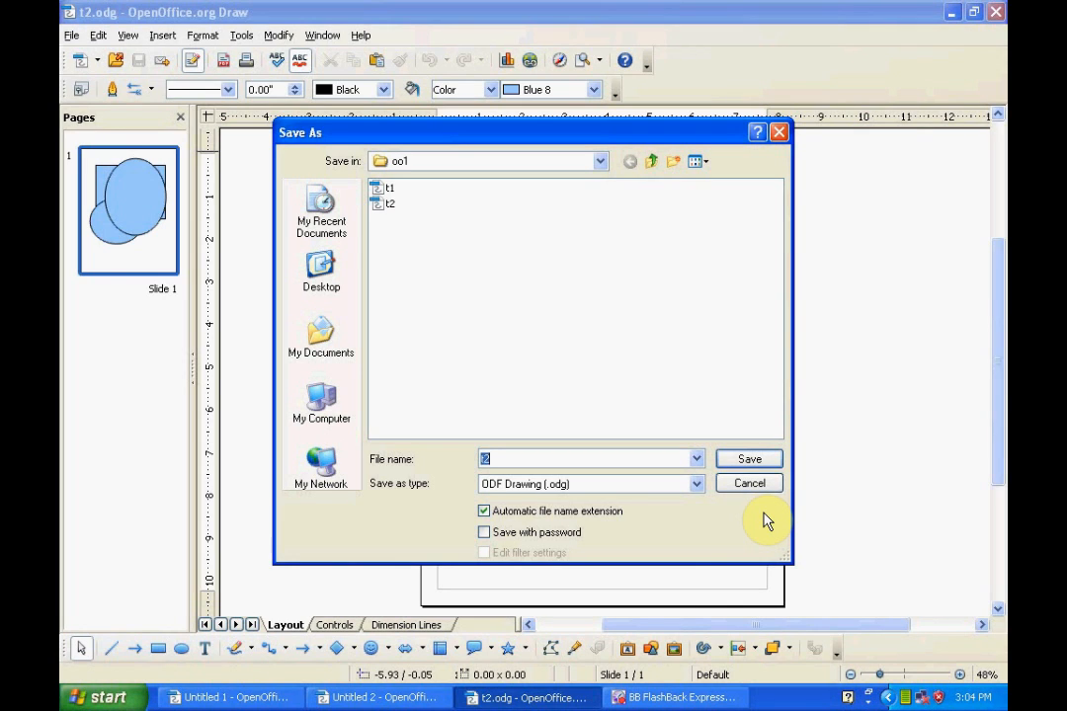
- Enter 'club zingo' as the file name, then cancel Save As without saving
text(club)
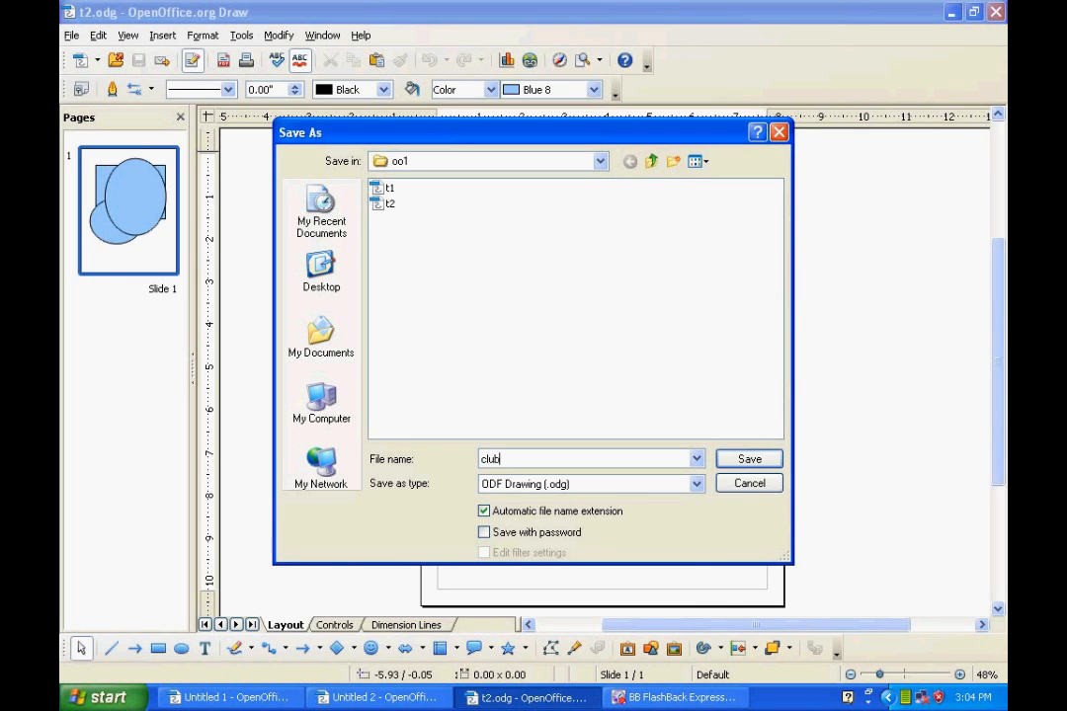
text(zin)
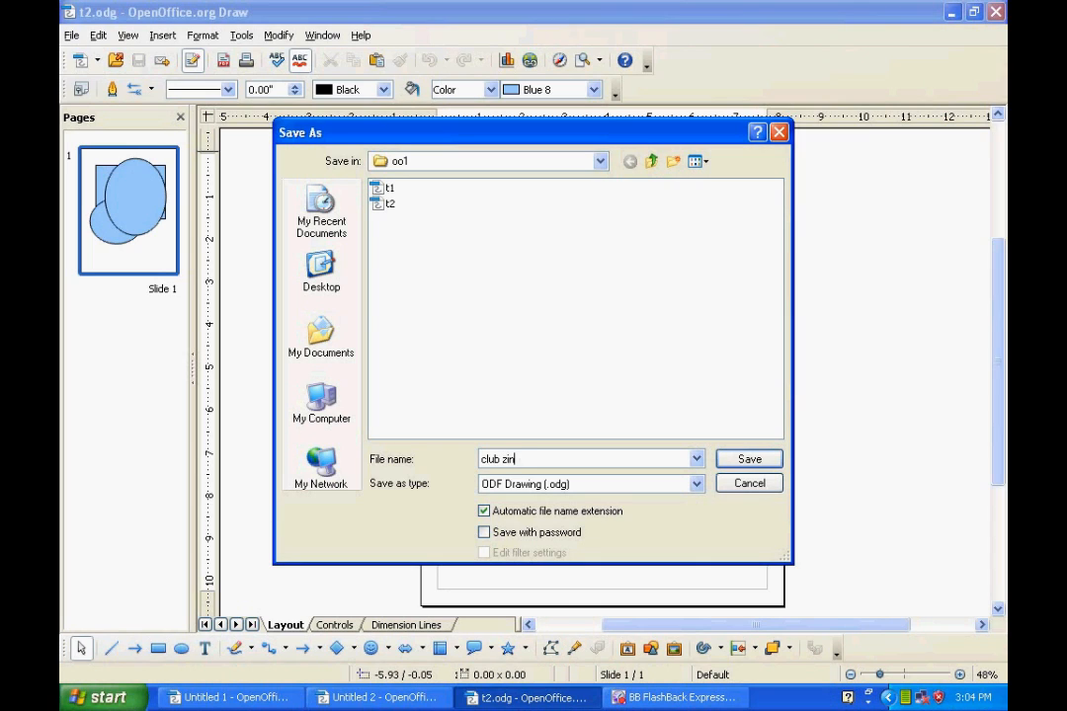
text(go)
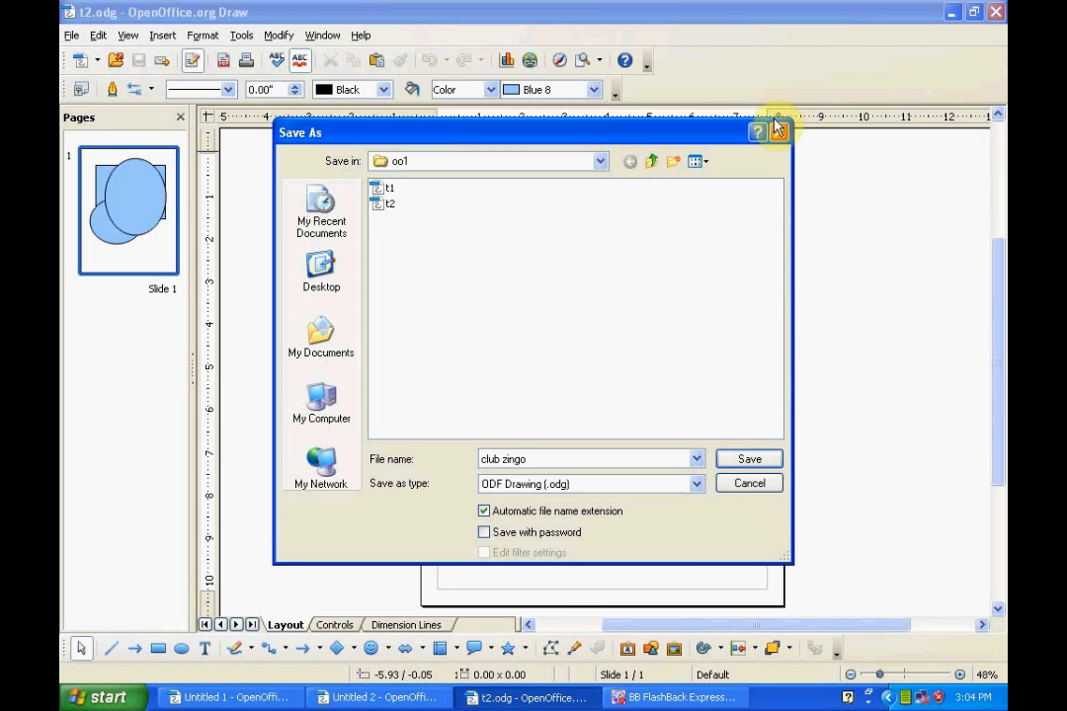
click(748, 459)
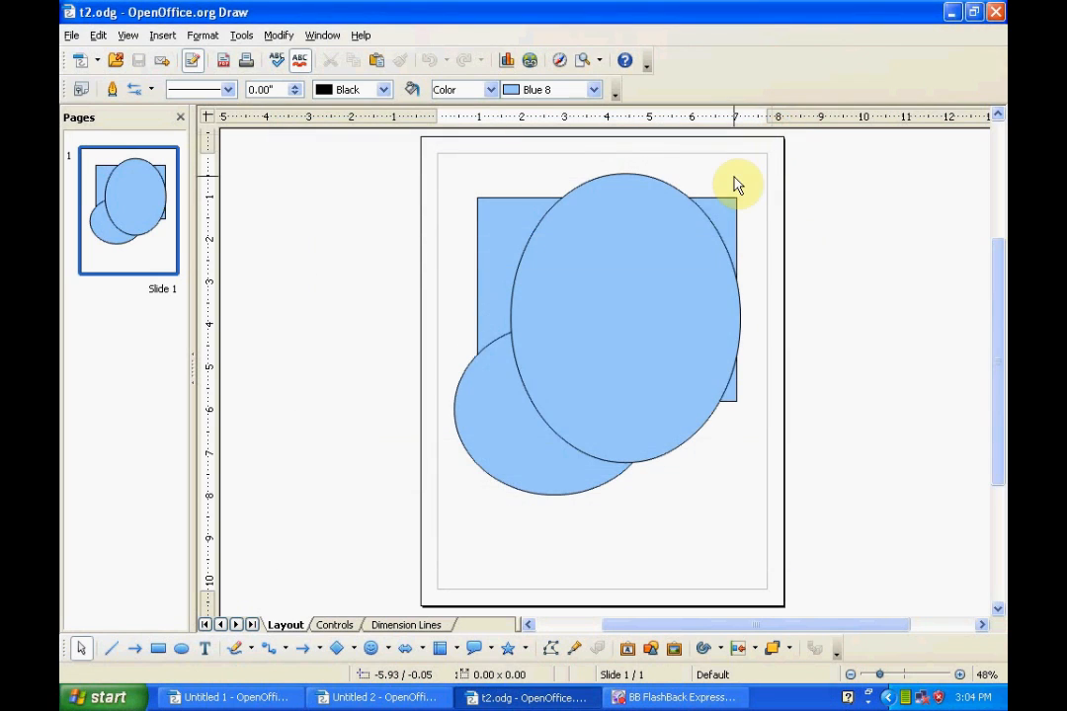
mouse_move(739, 193)
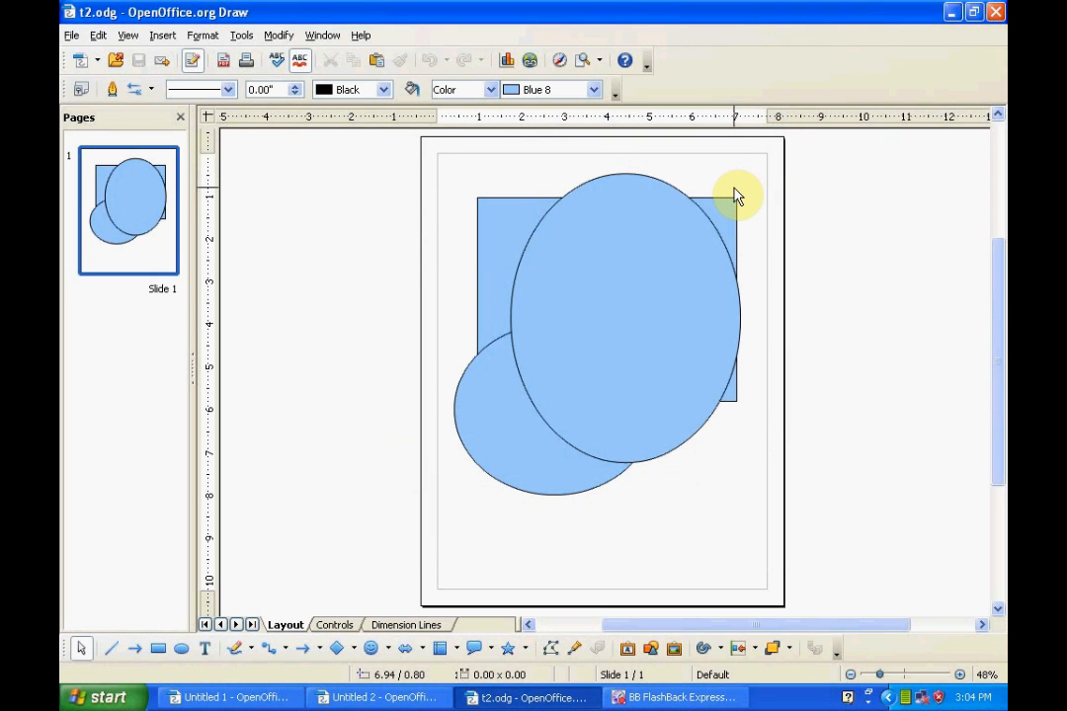
mouse_move(749, 501)
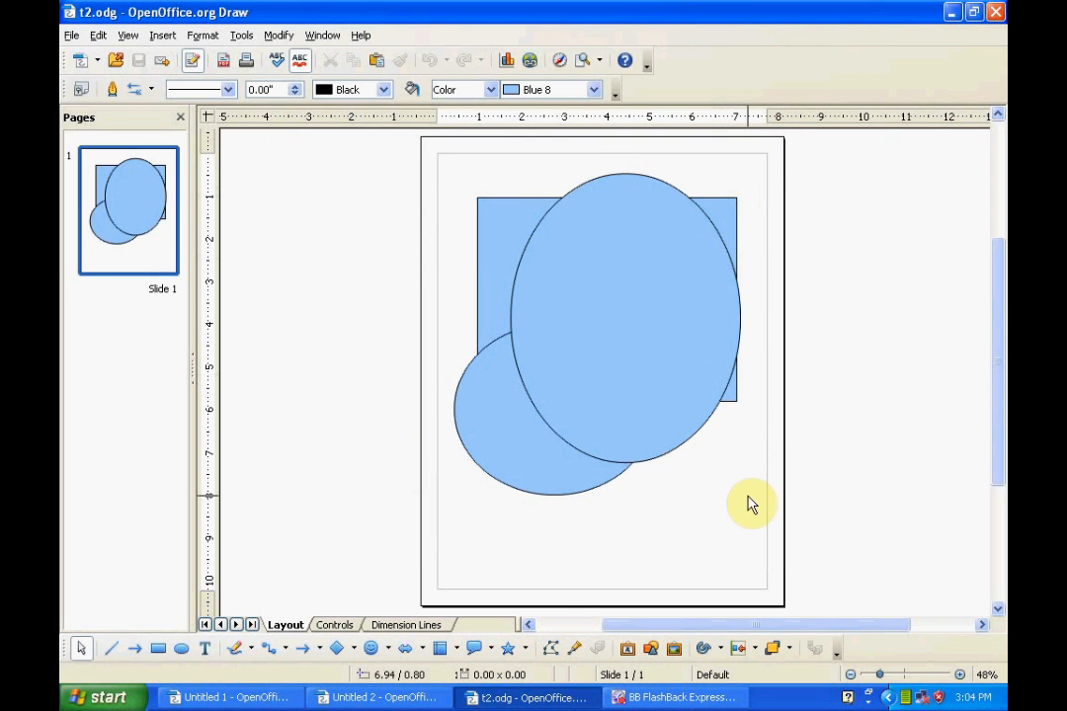